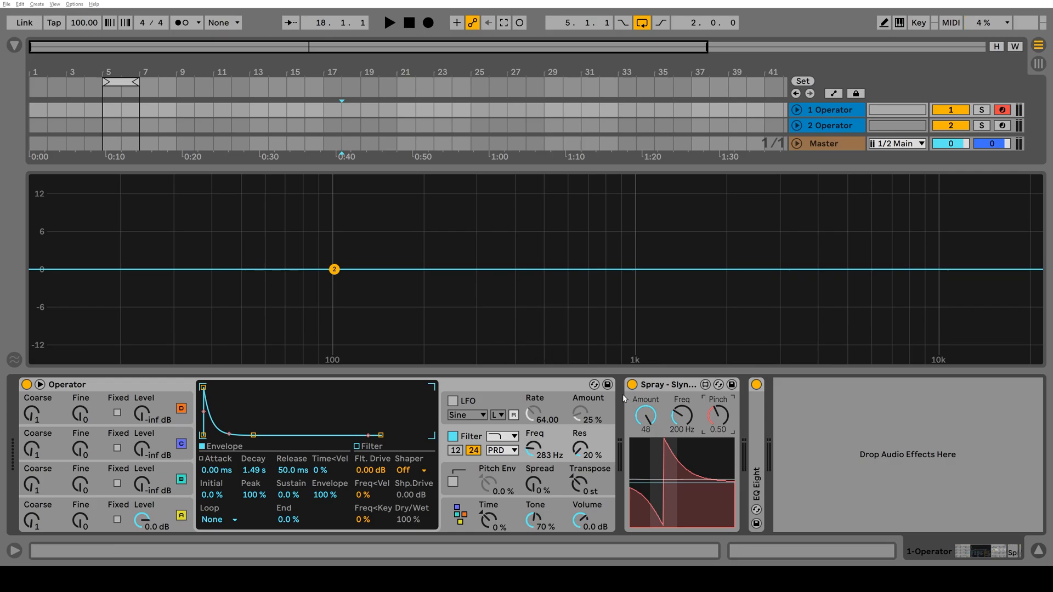
{"action": "mouse_move", "coordinate": [676, 396]}
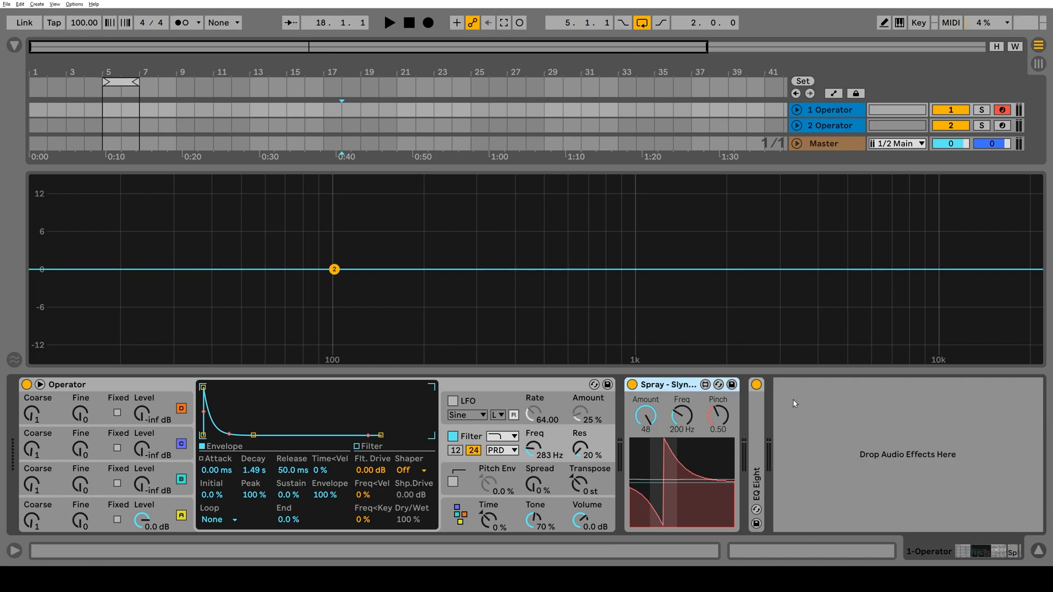
{"action": "mouse_move", "coordinate": [817, 407]}
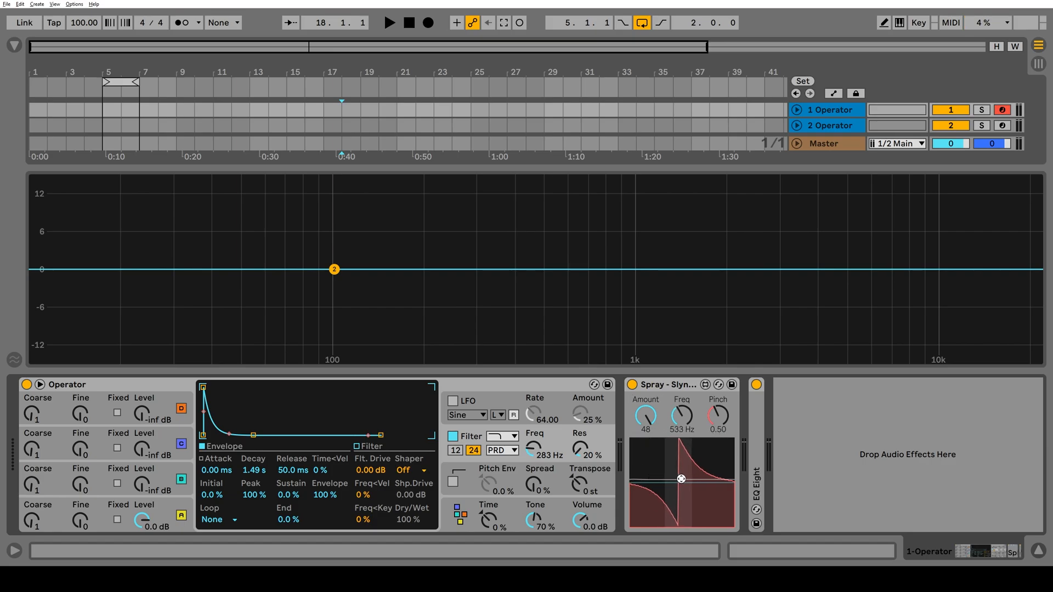
Sweep Spray's filter frequency up toward 642 Hz using the display crosshair.
{"action": "left_click_drag", "start_coordinate": [680, 478], "coordinate": [673, 511]}
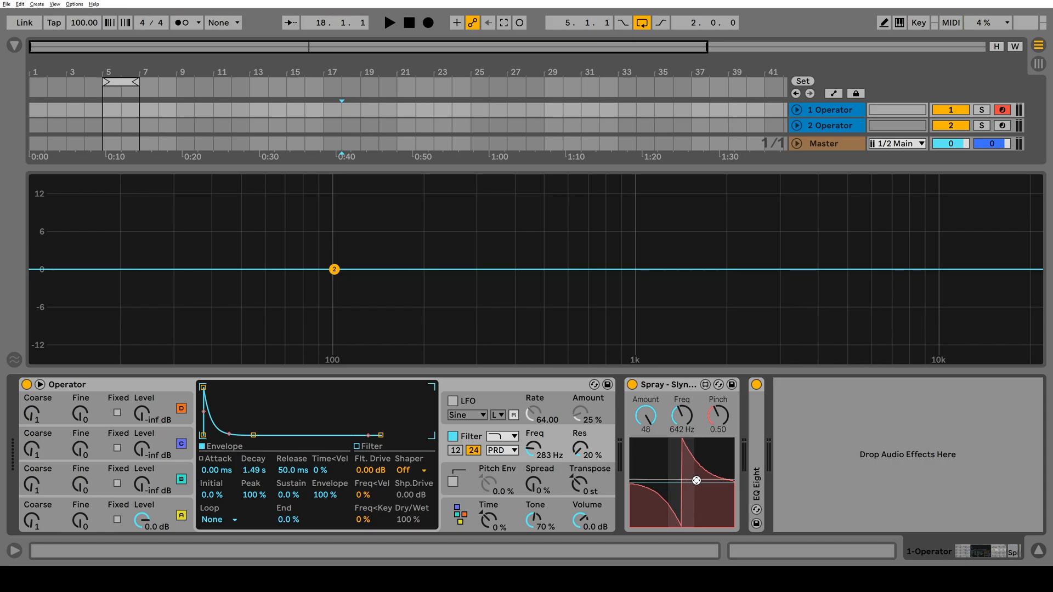
{"action": "left_click_drag", "start_coordinate": [696, 481], "coordinate": [682, 444]}
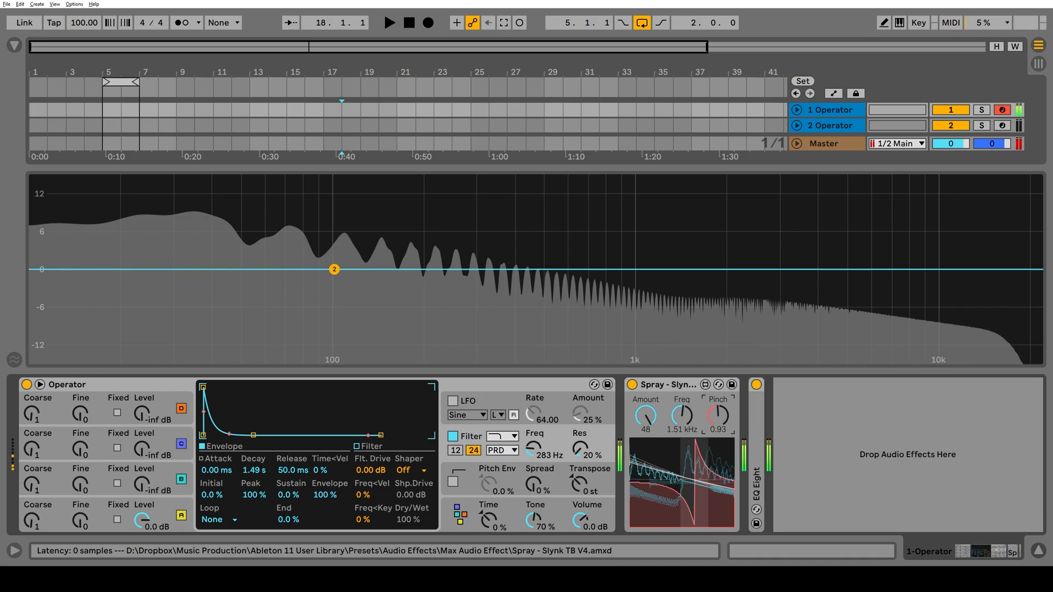
Raise Pinch to 1.50, return Amount to 48, and sweep Freq to 909 Hz.
{"action": "left_click_drag", "start_coordinate": [718, 419], "coordinate": [717, 403]}
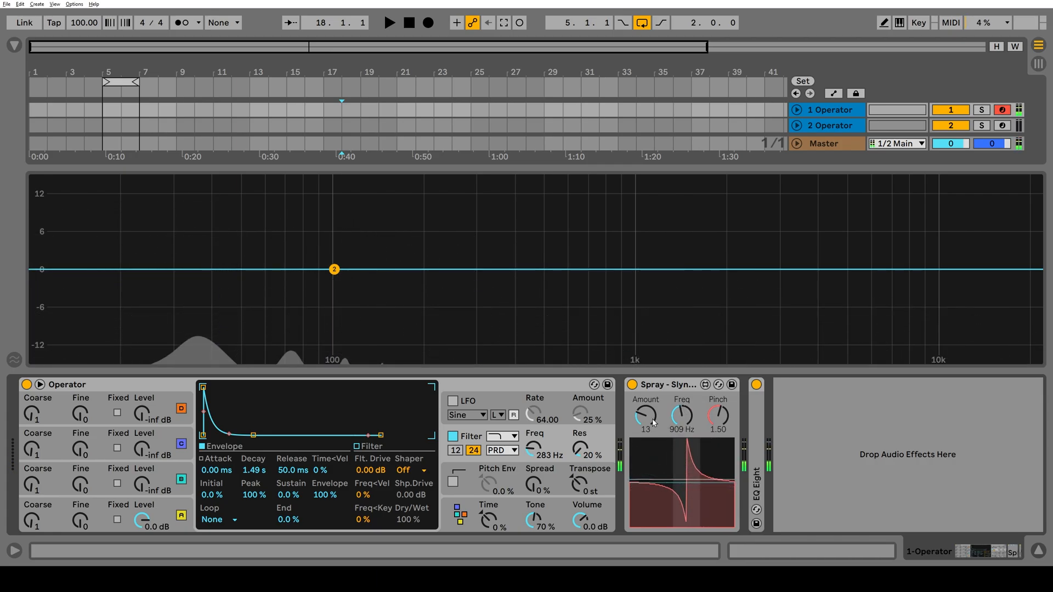
{"action": "left_click_drag", "start_coordinate": [643, 412], "coordinate": [643, 402]}
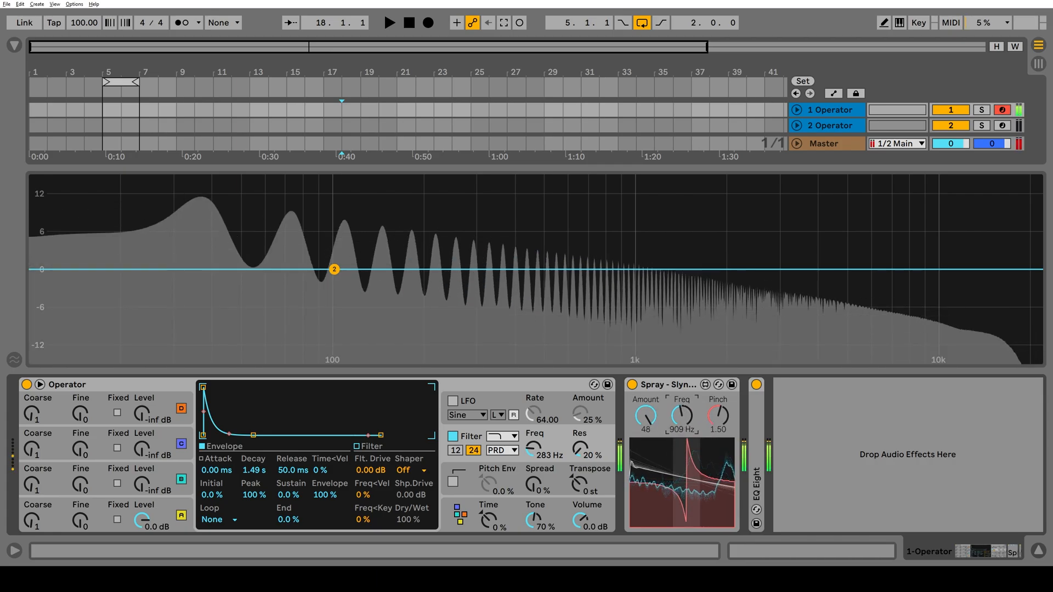
{"action": "left_click_drag", "start_coordinate": [683, 416], "coordinate": [682, 443]}
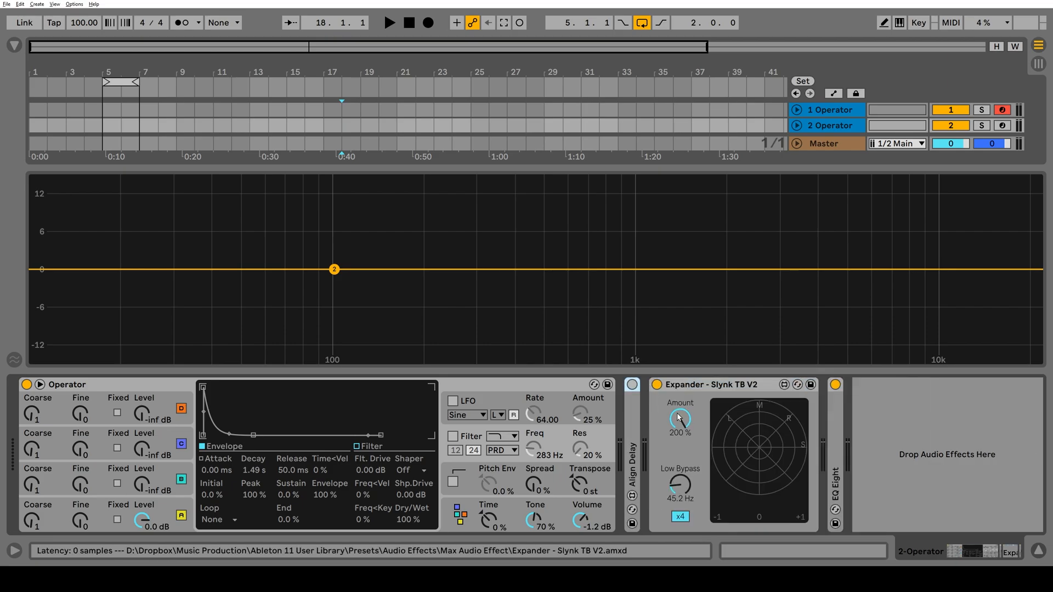
Pull Expander's widening Amount down on the 2 Operator track.
{"action": "left_click_drag", "start_coordinate": [679, 419], "coordinate": [678, 490]}
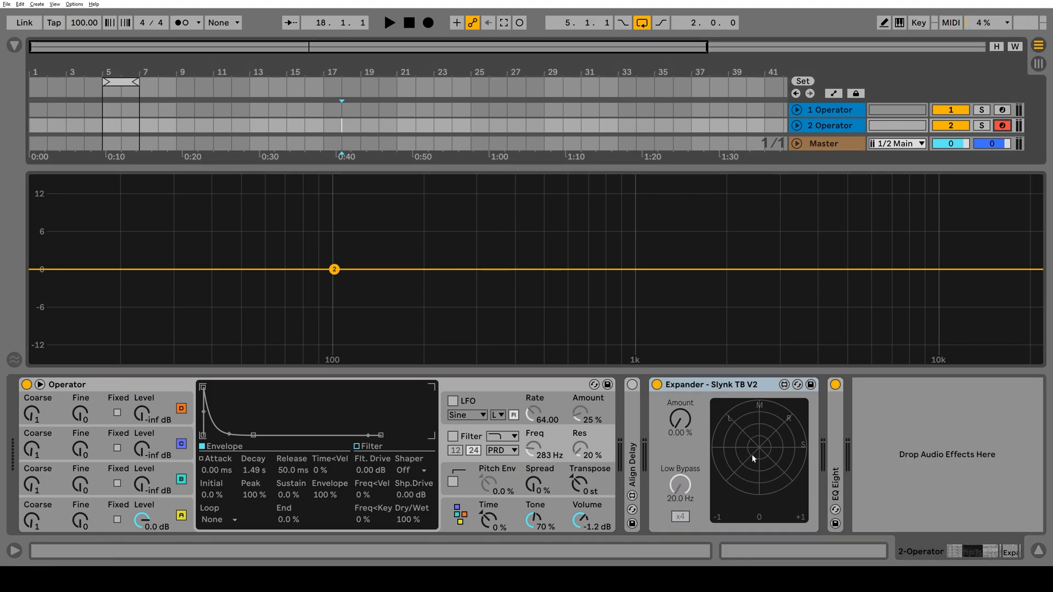
{"action": "mouse_move", "coordinate": [736, 432]}
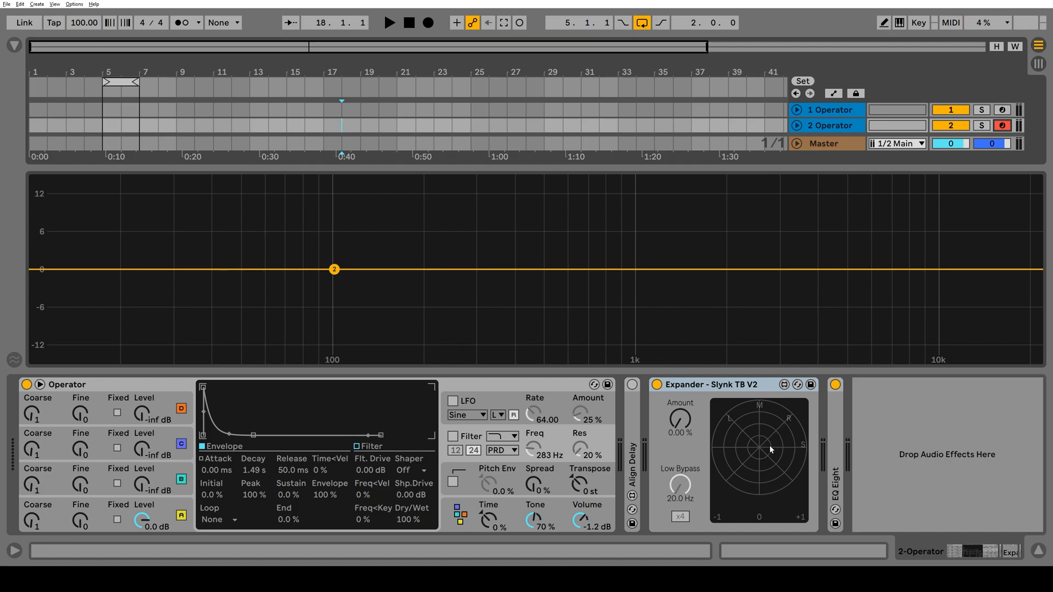
{"action": "mouse_move", "coordinate": [682, 457]}
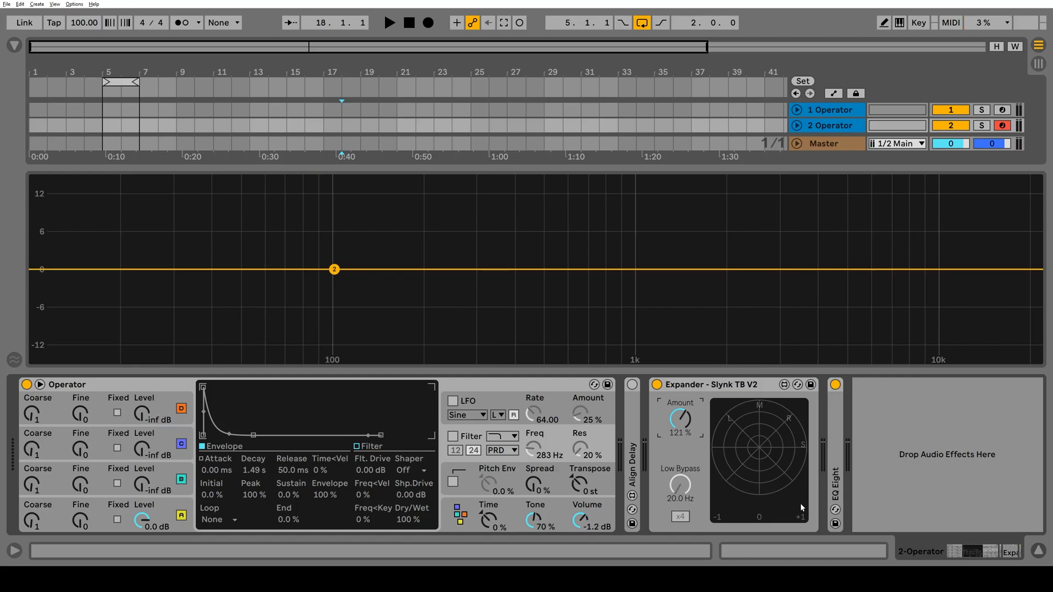
{"action": "mouse_move", "coordinate": [723, 393]}
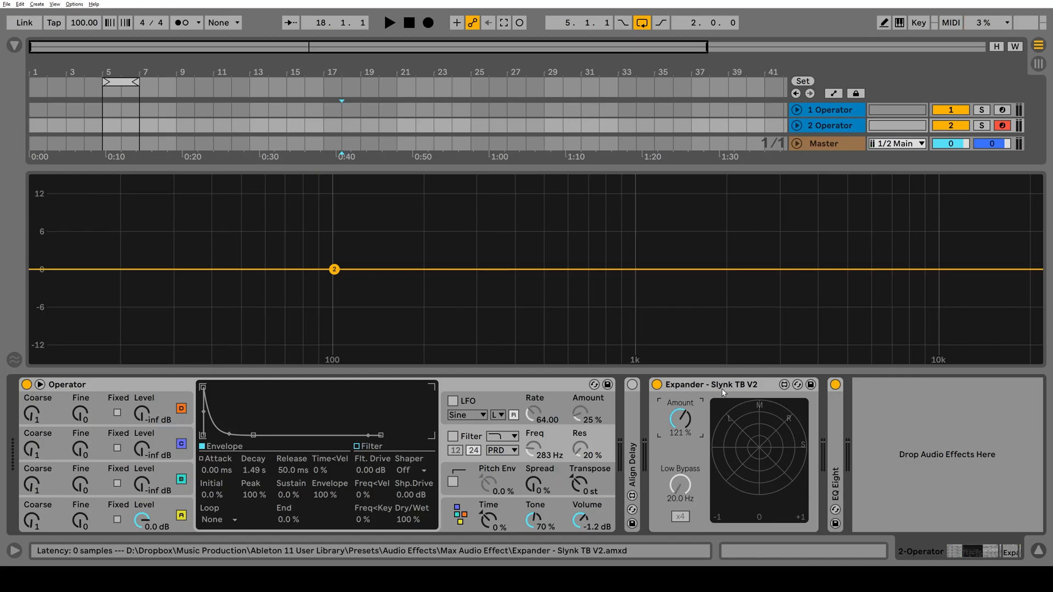
{"action": "mouse_move", "coordinate": [761, 514]}
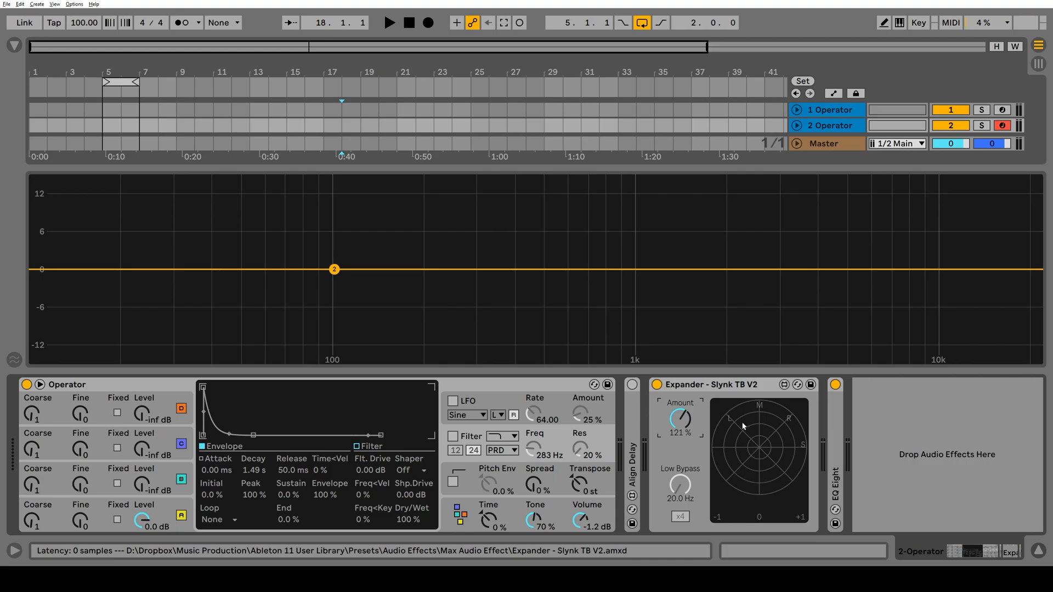
{"action": "mouse_move", "coordinate": [726, 447]}
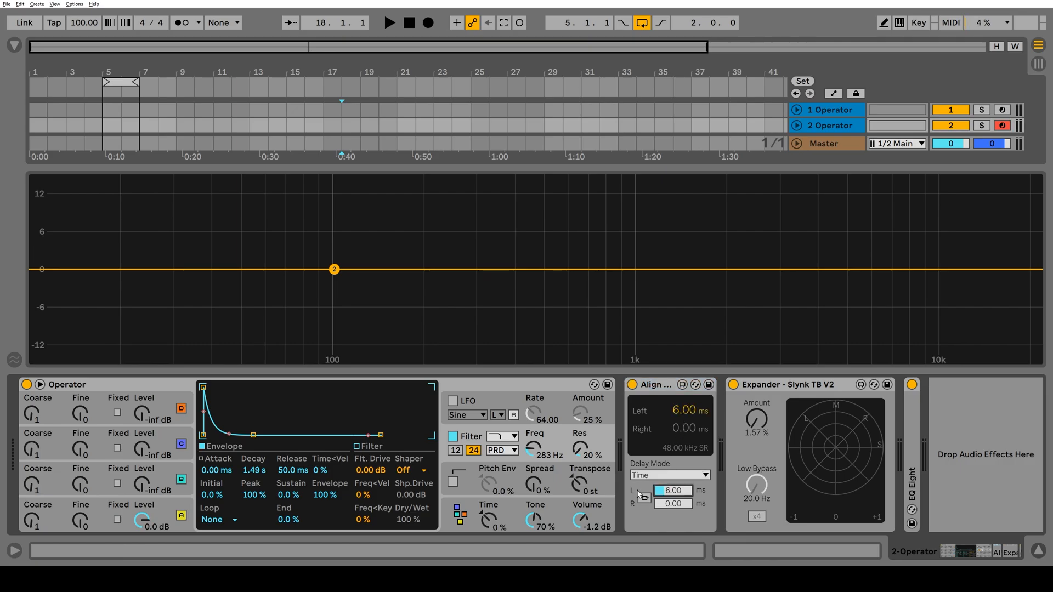
Set Align Delay's left channel to 12.62 ms, then widen Expander's Amount while listening.
{"action": "left_click", "coordinate": [387, 21]}
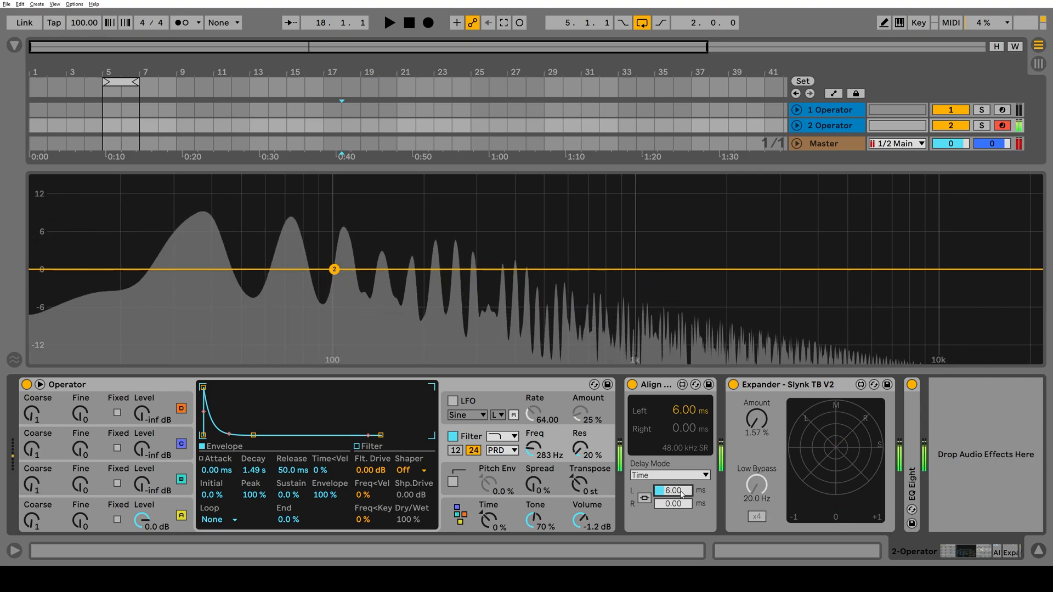
{"action": "left_click_drag", "start_coordinate": [671, 491], "coordinate": [671, 477]}
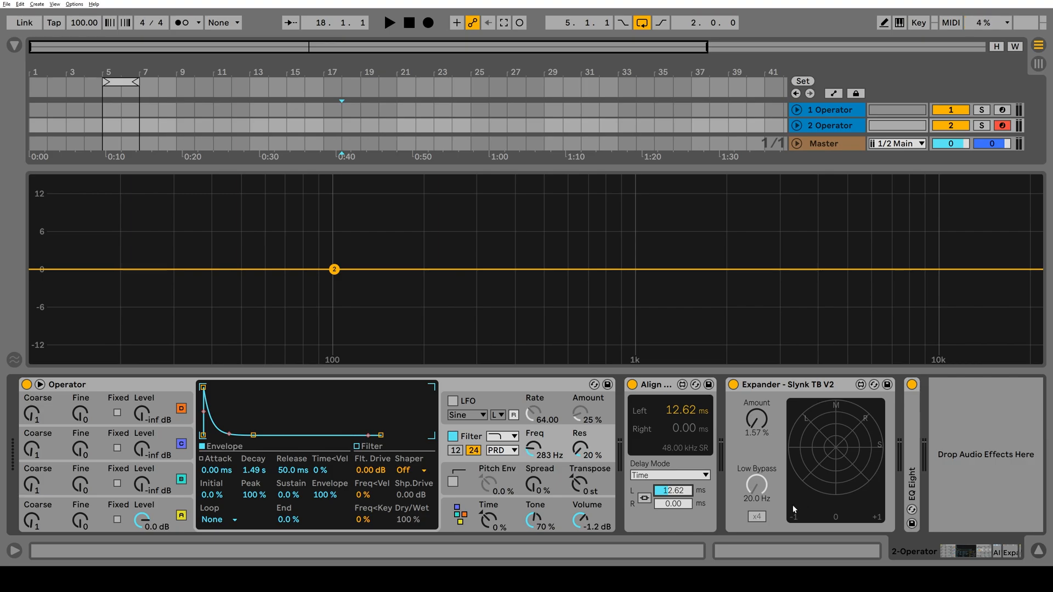
{"action": "mouse_move", "coordinate": [798, 512]}
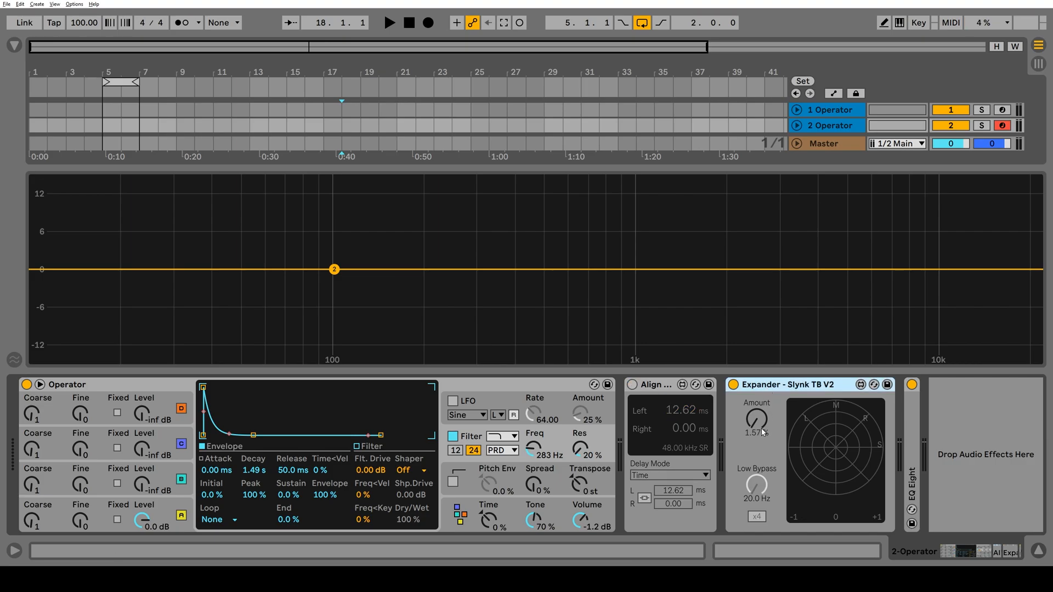
{"action": "left_click_drag", "start_coordinate": [754, 419], "coordinate": [759, 403]}
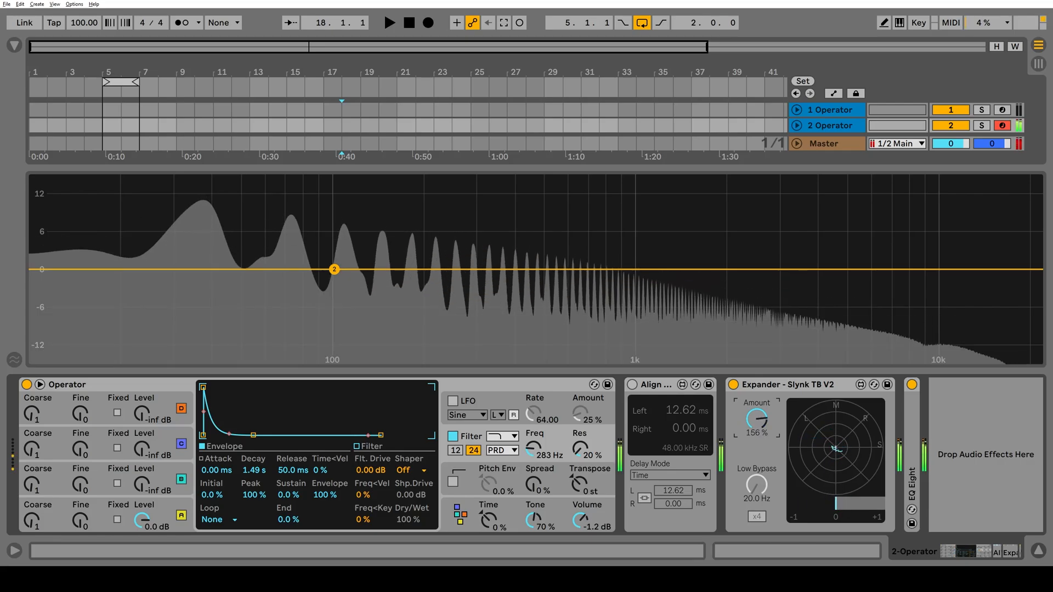
{"action": "left_click_drag", "start_coordinate": [754, 419], "coordinate": [762, 437]}
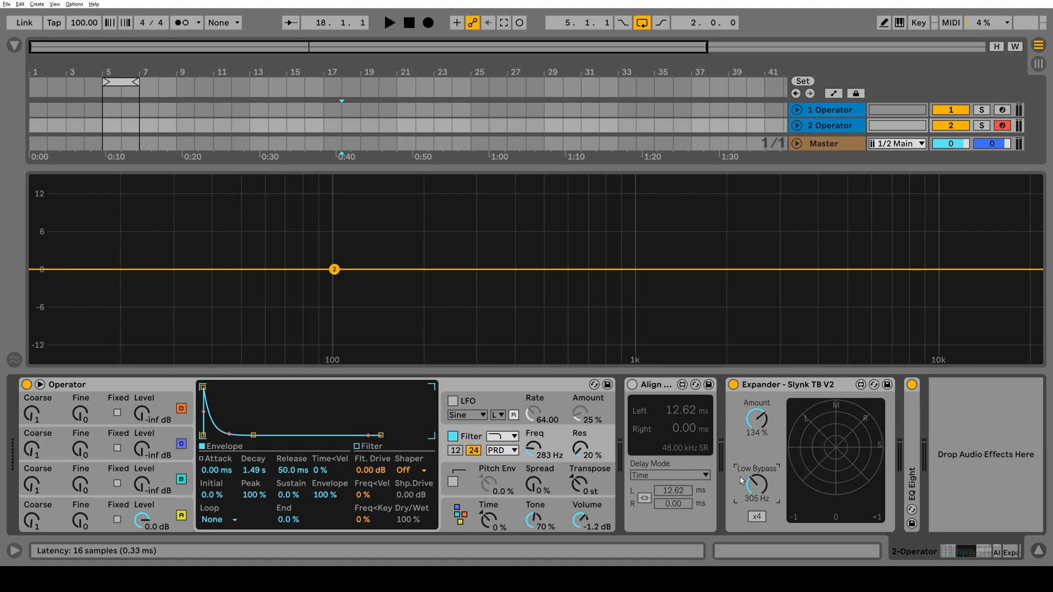
Settle Expander's Low Bypass at 195 Hz with x4 oversampling on and Amount near 99%.
{"action": "left_click_drag", "start_coordinate": [754, 485], "coordinate": [755, 497]}
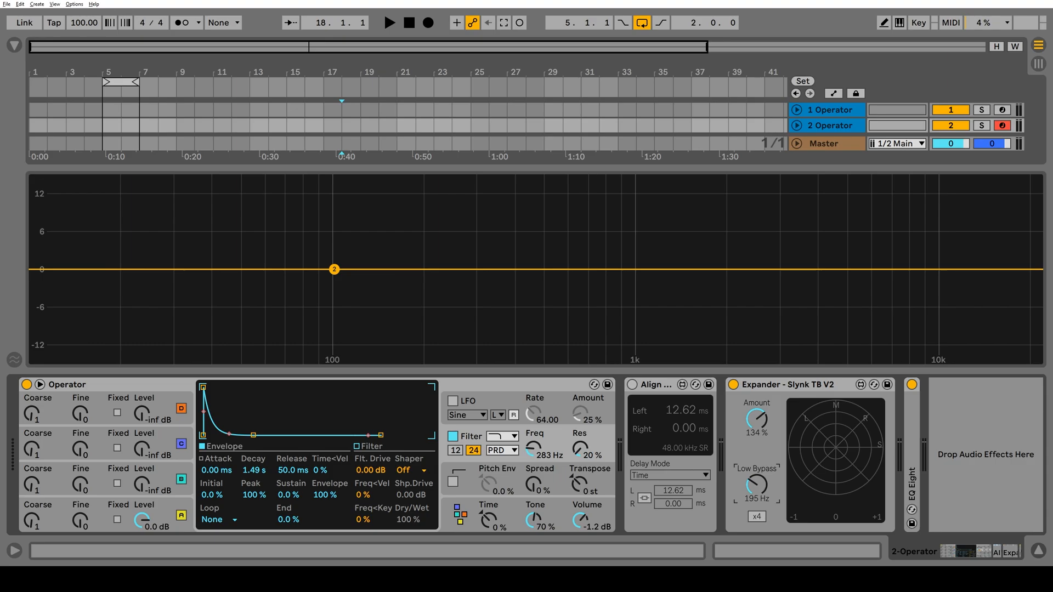
{"action": "left_click_drag", "start_coordinate": [756, 482], "coordinate": [756, 469]}
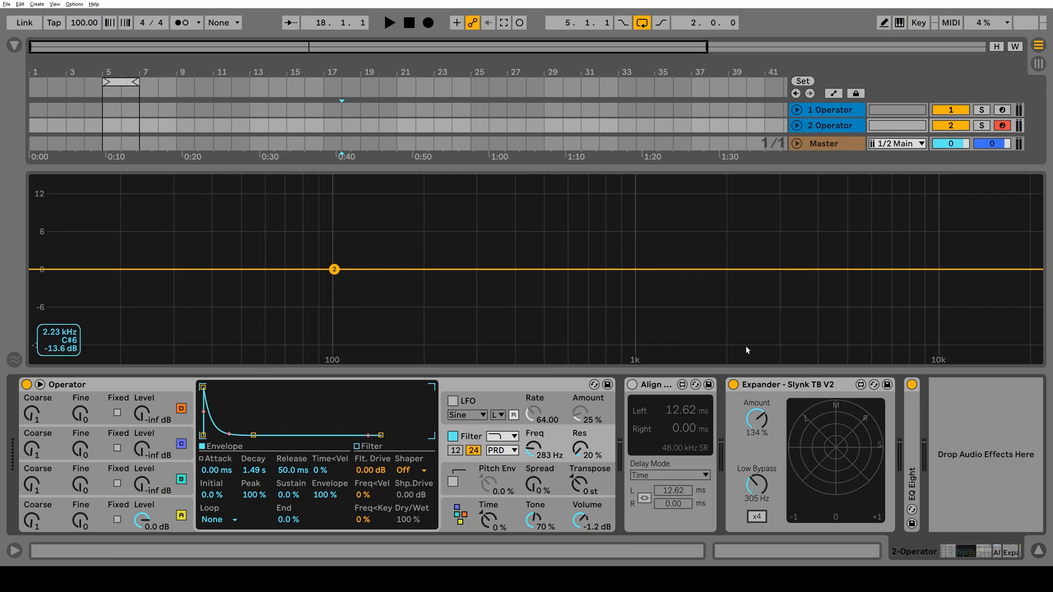
{"action": "left_click", "coordinate": [756, 517]}
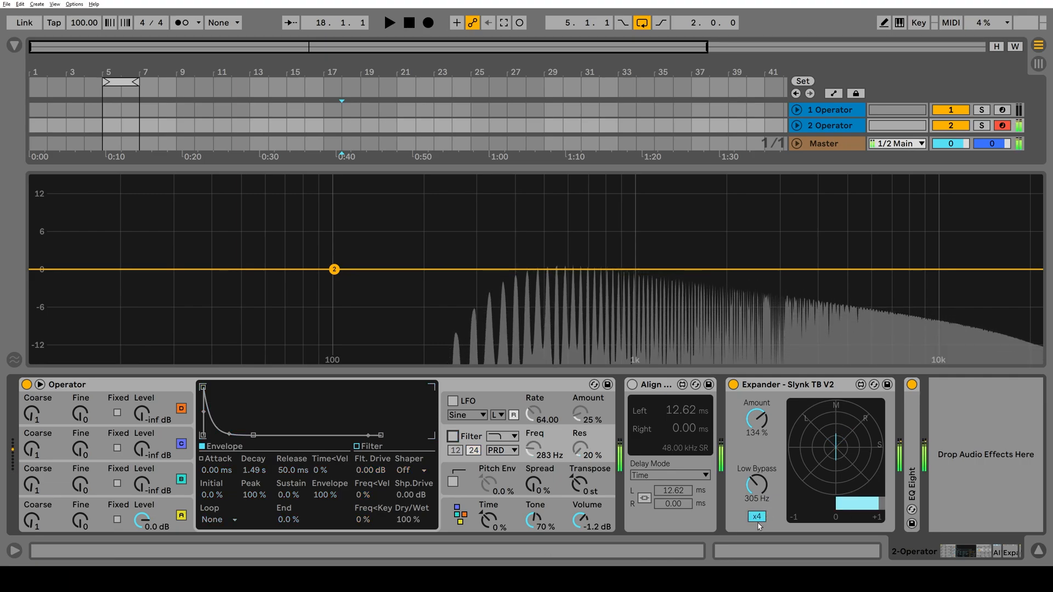
{"action": "left_click", "coordinate": [757, 516]}
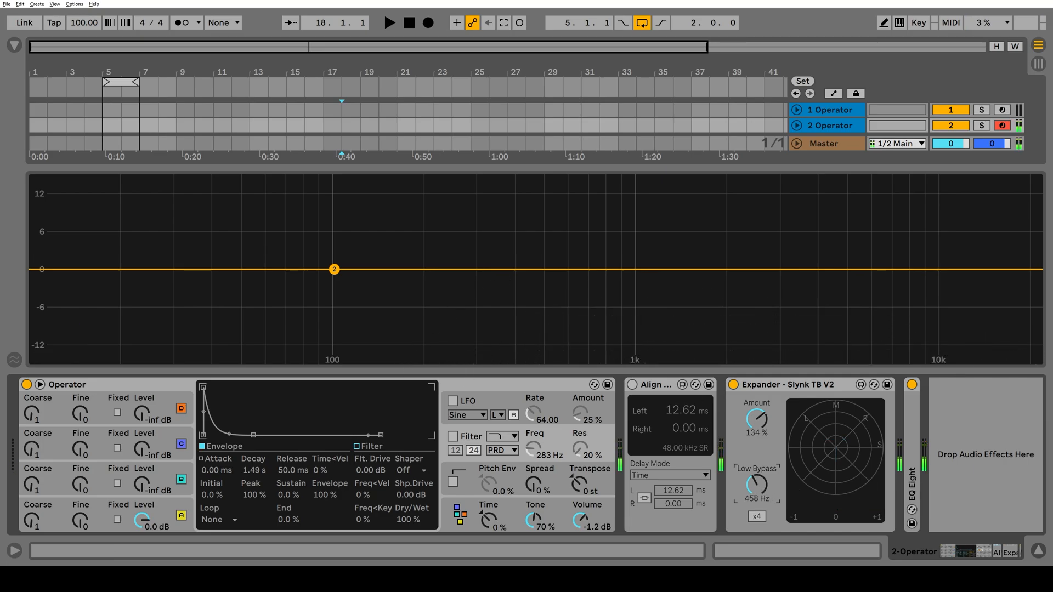
{"action": "left_click_drag", "start_coordinate": [755, 485], "coordinate": [756, 500]}
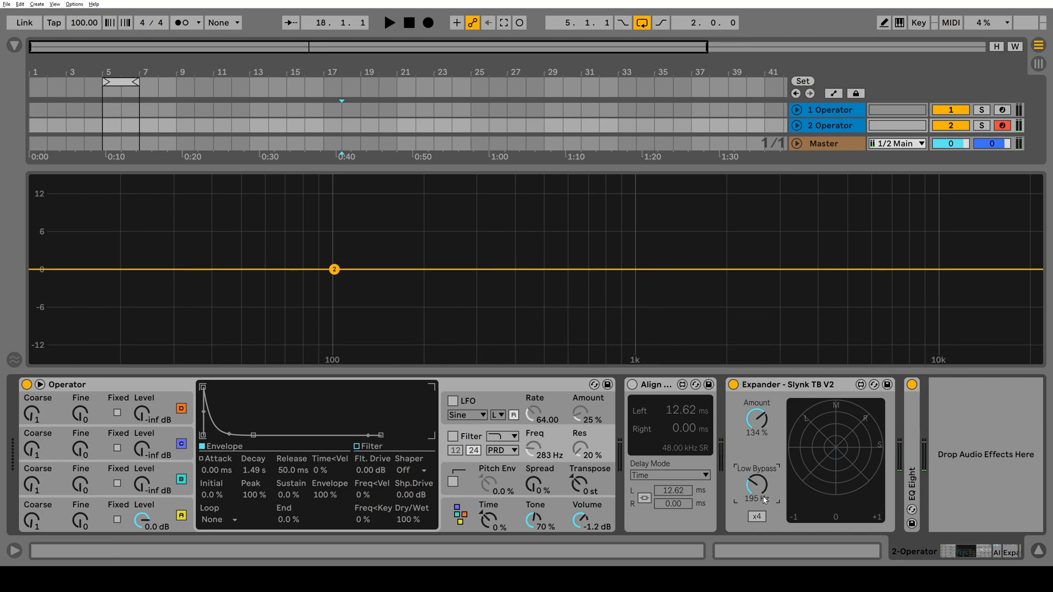
{"action": "left_click", "coordinate": [756, 515]}
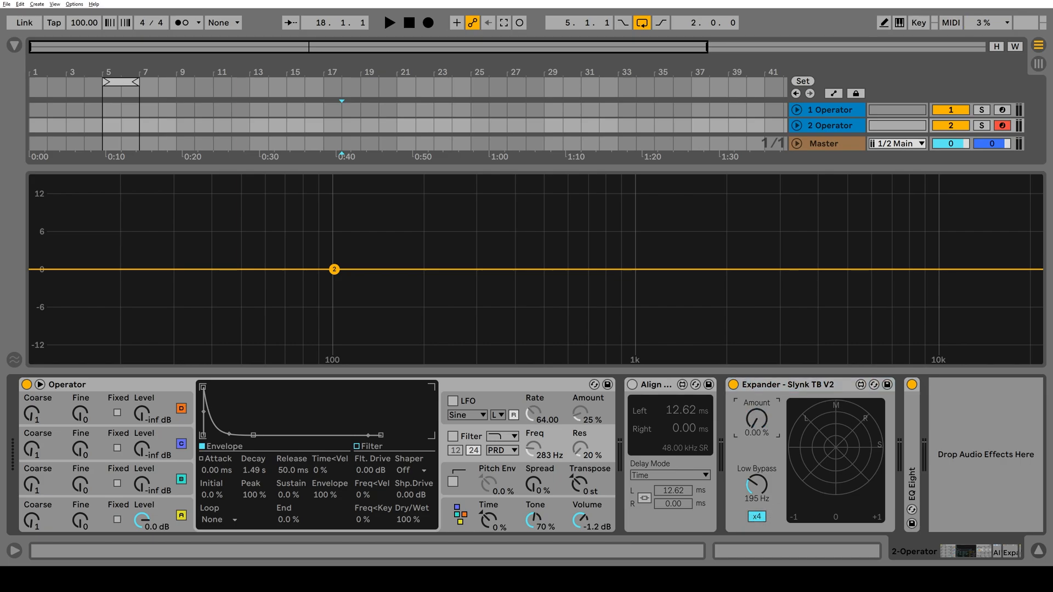
{"action": "left_click_drag", "start_coordinate": [756, 419], "coordinate": [756, 389]}
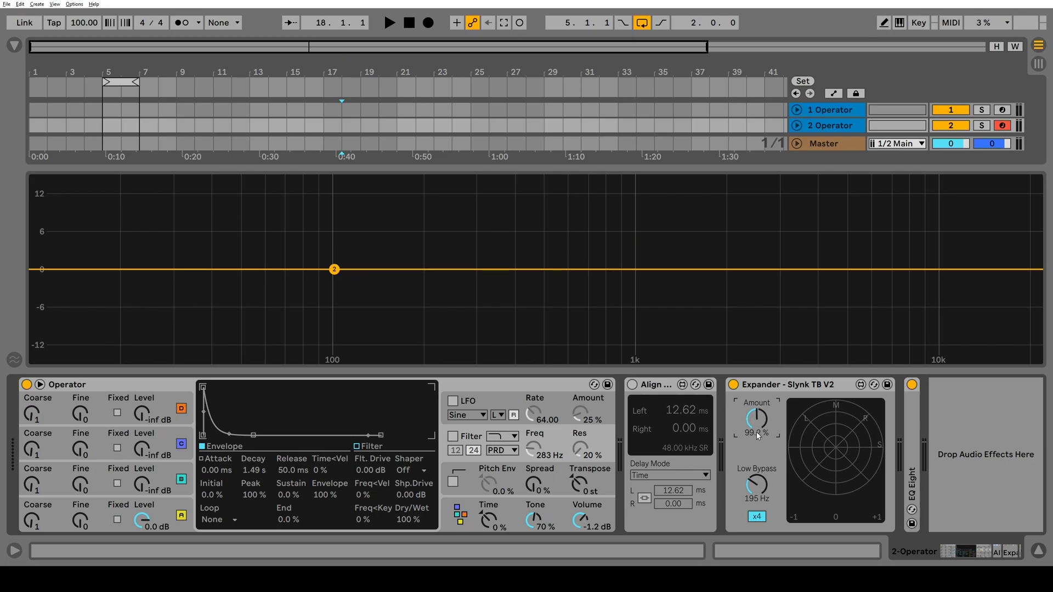
{"action": "left_click_drag", "start_coordinate": [753, 418], "coordinate": [752, 427]}
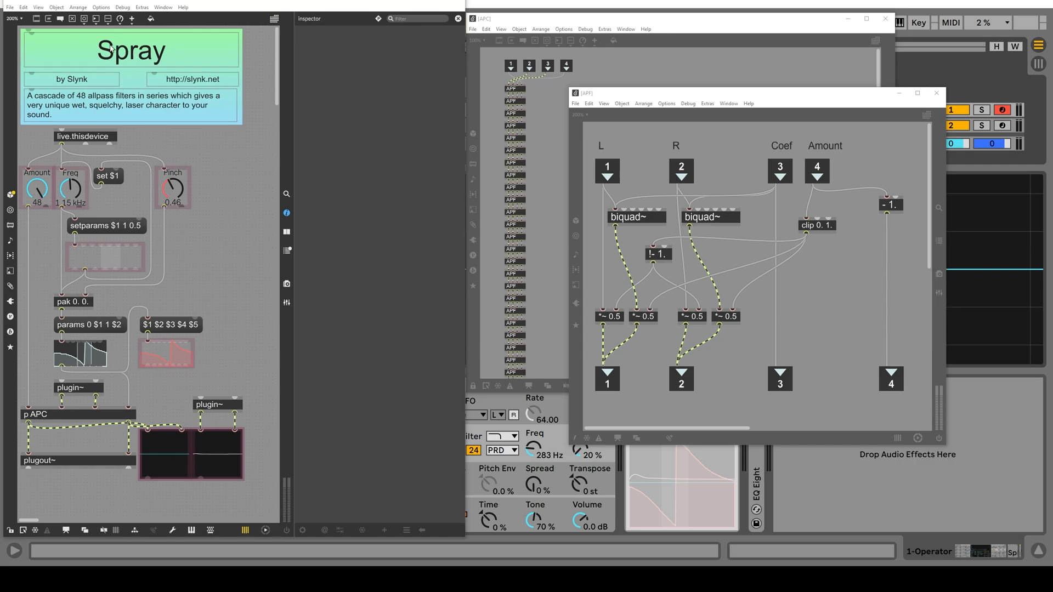
{"action": "mouse_move", "coordinate": [100, 323]}
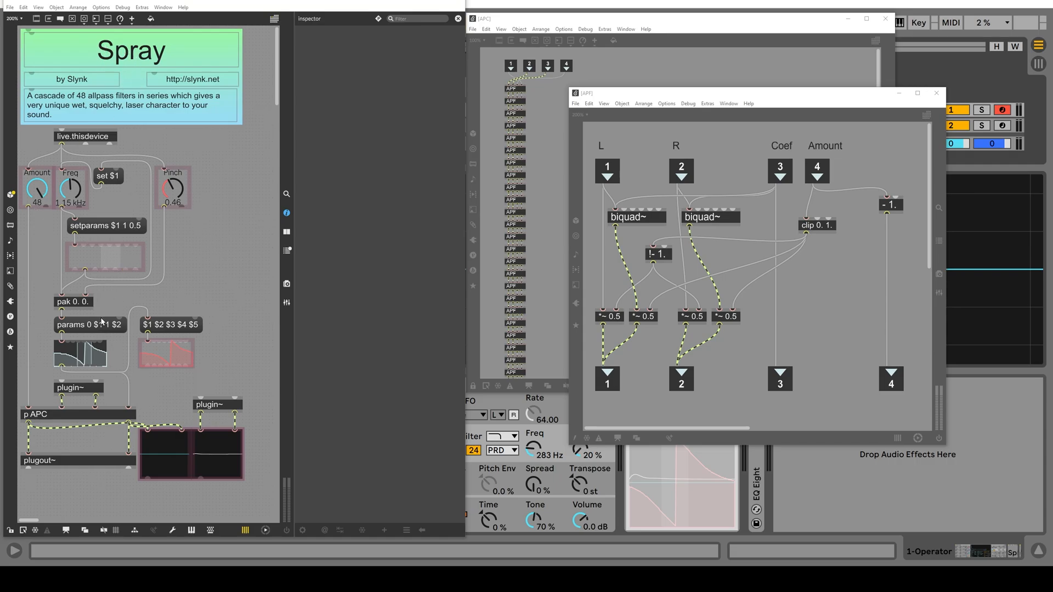
Bring the APC cascade subpatch forward, then return to the allpass filter subpatch window.
{"action": "left_click", "coordinate": [36, 191]}
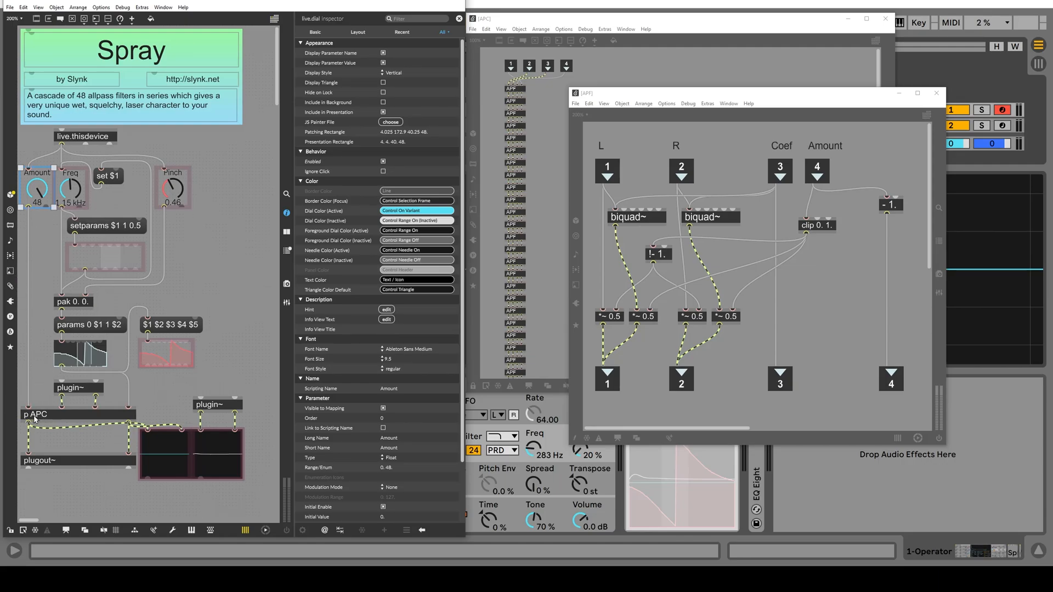
{"action": "mouse_move", "coordinate": [57, 422]}
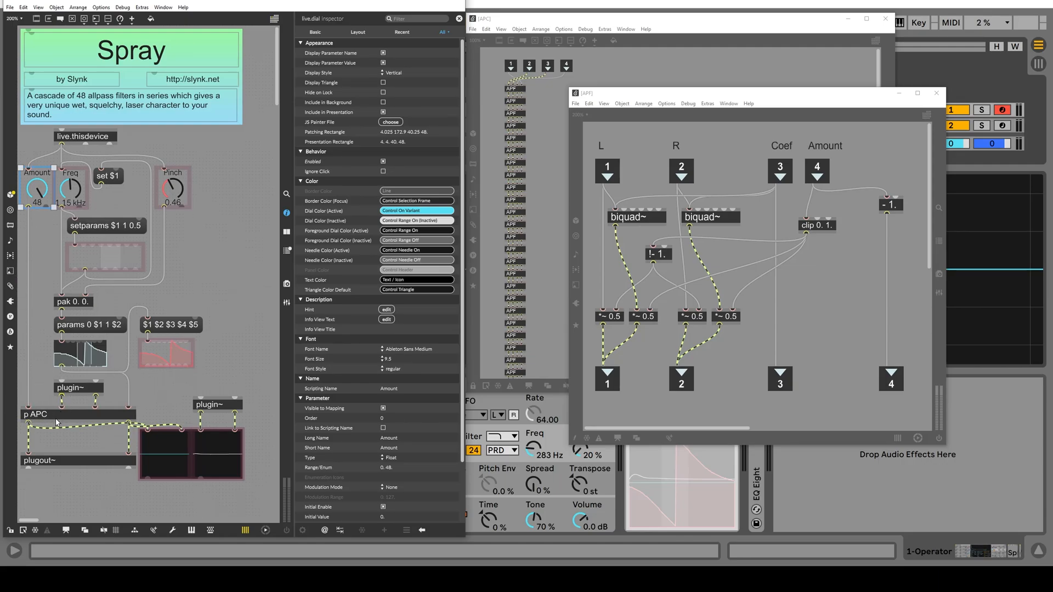
{"action": "left_click", "coordinate": [935, 92]}
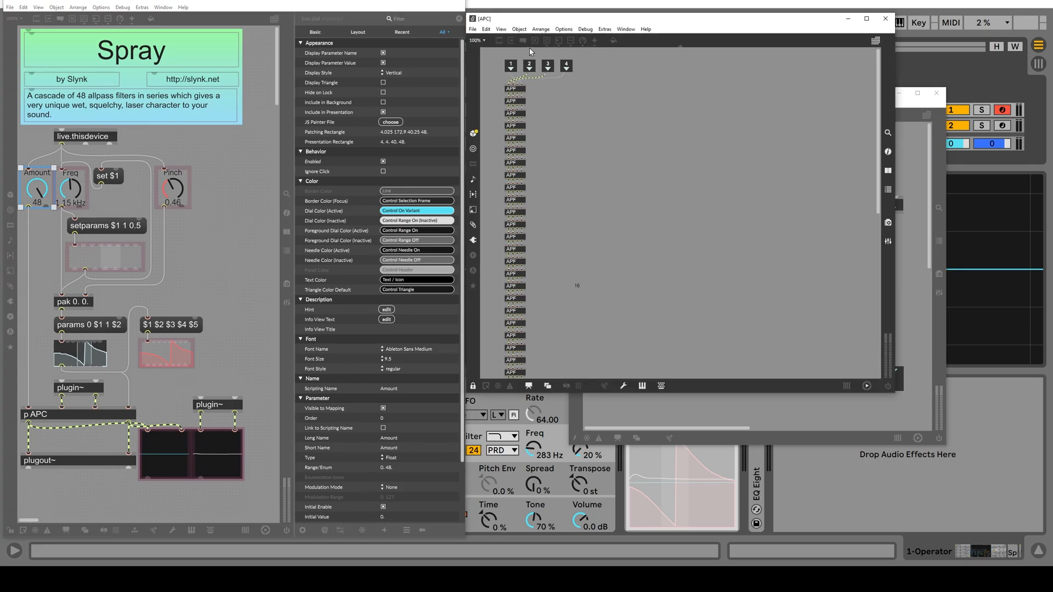
{"action": "scroll", "scroll_direction": "down", "scroll_amount": 3}
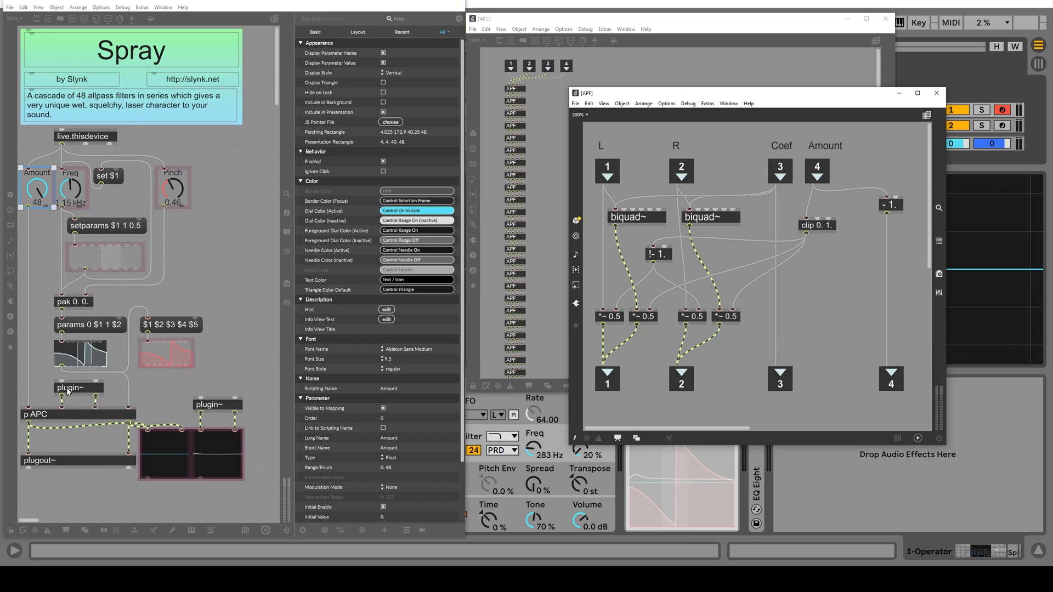
{"action": "left_click", "coordinate": [70, 387]}
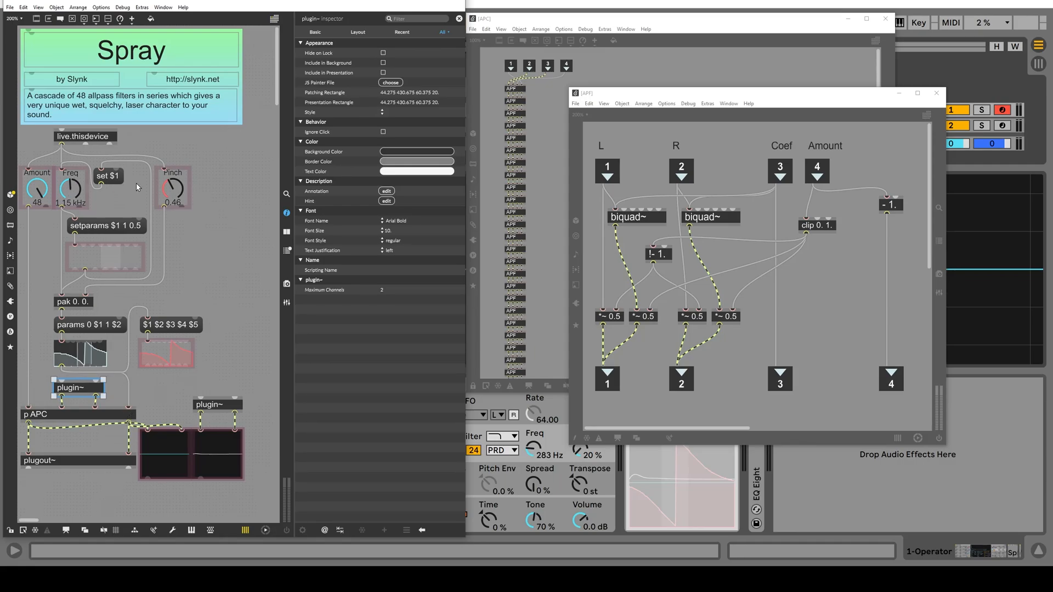
{"action": "mouse_move", "coordinate": [155, 230]}
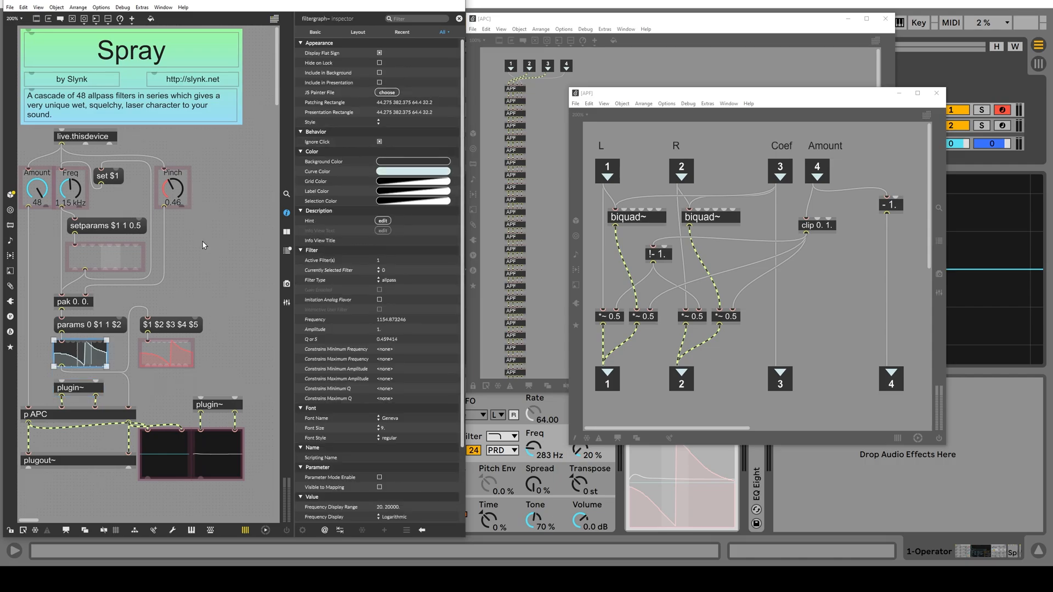
{"action": "mouse_move", "coordinate": [385, 282]}
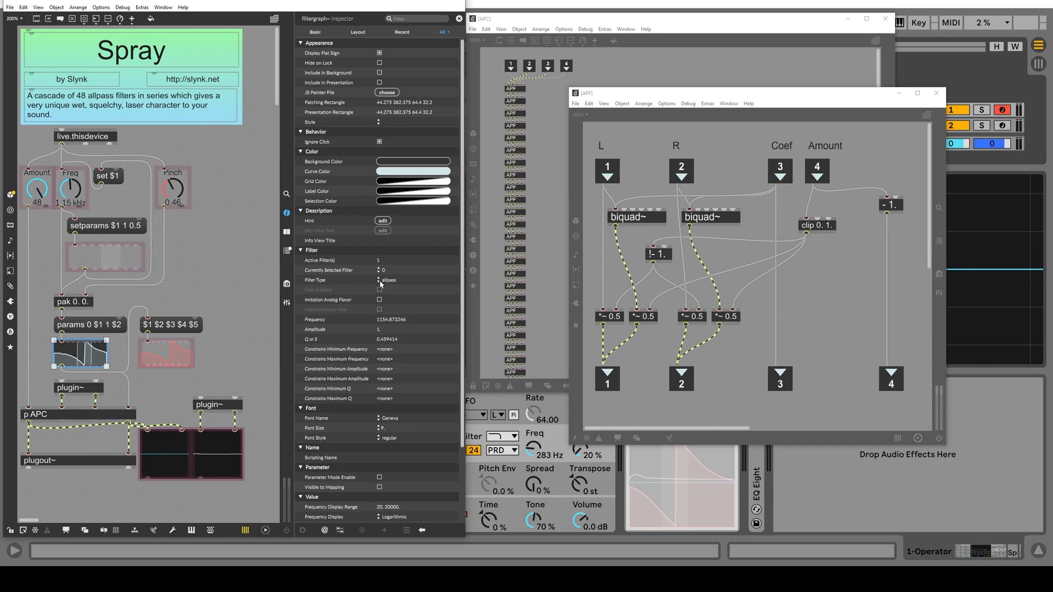
{"action": "mouse_move", "coordinate": [45, 365]}
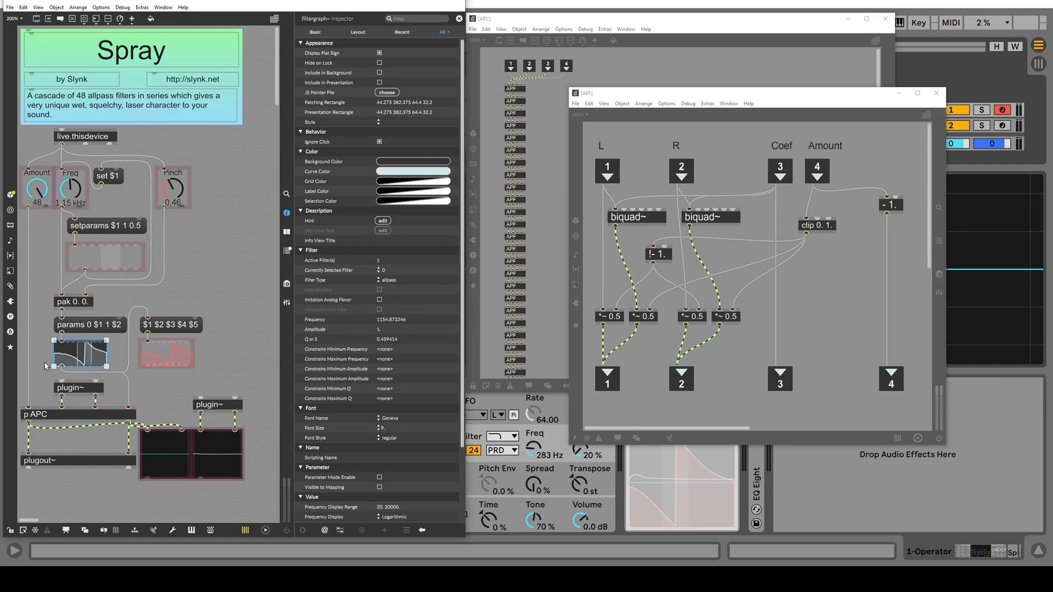
{"action": "mouse_move", "coordinate": [73, 193]}
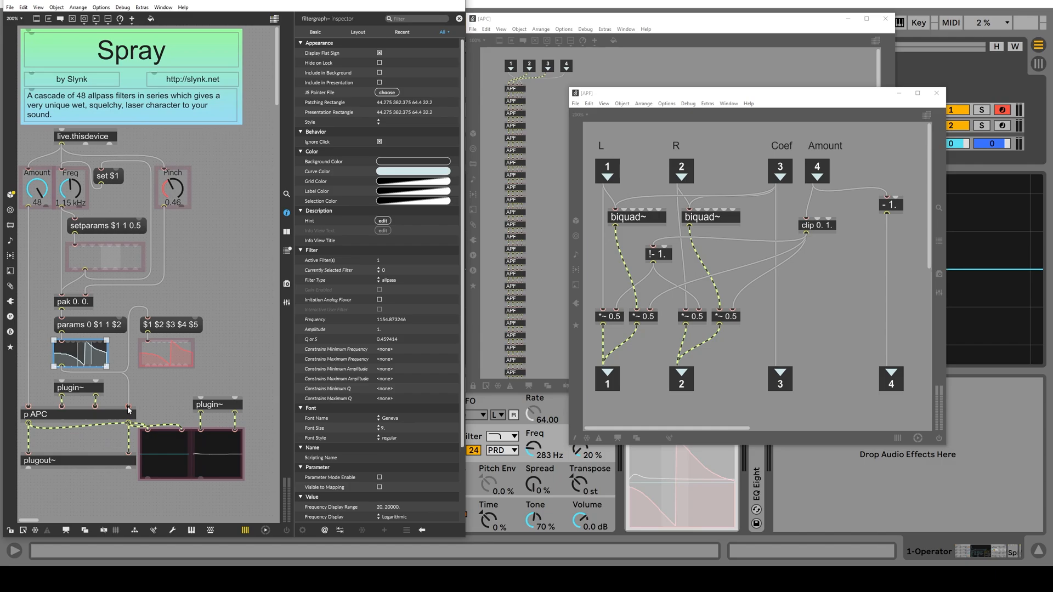
From p APC open one APF stage, unlock its patcher, and select the left biquad~.
{"action": "left_click", "coordinate": [77, 413]}
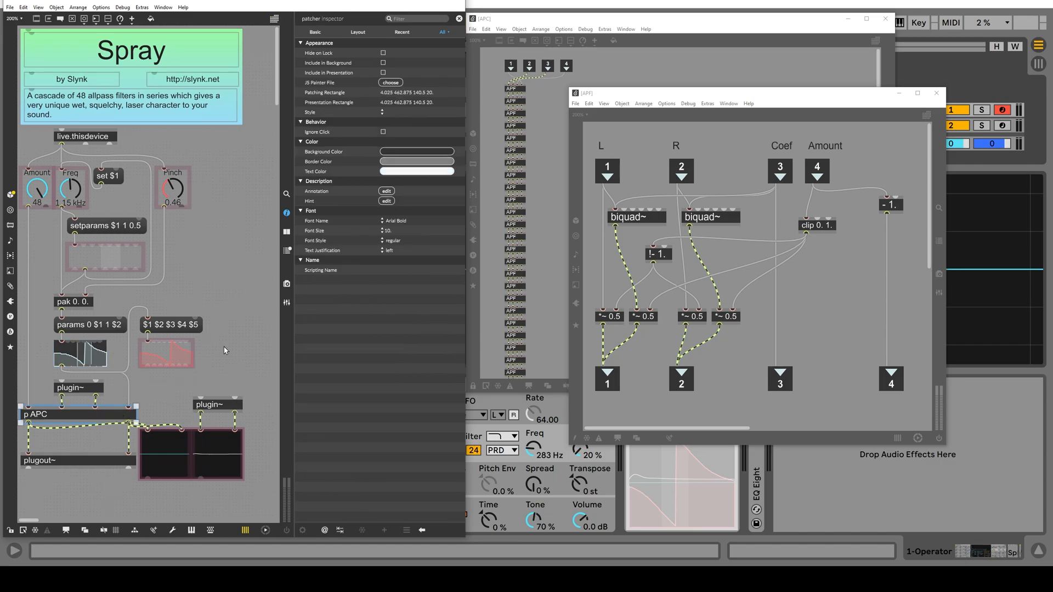
{"action": "mouse_move", "coordinate": [662, 67]}
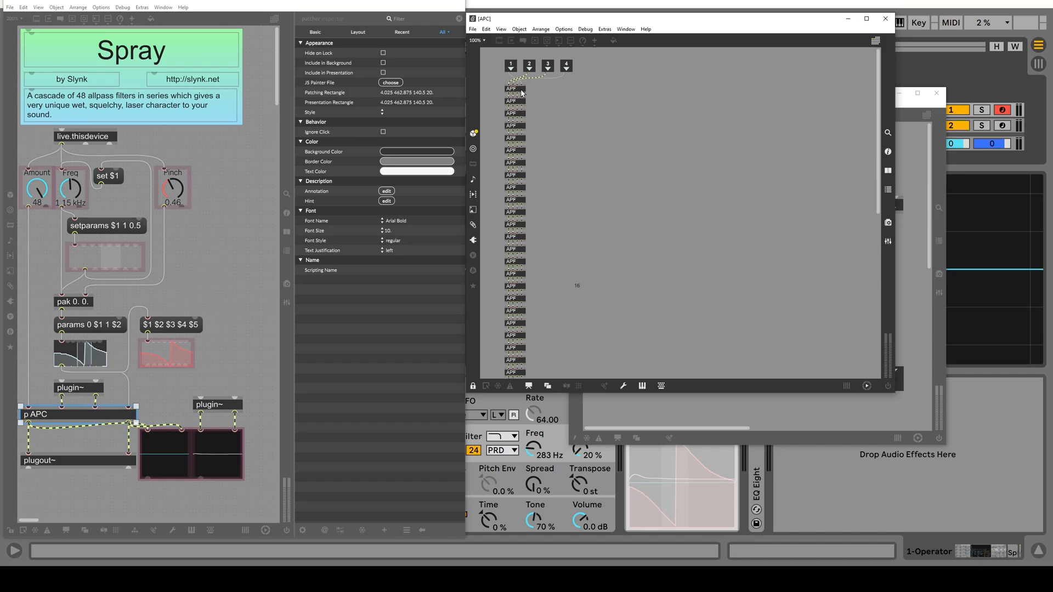
{"action": "mouse_move", "coordinate": [512, 272]}
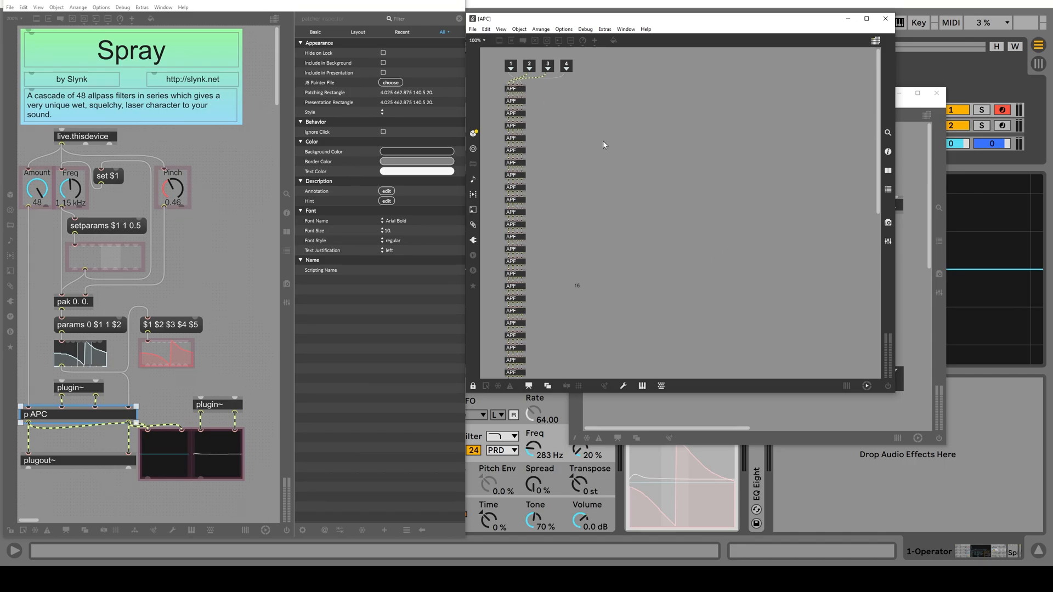
{"action": "double_click", "coordinate": [514, 100]}
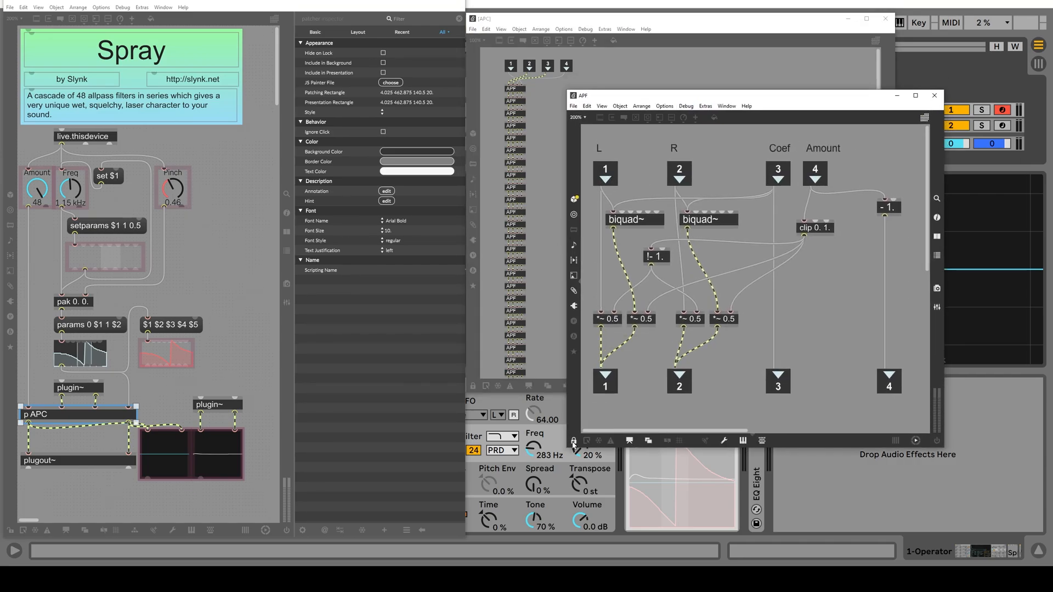
{"action": "left_click", "coordinate": [574, 440]}
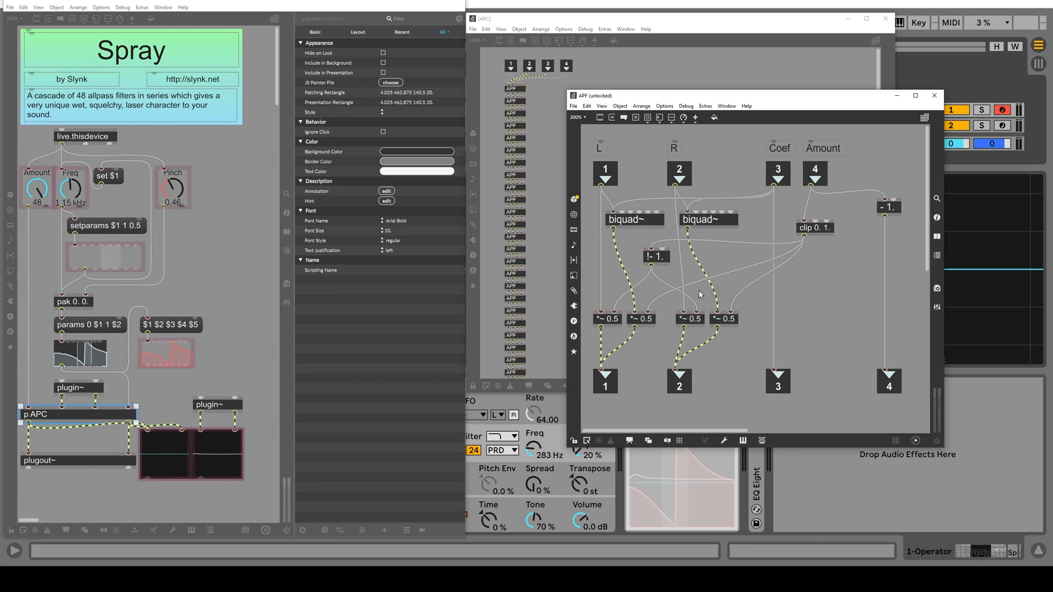
{"action": "left_click", "coordinate": [631, 220]}
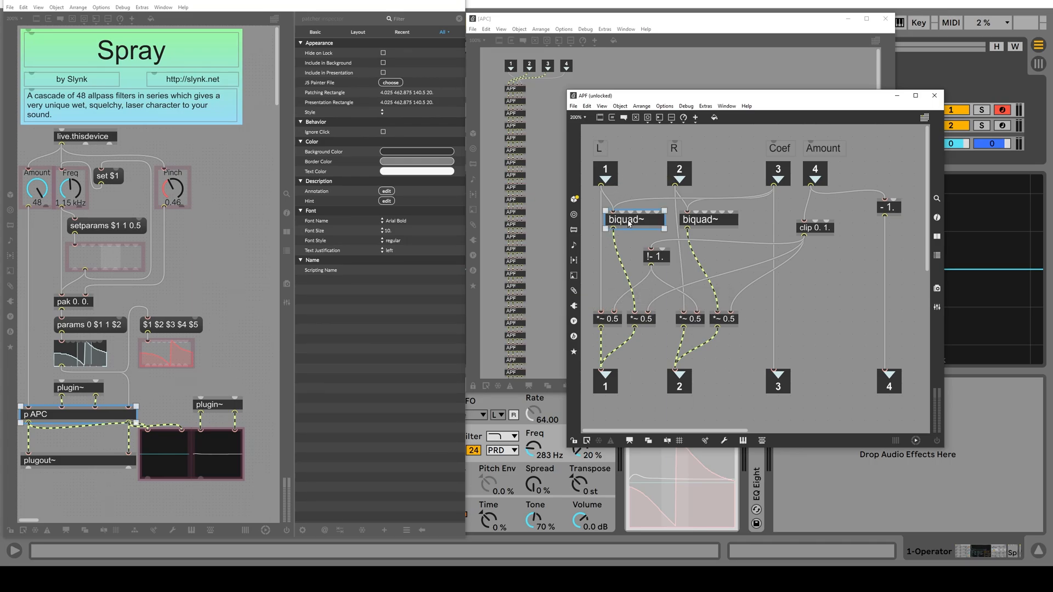
{"action": "mouse_move", "coordinate": [614, 205]}
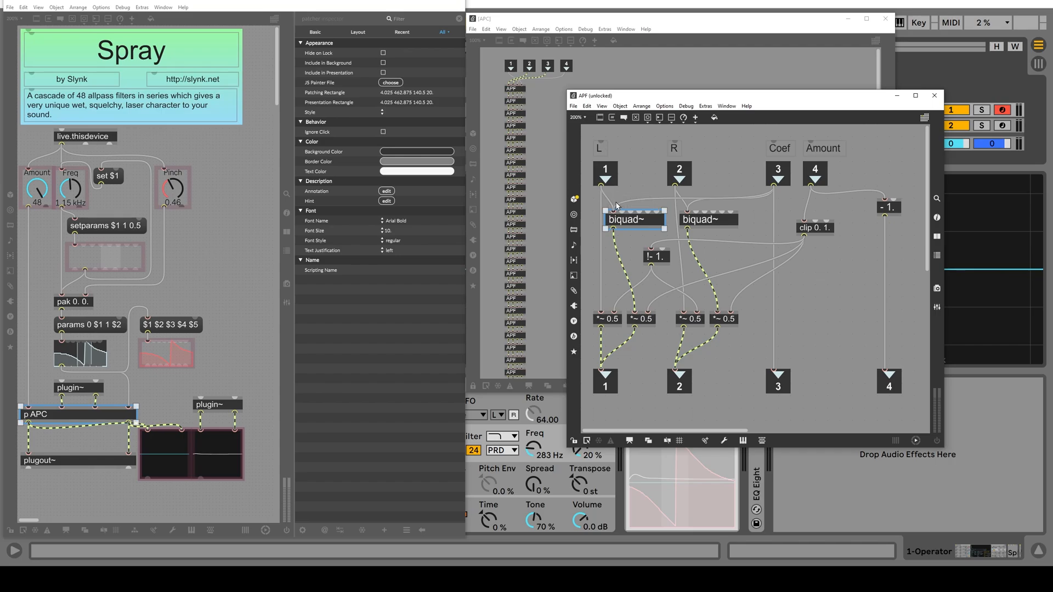
{"action": "mouse_move", "coordinate": [612, 210]}
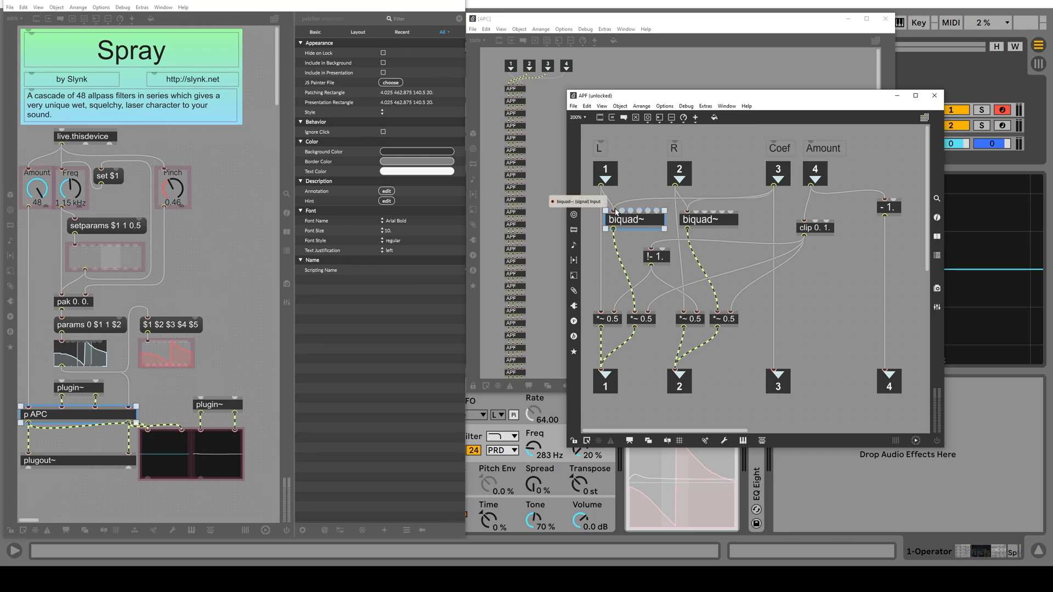
{"action": "mouse_move", "coordinate": [734, 174]}
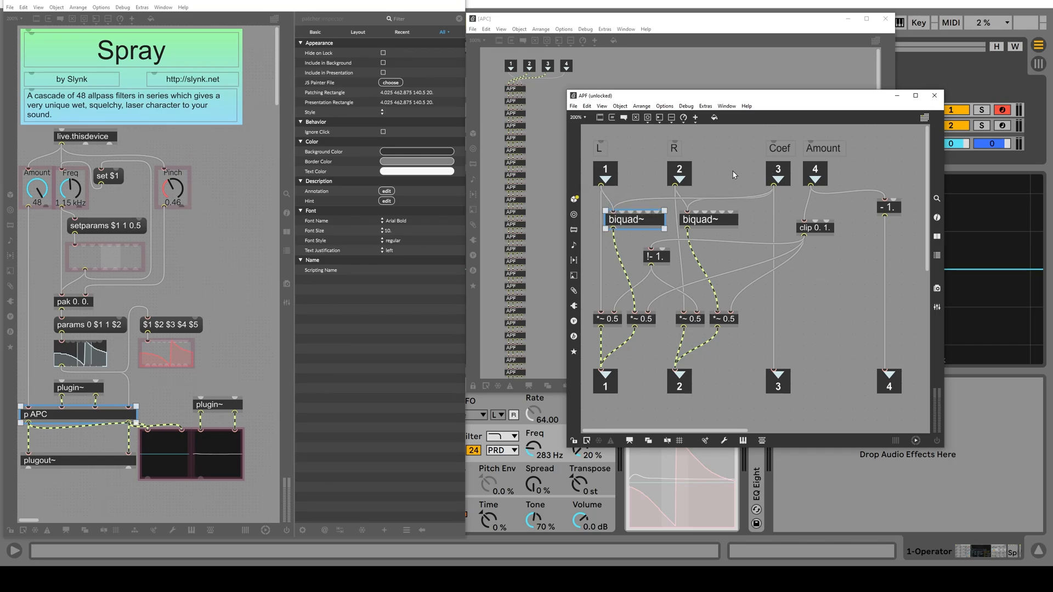
{"action": "mouse_move", "coordinate": [705, 196]}
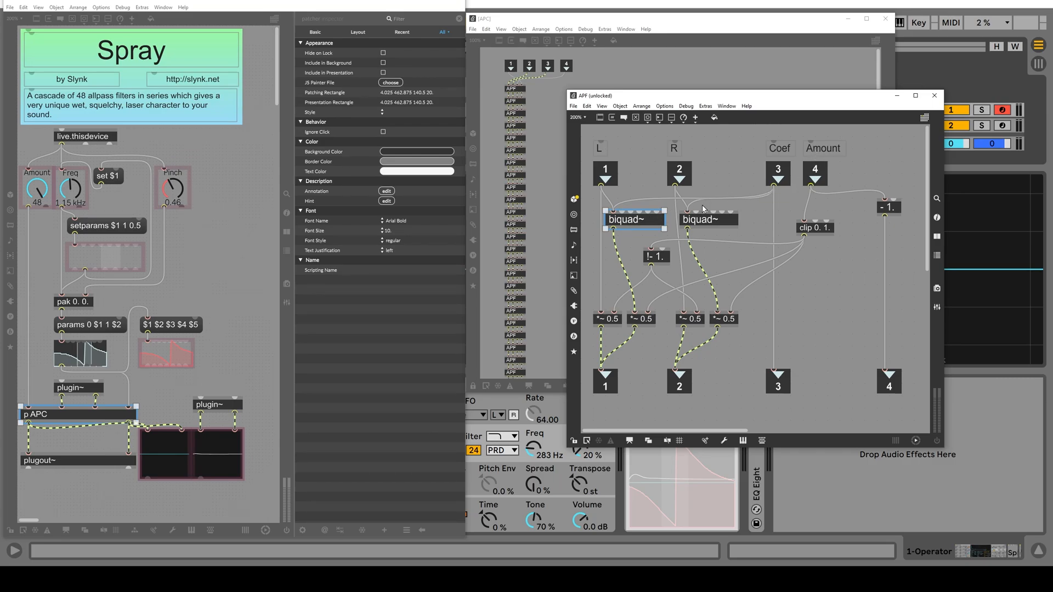
{"action": "mouse_move", "coordinate": [854, 174]}
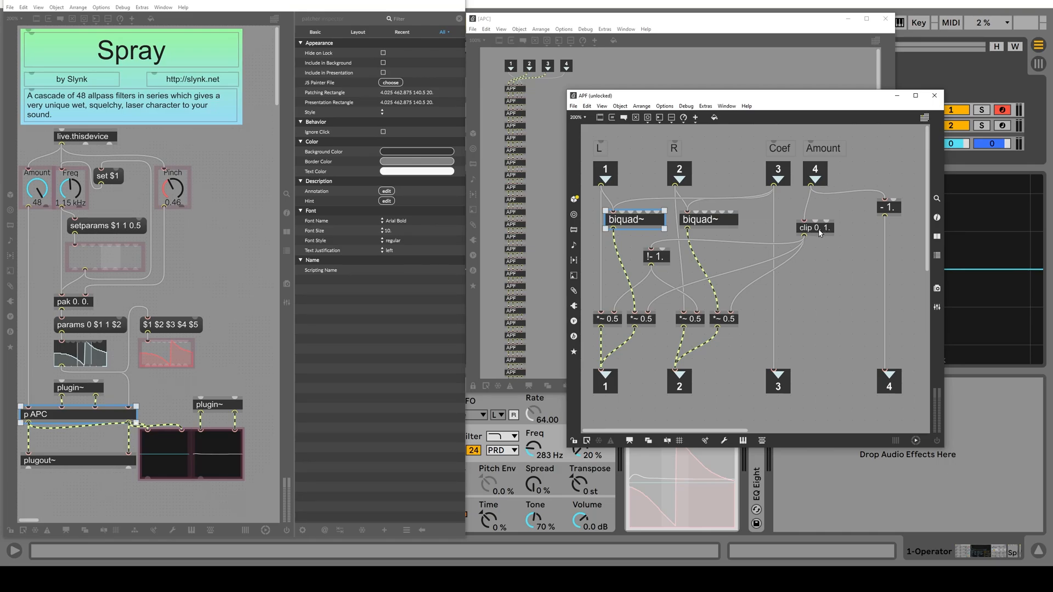
{"action": "mouse_move", "coordinate": [829, 234]}
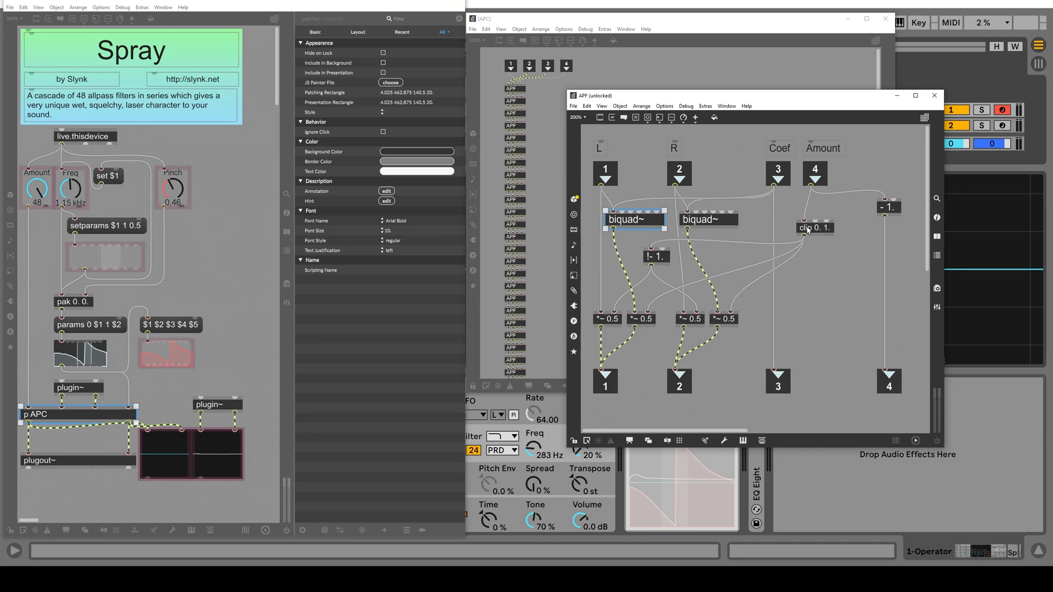
{"action": "mouse_move", "coordinate": [817, 188]}
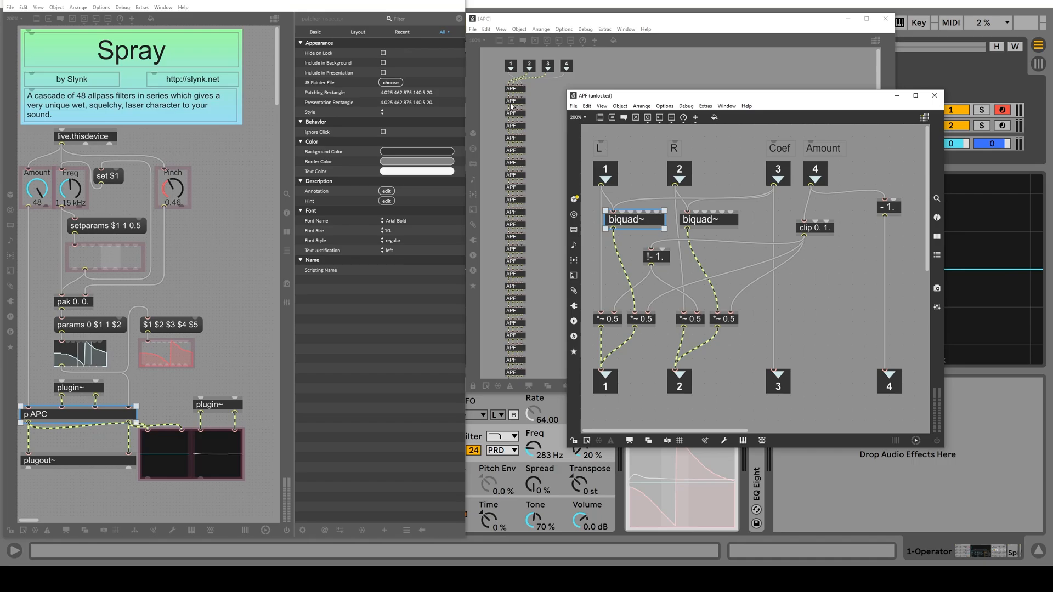
{"action": "mouse_move", "coordinate": [38, 198]}
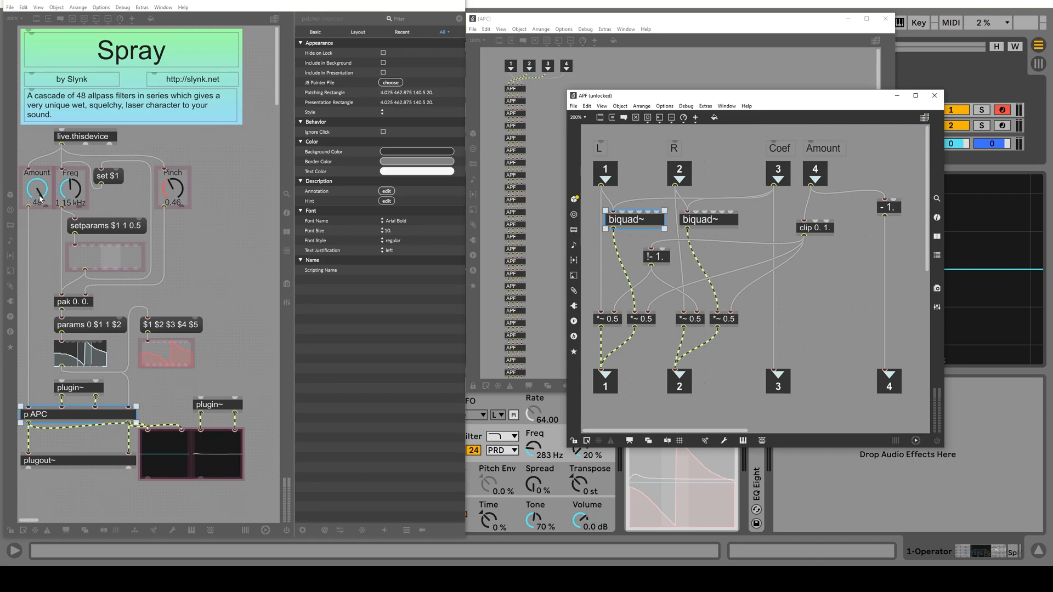
{"action": "mouse_move", "coordinate": [324, 169]}
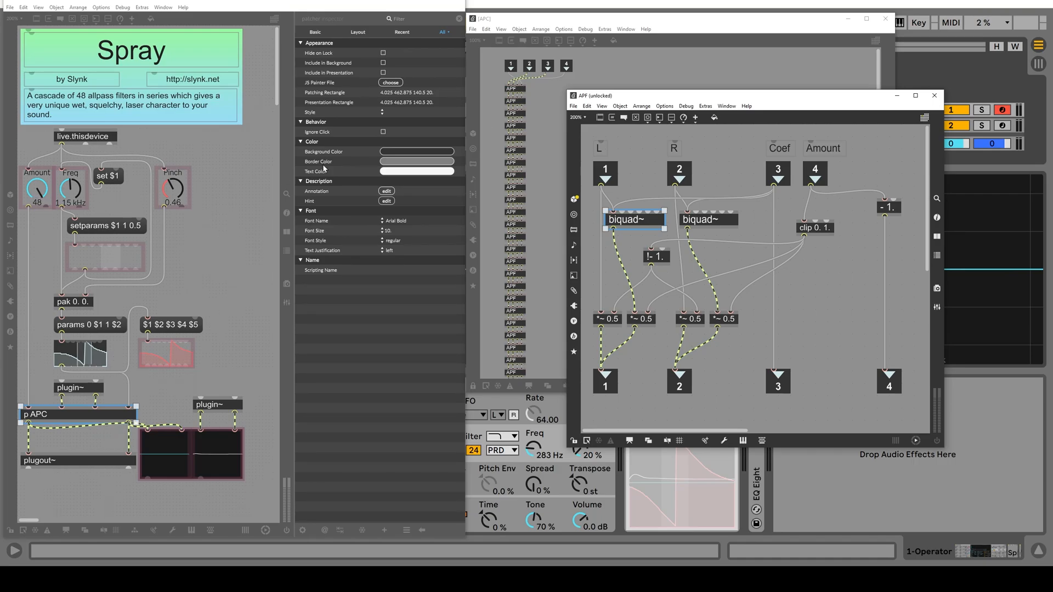
{"action": "mouse_move", "coordinate": [249, 200]}
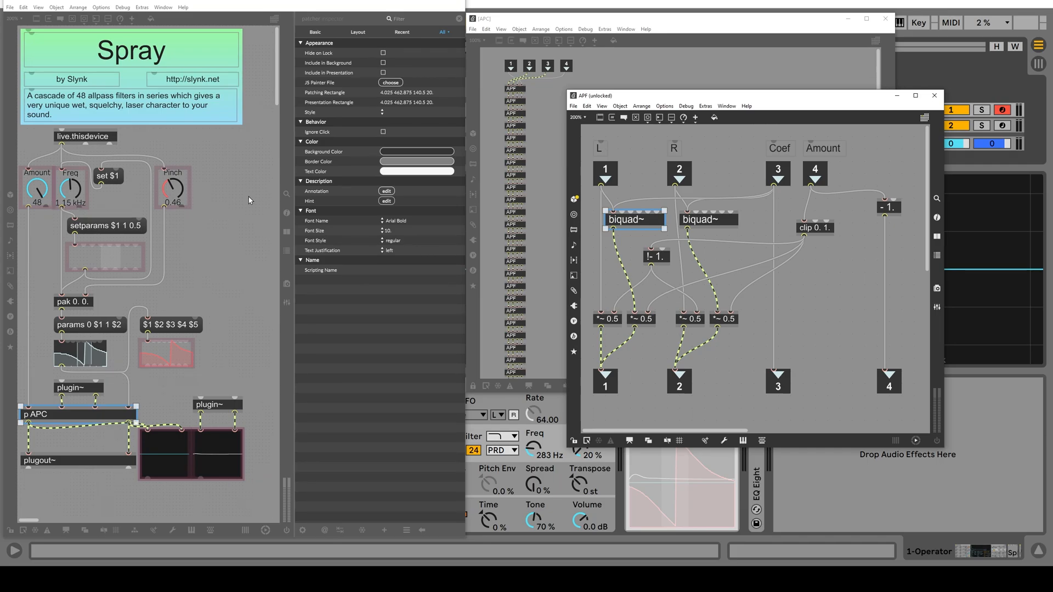
{"action": "mouse_move", "coordinate": [630, 301]}
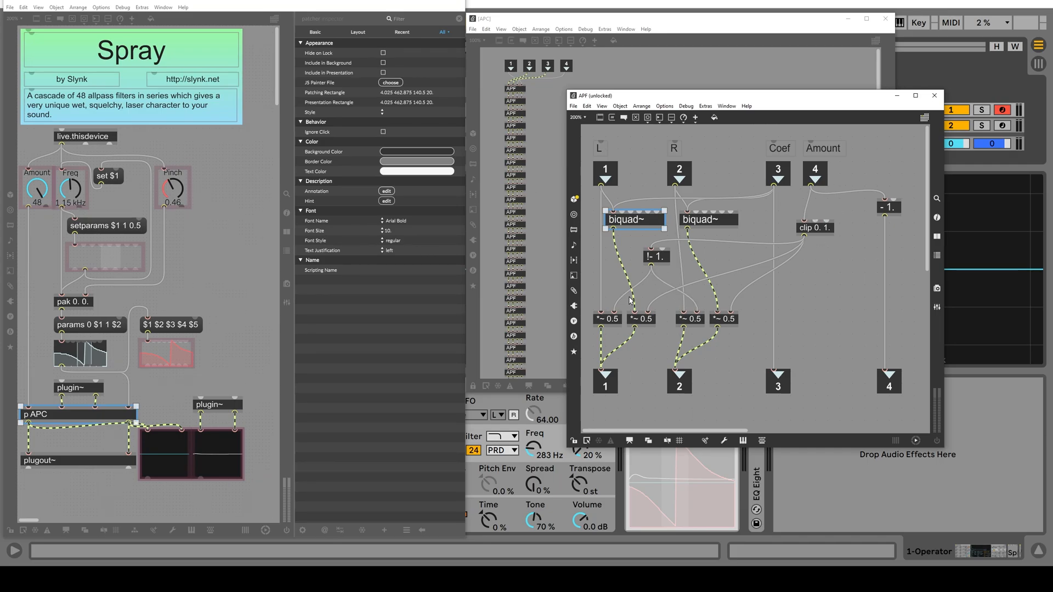
{"action": "mouse_move", "coordinate": [824, 155]}
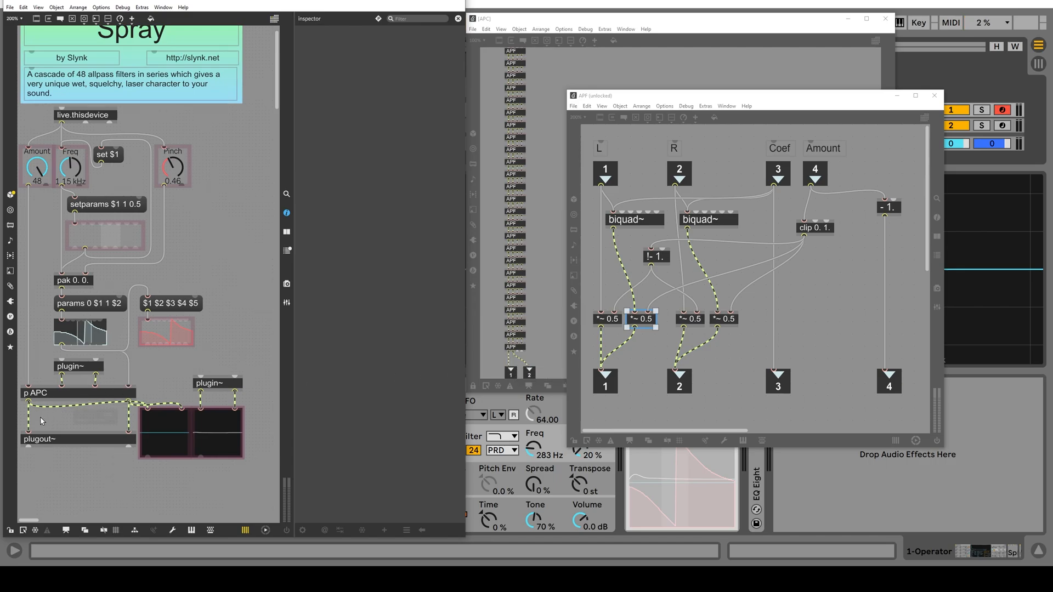
{"action": "mouse_move", "coordinate": [222, 314]}
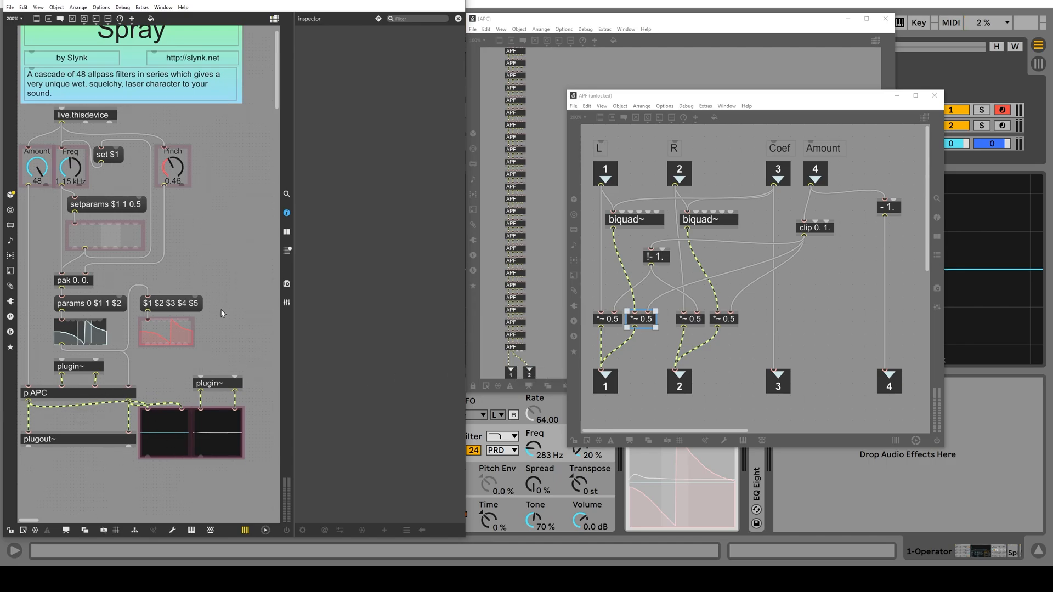
{"action": "mouse_move", "coordinate": [215, 373]}
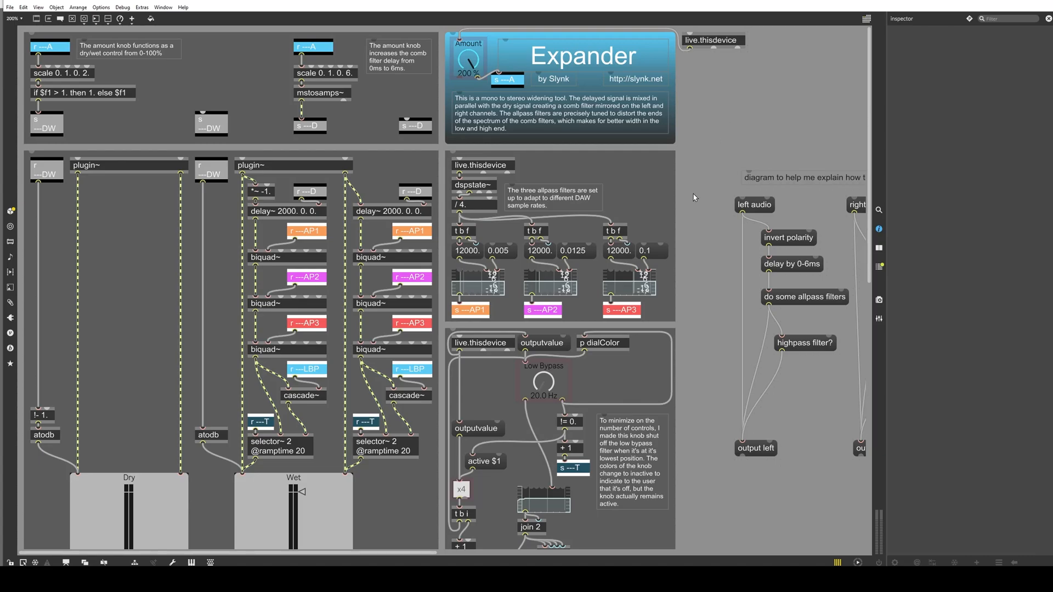
Scroll the Expander patcher right and down to reveal the full explanatory signal-chain diagram.
{"action": "scroll", "scroll_direction": "down", "scroll_amount": 3}
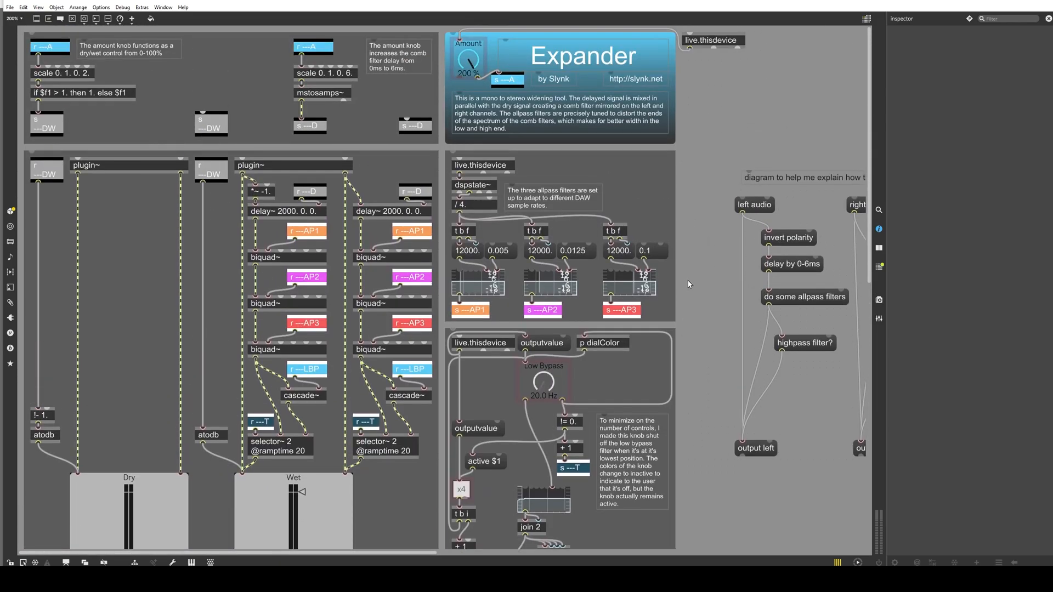
{"action": "scroll", "scroll_direction": "right", "scroll_amount": 3}
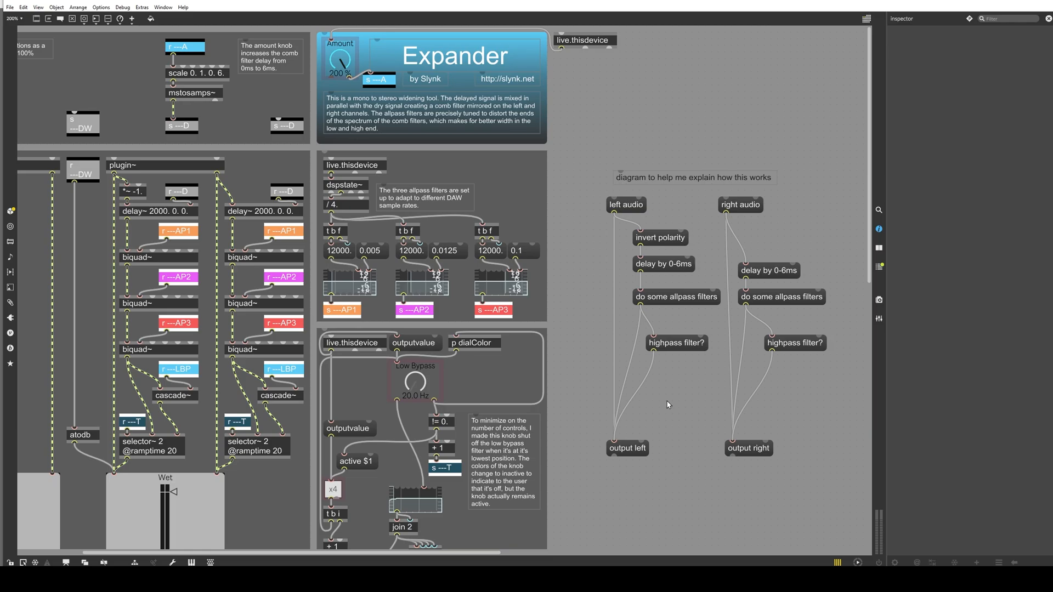
{"action": "mouse_move", "coordinate": [810, 322]}
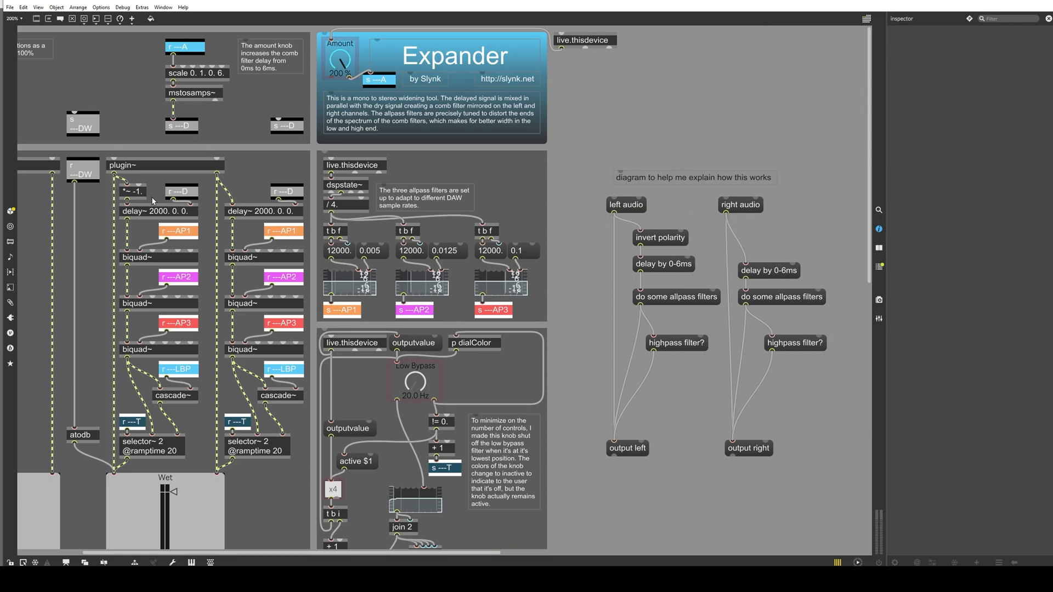
{"action": "scroll", "scroll_direction": "down", "scroll_amount": 3}
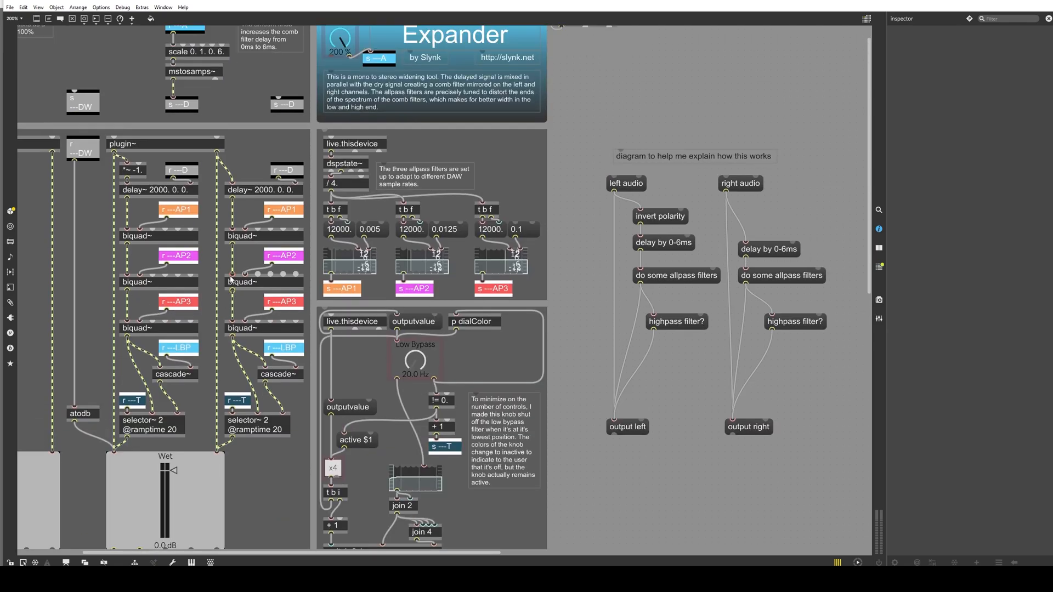
Inspect plugin~, the *~ -1. polarity inverter and left delay~, then lower Amount to 78.7.
{"action": "left_click", "coordinate": [124, 143]}
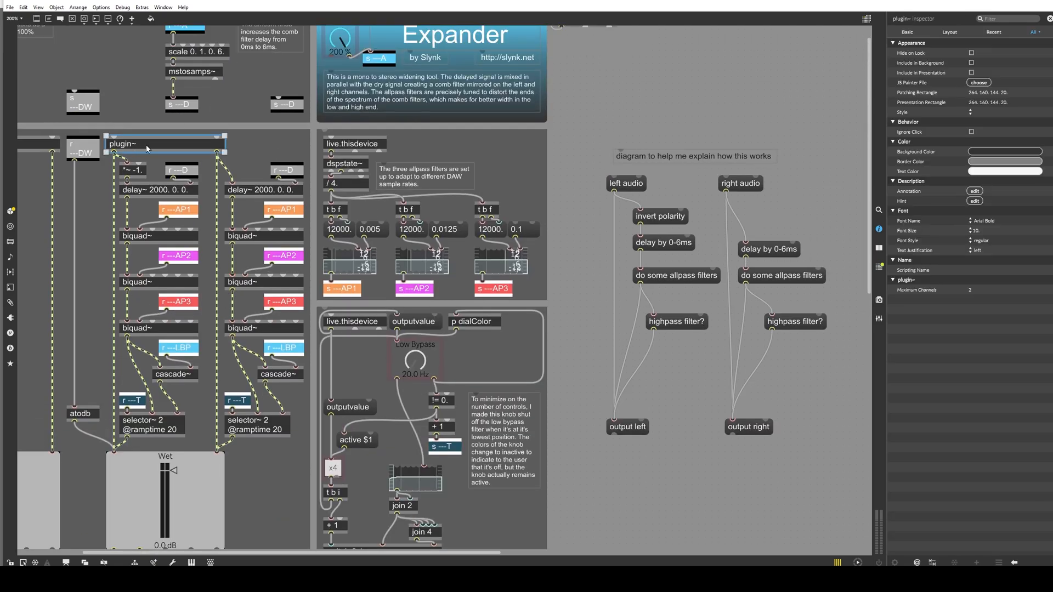
{"action": "mouse_move", "coordinate": [621, 183]}
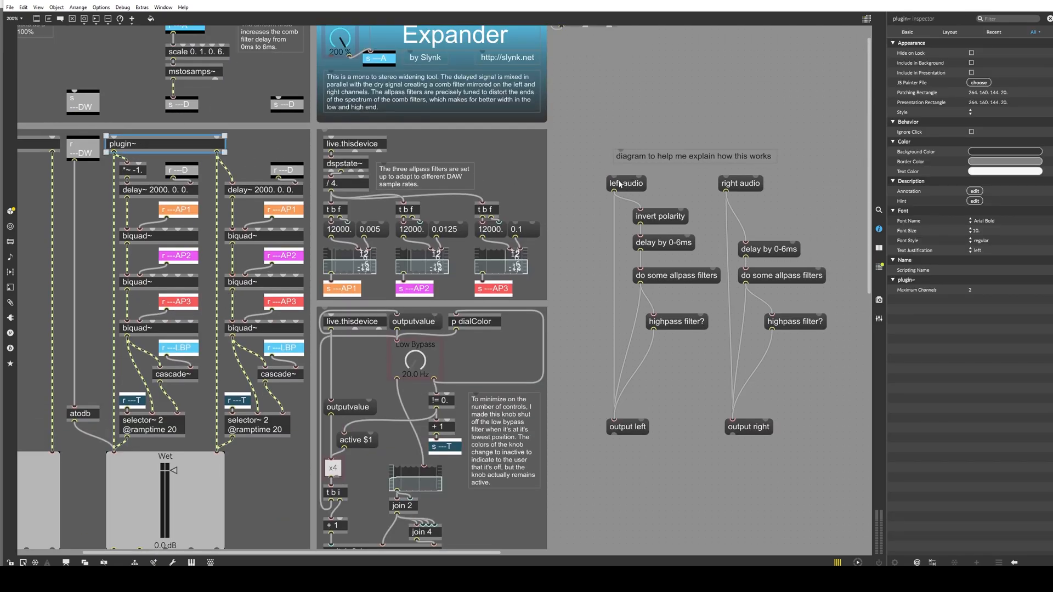
{"action": "left_click", "coordinate": [660, 216]}
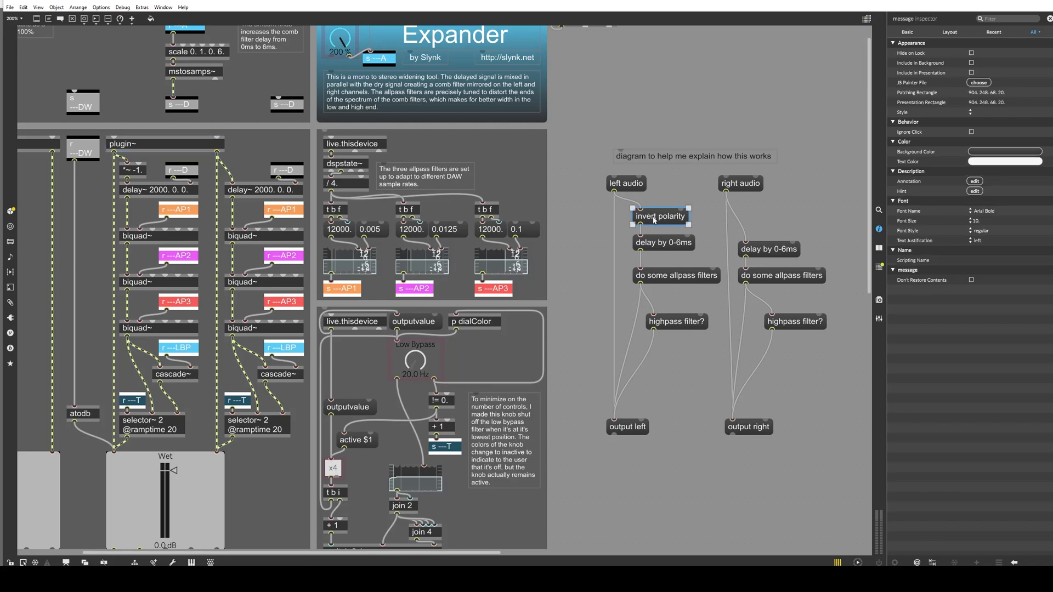
{"action": "left_click", "coordinate": [133, 170]}
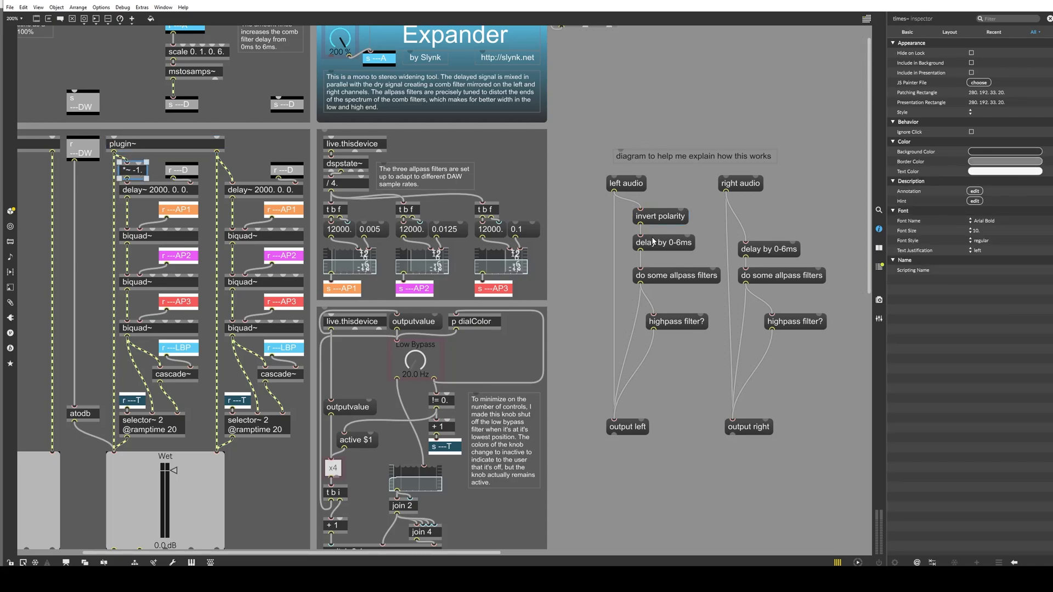
{"action": "left_click", "coordinate": [158, 190]}
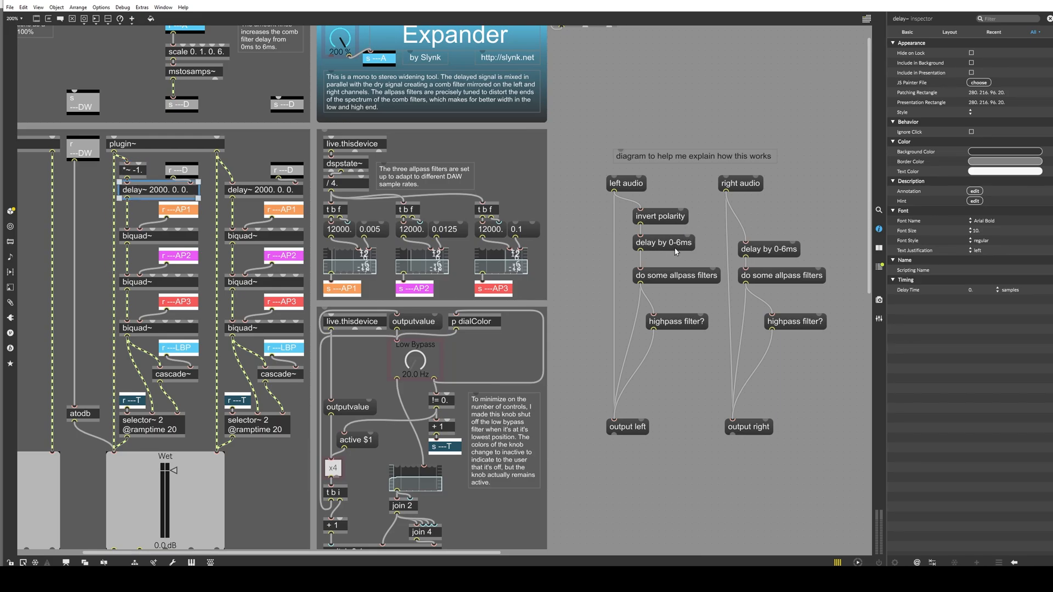
{"action": "scroll", "scroll_direction": "down", "scroll_amount": 3}
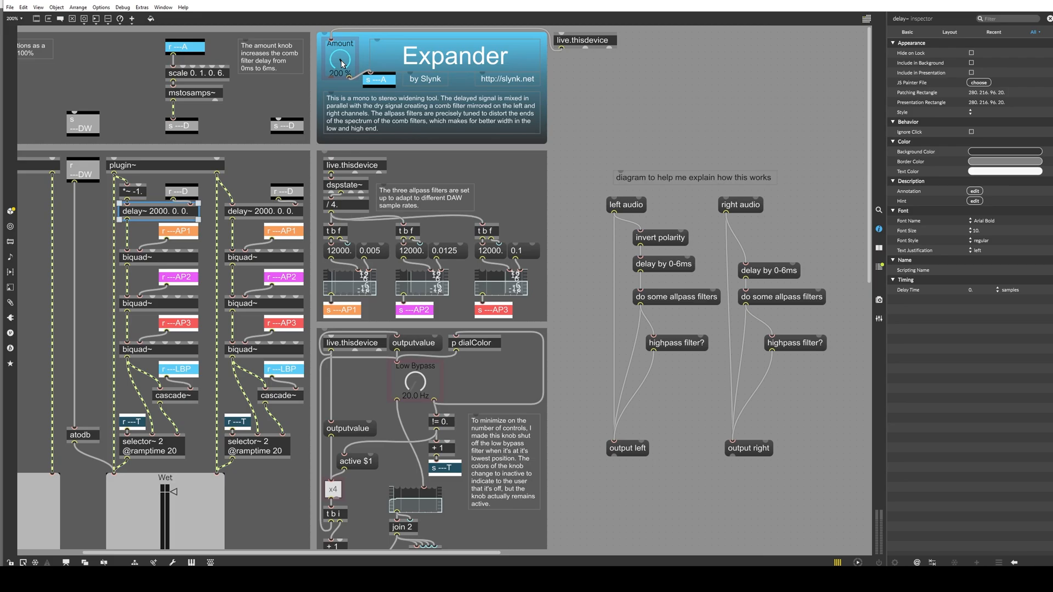
{"action": "left_click_drag", "start_coordinate": [341, 60], "coordinate": [339, 67]}
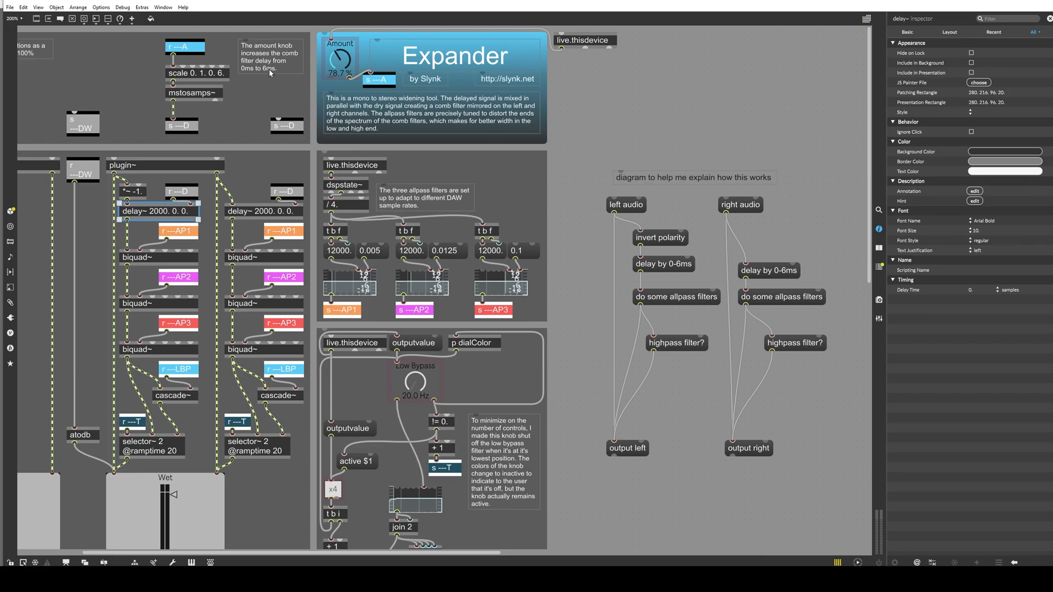
{"action": "mouse_move", "coordinate": [174, 98]}
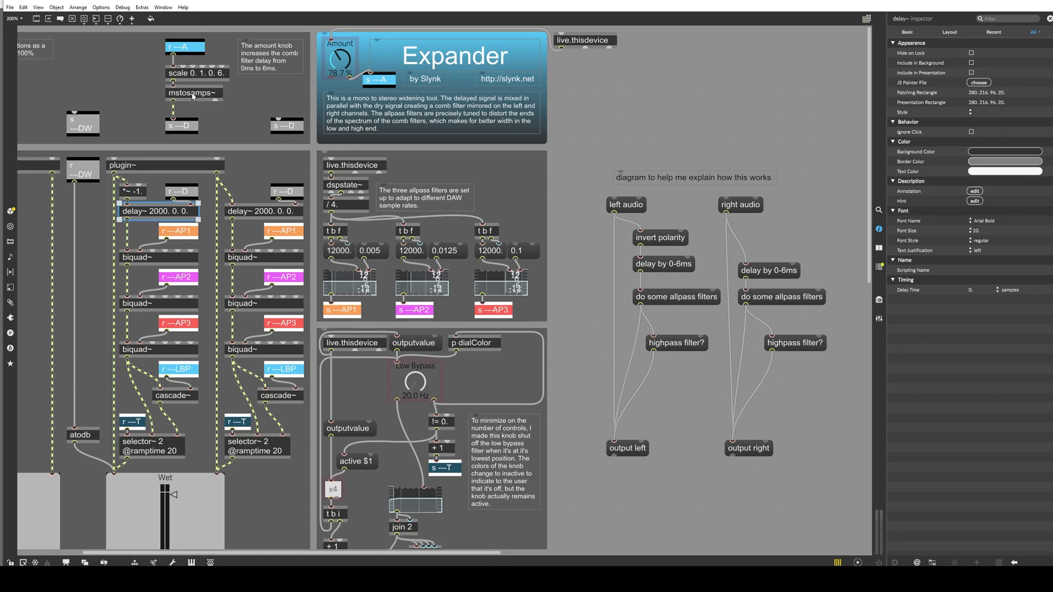
{"action": "mouse_move", "coordinate": [176, 199]}
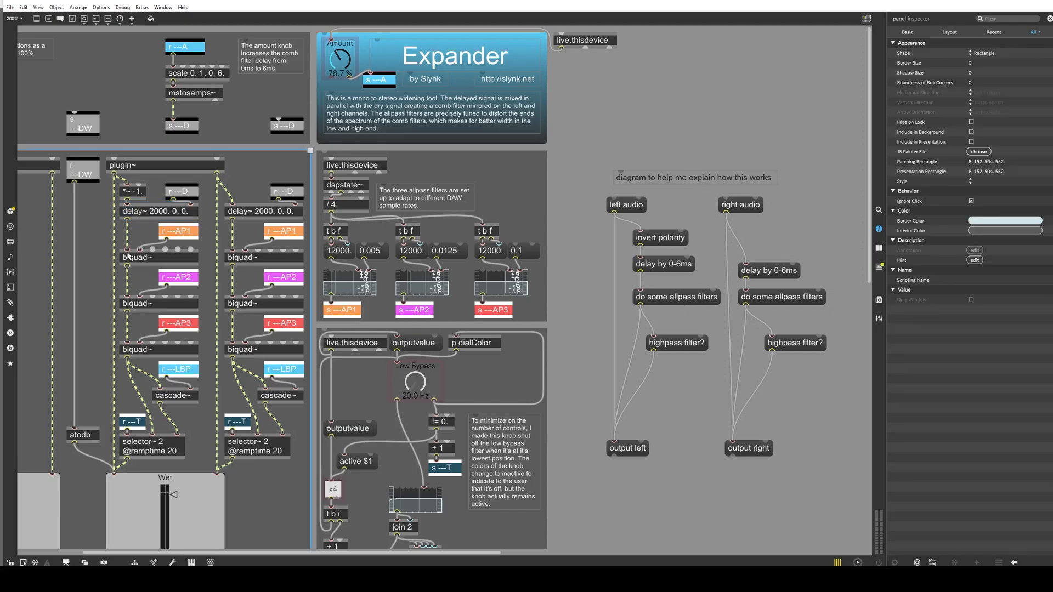
Inspect the first allpass filtergraph~, then the left selector~ with its 20 ms ramp.
{"action": "left_click", "coordinate": [158, 258]}
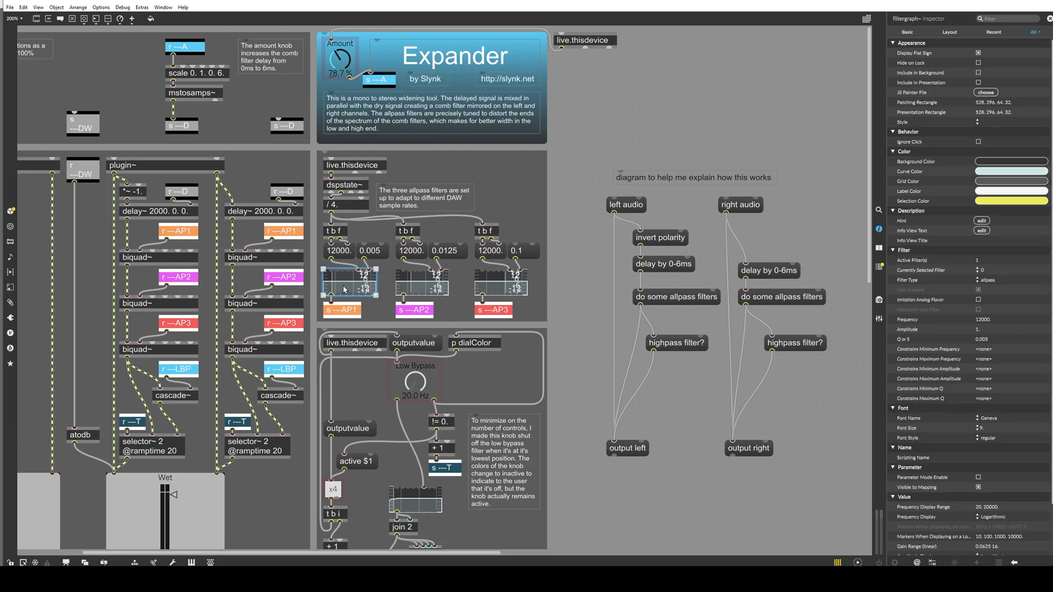
{"action": "mouse_move", "coordinate": [894, 26]}
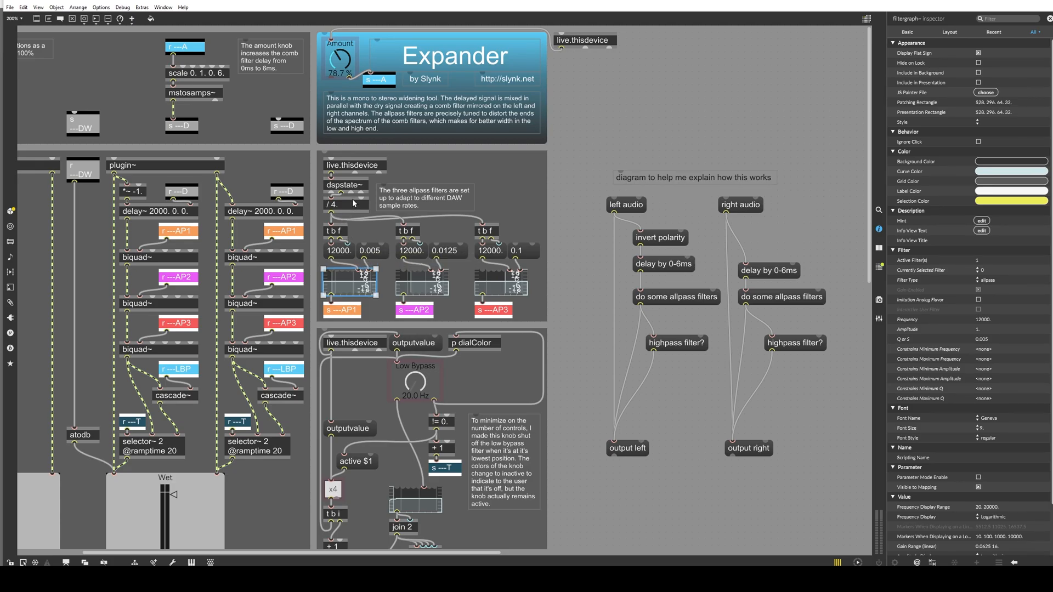
{"action": "mouse_move", "coordinate": [344, 185]}
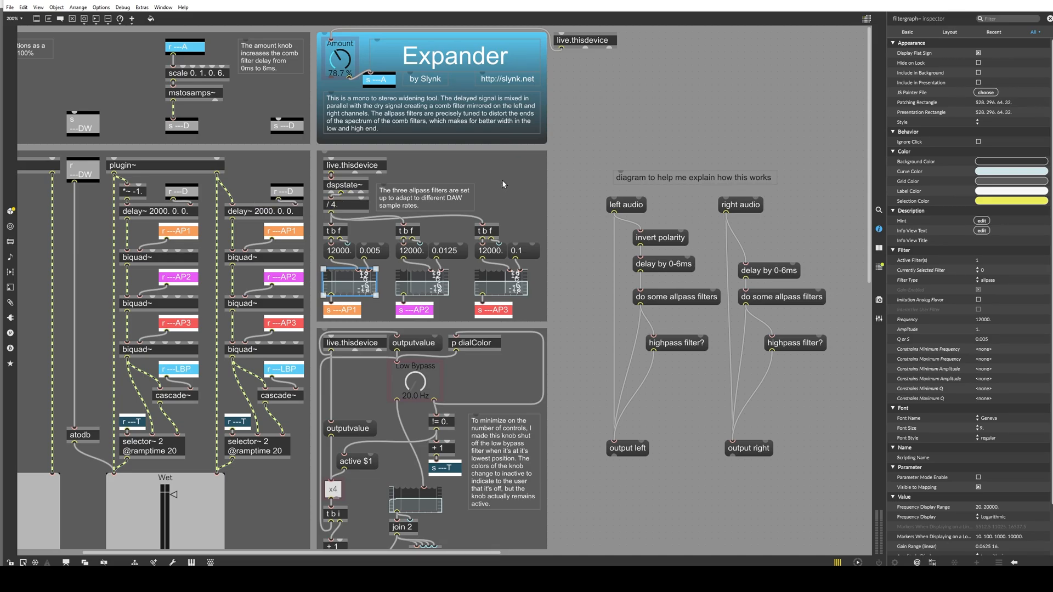
{"action": "mouse_move", "coordinate": [541, 227]}
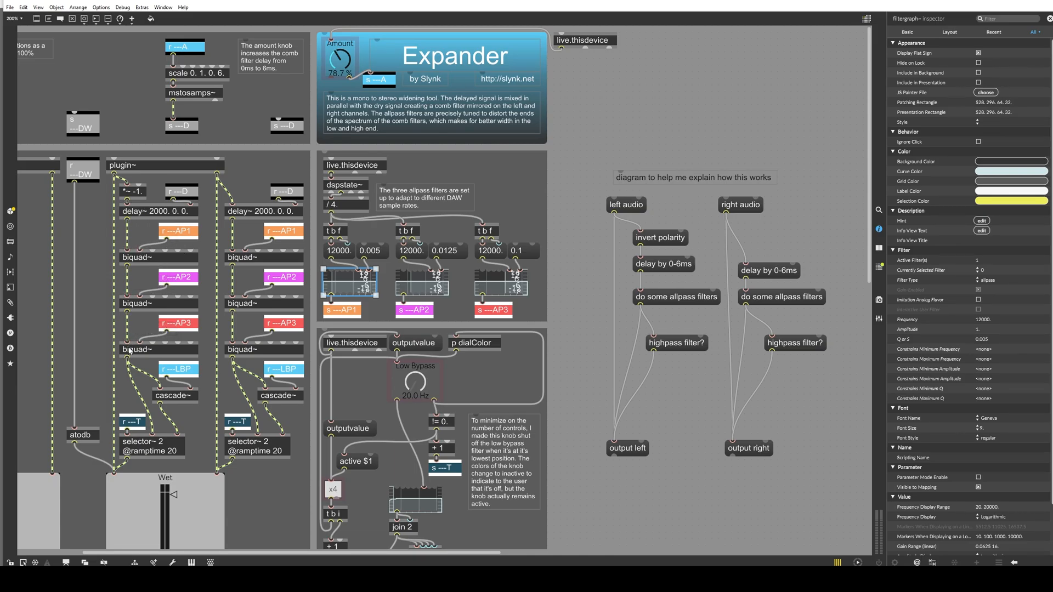
{"action": "mouse_move", "coordinate": [140, 393]}
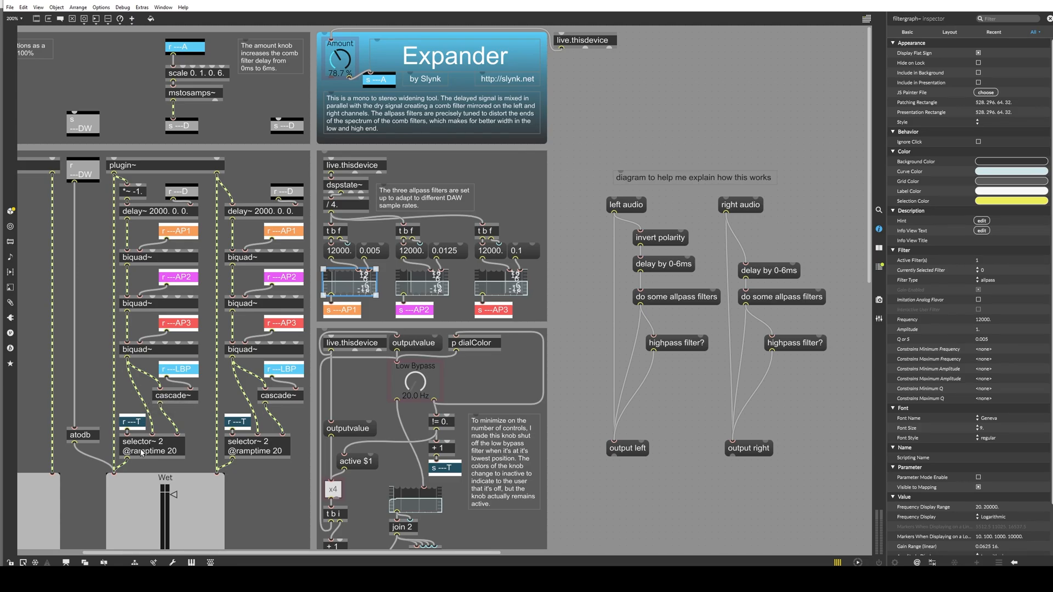
{"action": "left_click", "coordinate": [151, 446]}
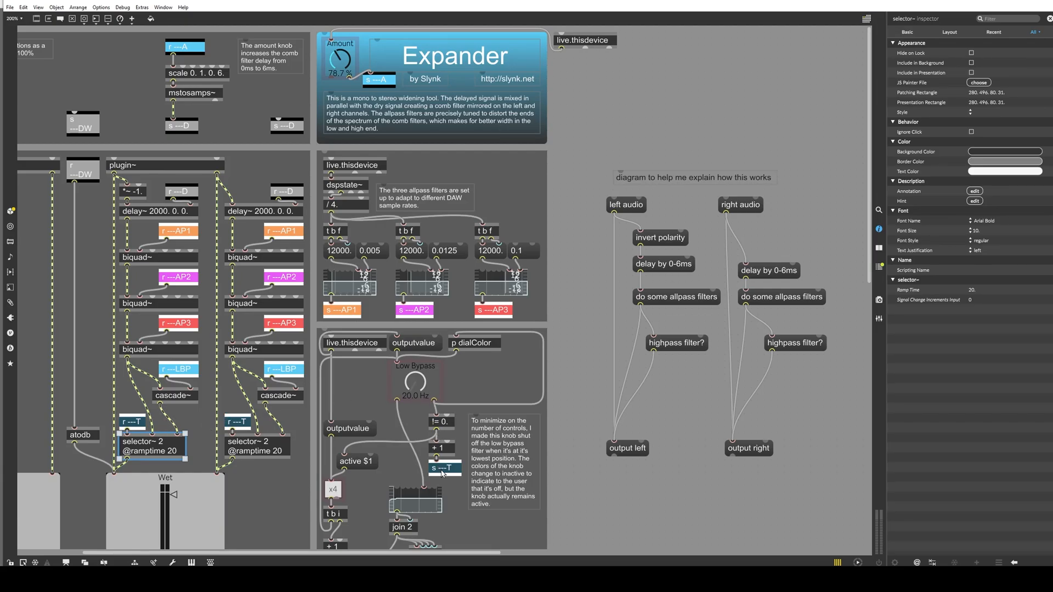
Inspect the left cascade~ object, then the low-bypass filtergraph~ showing a 20 Hz highpass.
{"action": "left_click", "coordinate": [414, 383]}
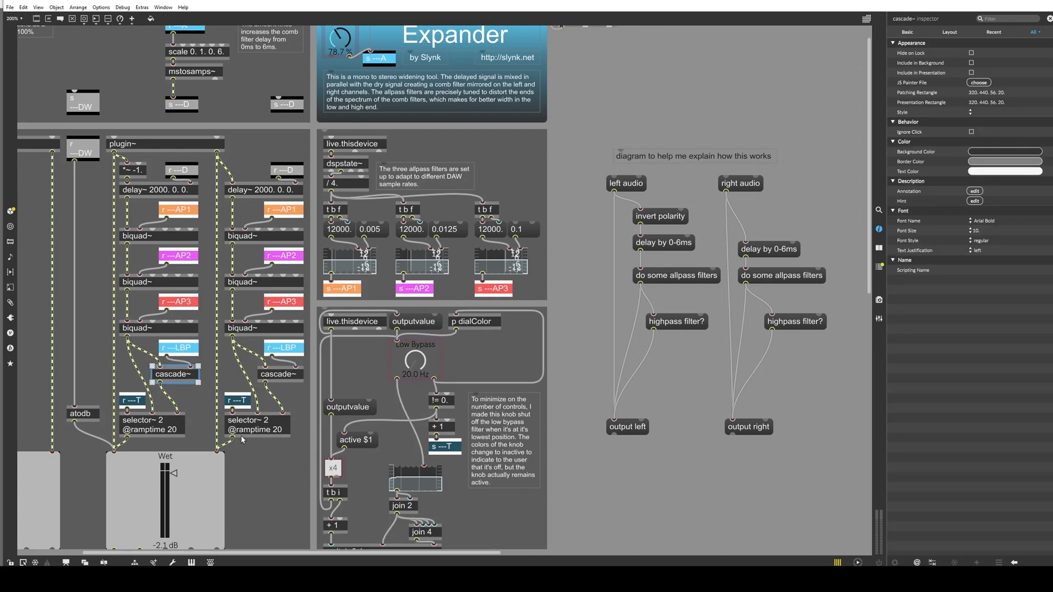
{"action": "scroll", "scroll_direction": "down", "scroll_amount": 3}
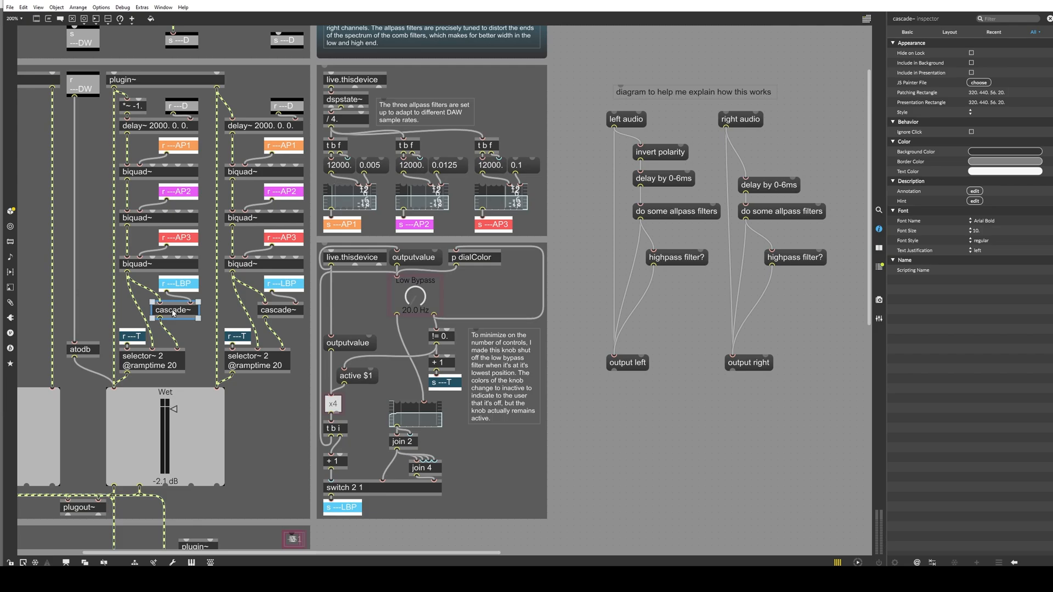
{"action": "mouse_move", "coordinate": [386, 392]}
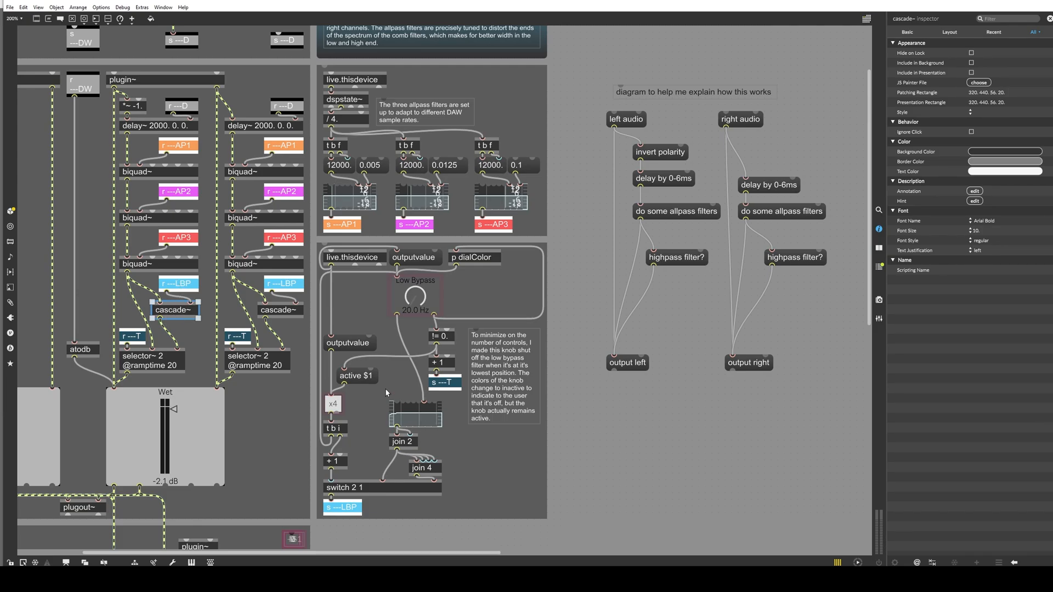
{"action": "left_click", "coordinate": [415, 413]}
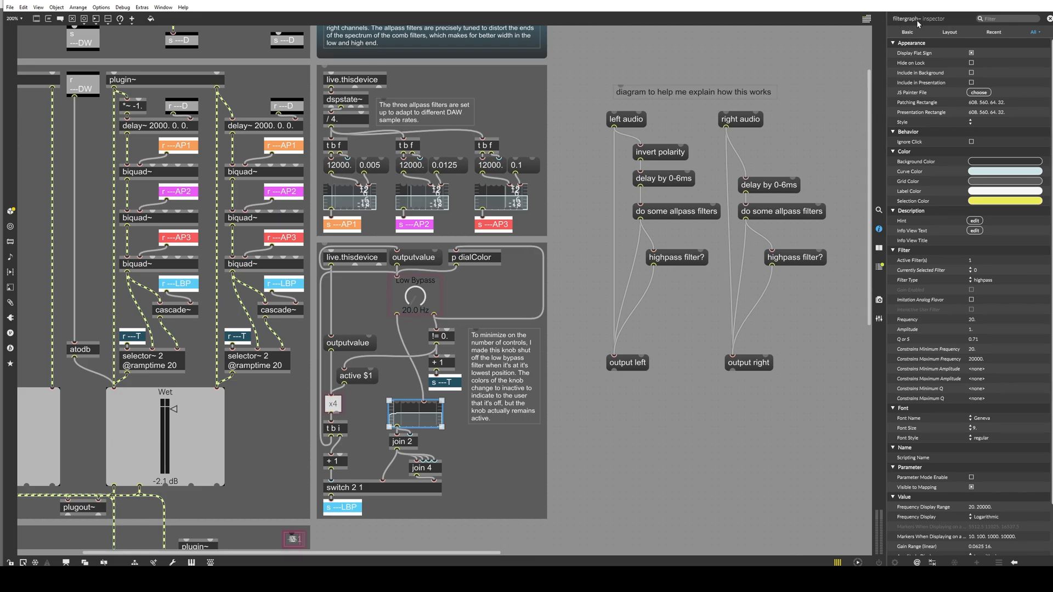
{"action": "mouse_move", "coordinate": [684, 355]}
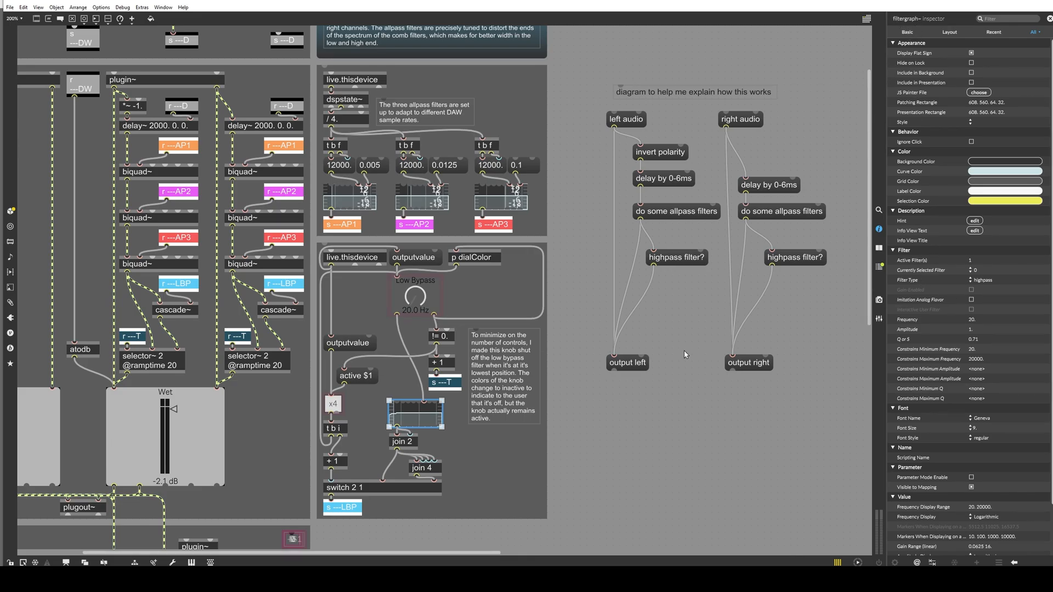
{"action": "mouse_move", "coordinate": [549, 435]}
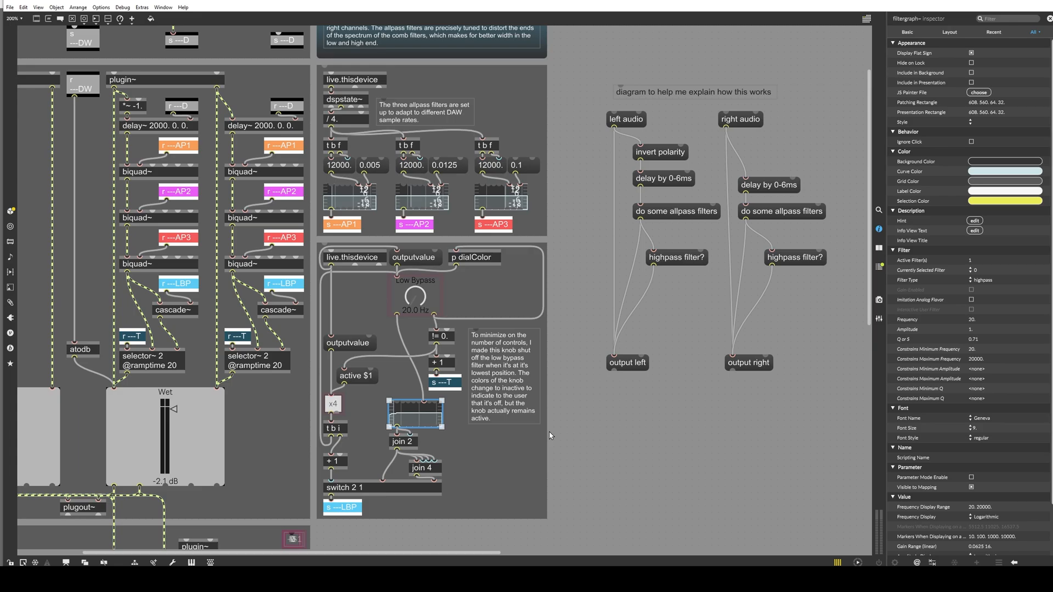
{"action": "mouse_move", "coordinate": [508, 439]}
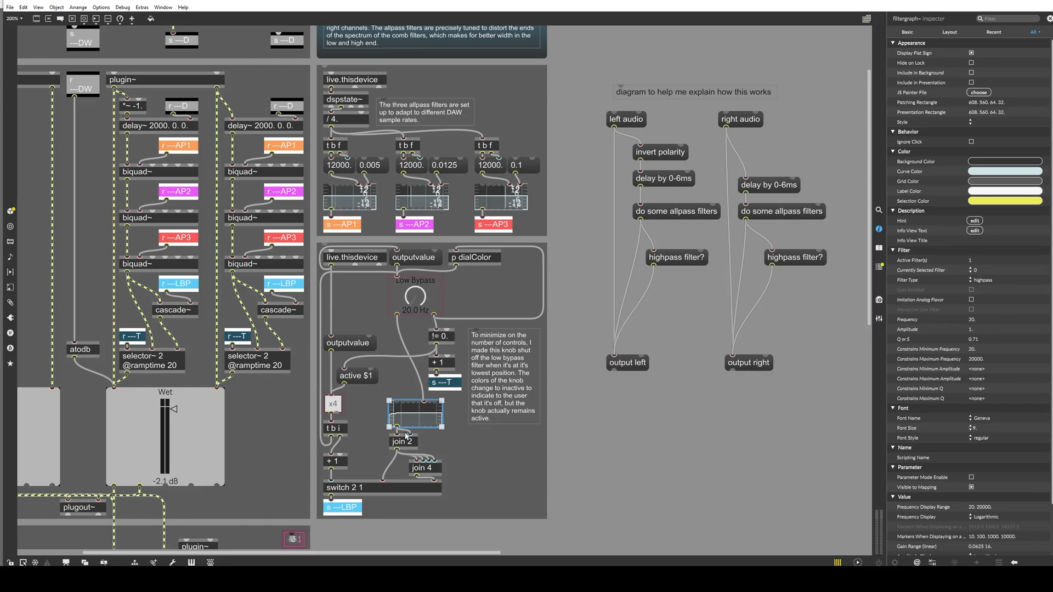
{"action": "mouse_move", "coordinate": [609, 430]}
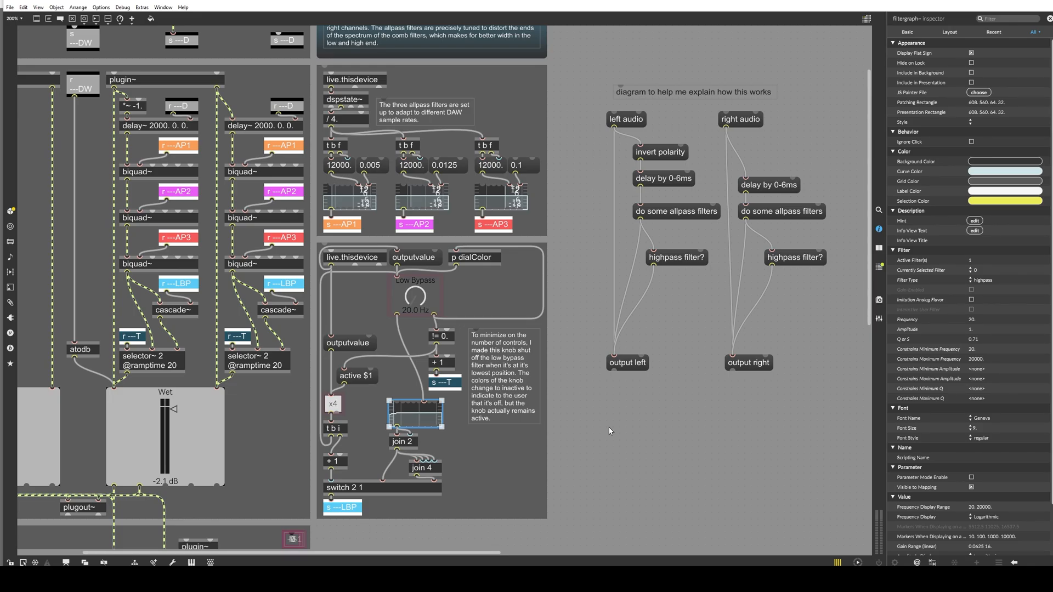
{"action": "mouse_move", "coordinate": [305, 385]}
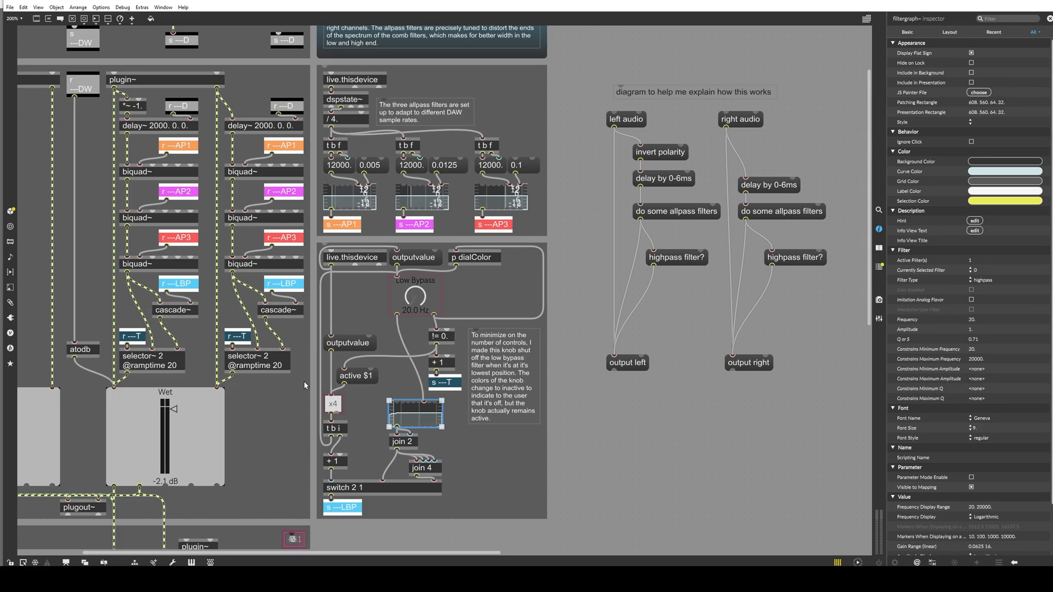
{"action": "mouse_move", "coordinate": [164, 314]}
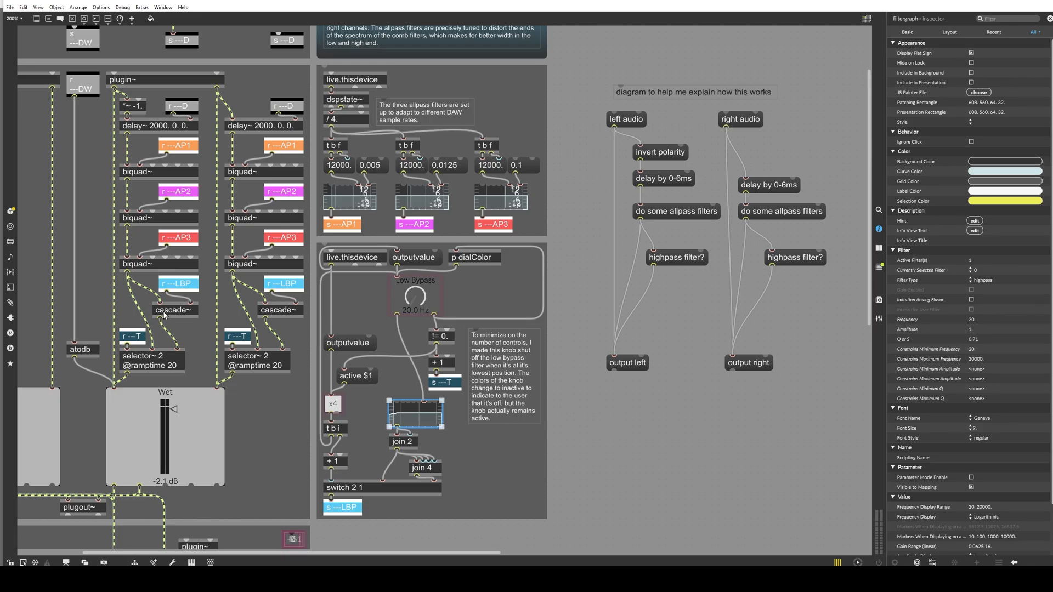
{"action": "mouse_move", "coordinate": [165, 319]}
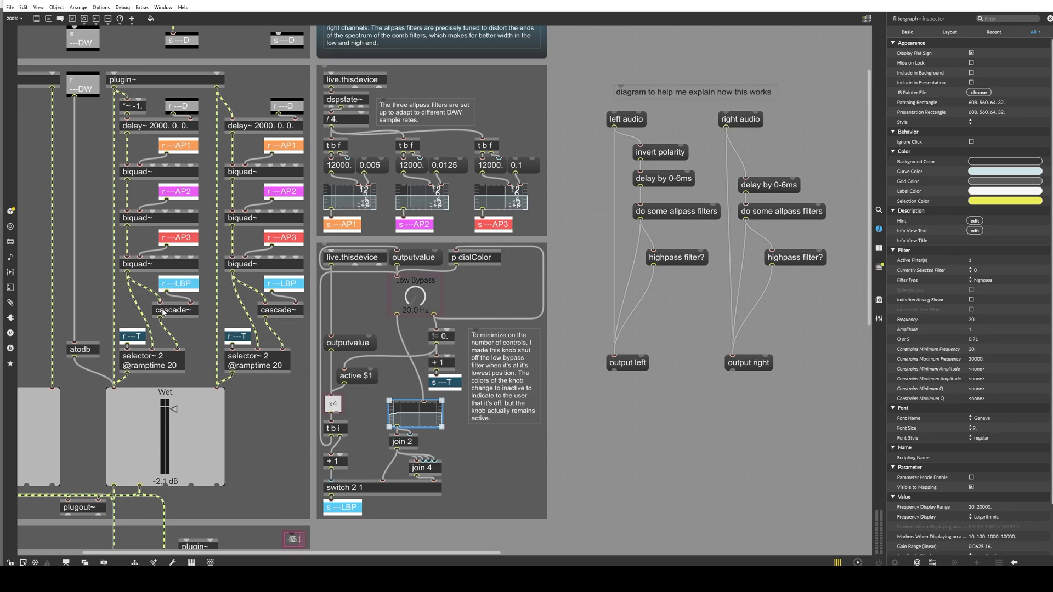
{"action": "mouse_move", "coordinate": [307, 378]}
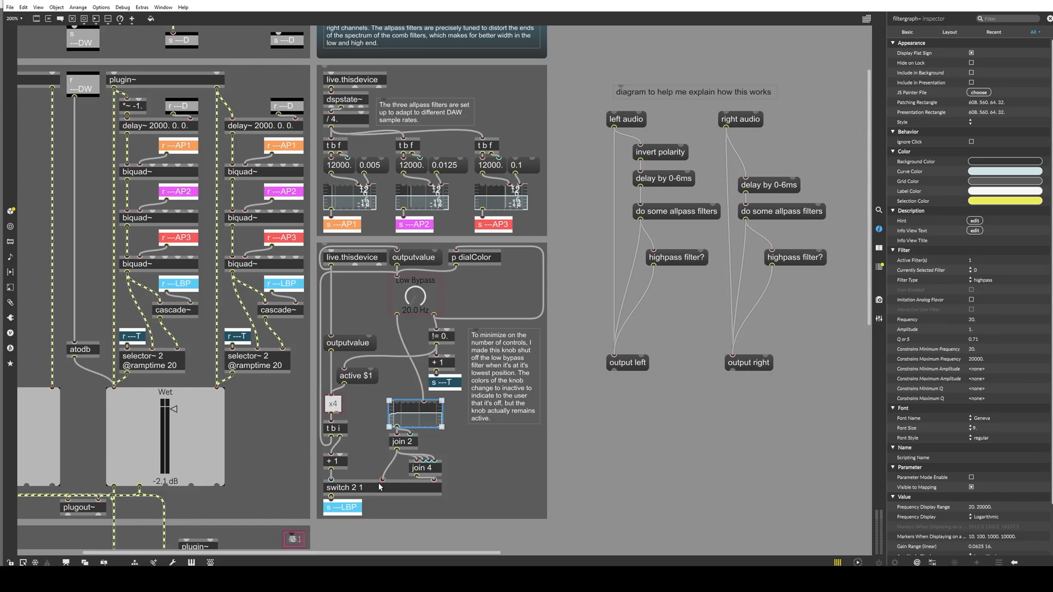
{"action": "mouse_move", "coordinate": [189, 316]}
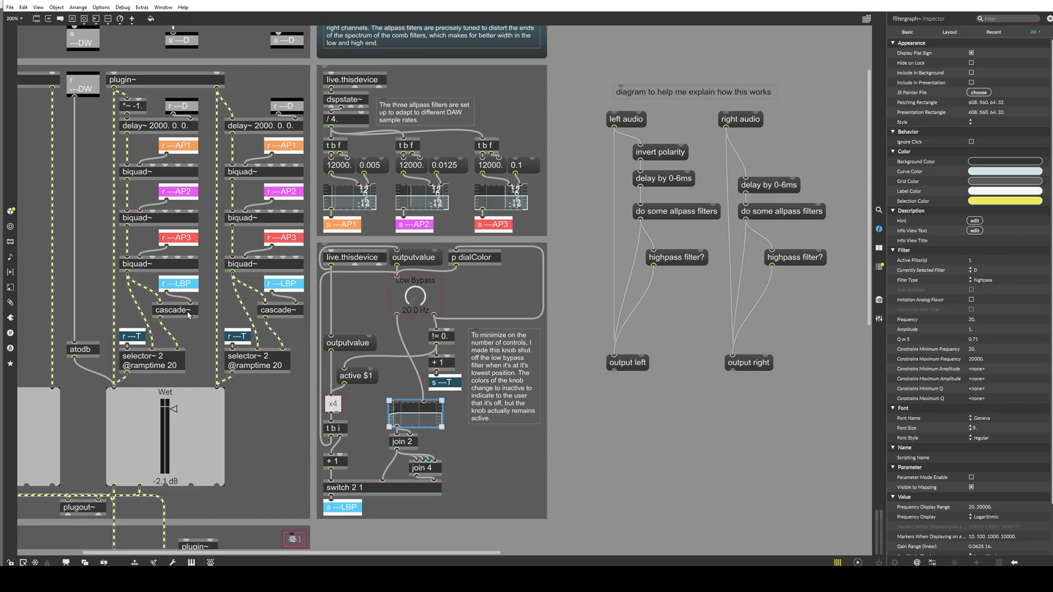
{"action": "mouse_move", "coordinate": [334, 407]}
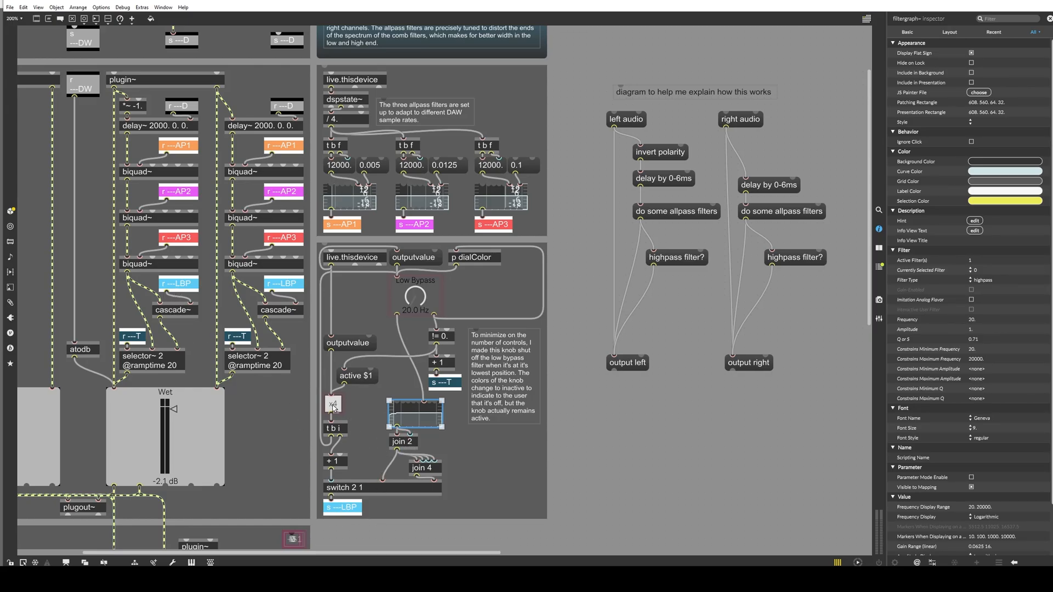
Raise the Low Bypass dial to 35.5 Hz and trigger the x4 step in the bypass logic.
{"action": "left_click_drag", "start_coordinate": [415, 297], "coordinate": [415, 289]}
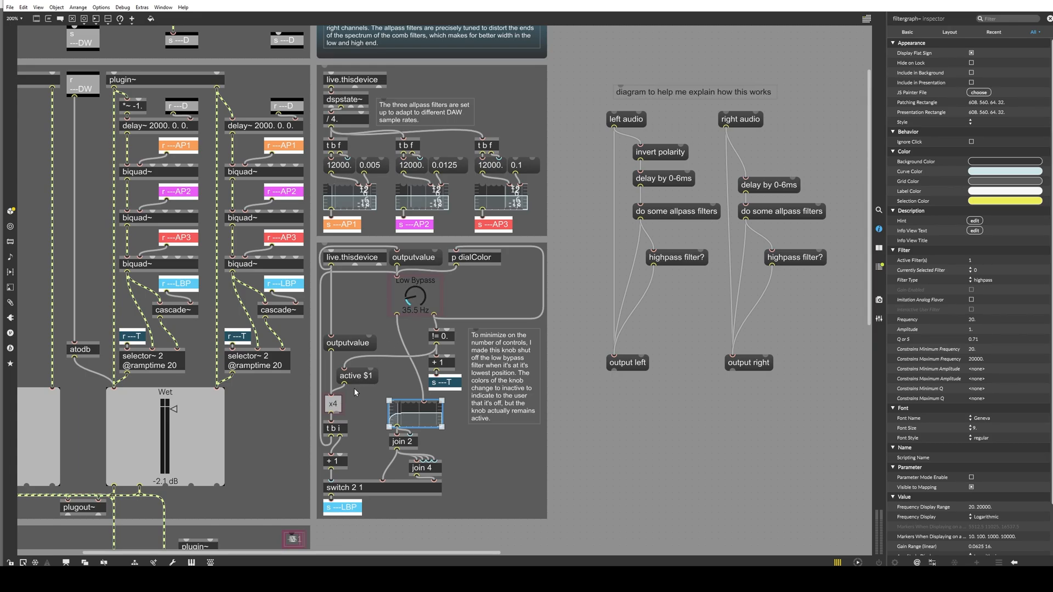
{"action": "left_click", "coordinate": [333, 403]}
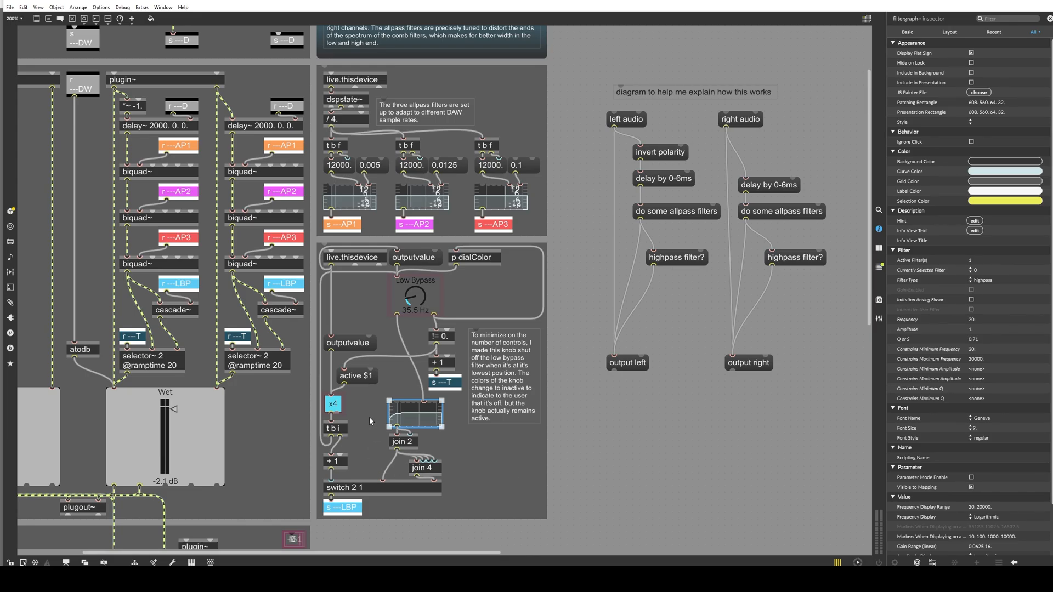
{"action": "mouse_move", "coordinate": [406, 461]}
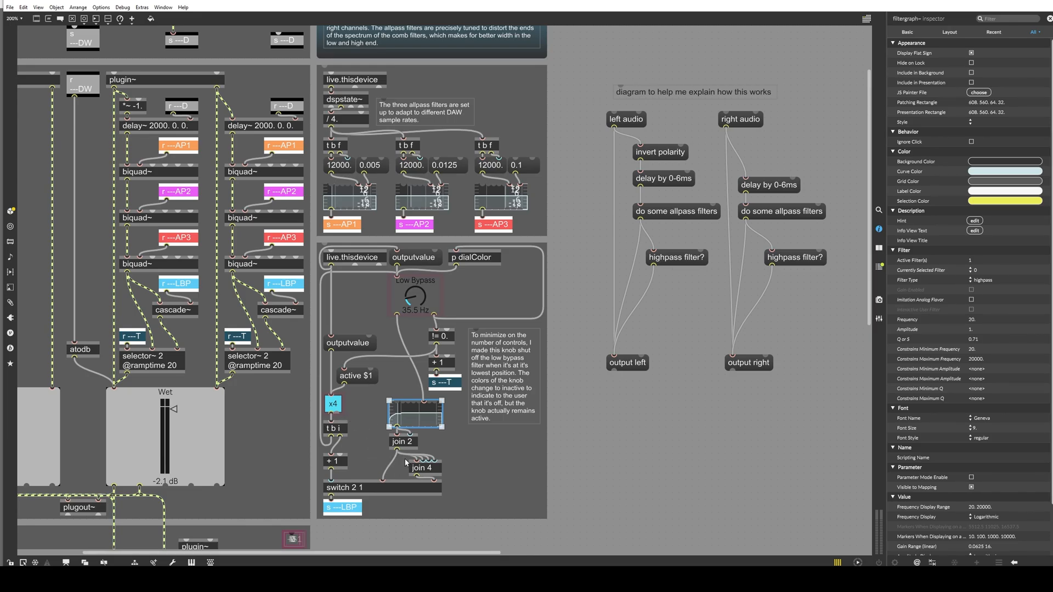
{"action": "mouse_move", "coordinate": [409, 462]}
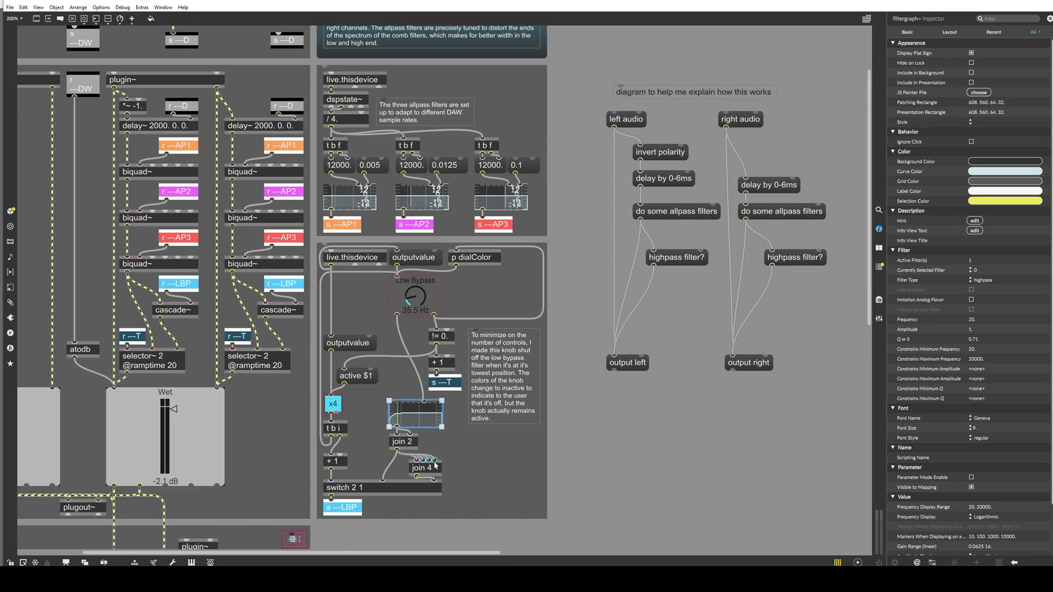
{"action": "mouse_move", "coordinate": [428, 422]}
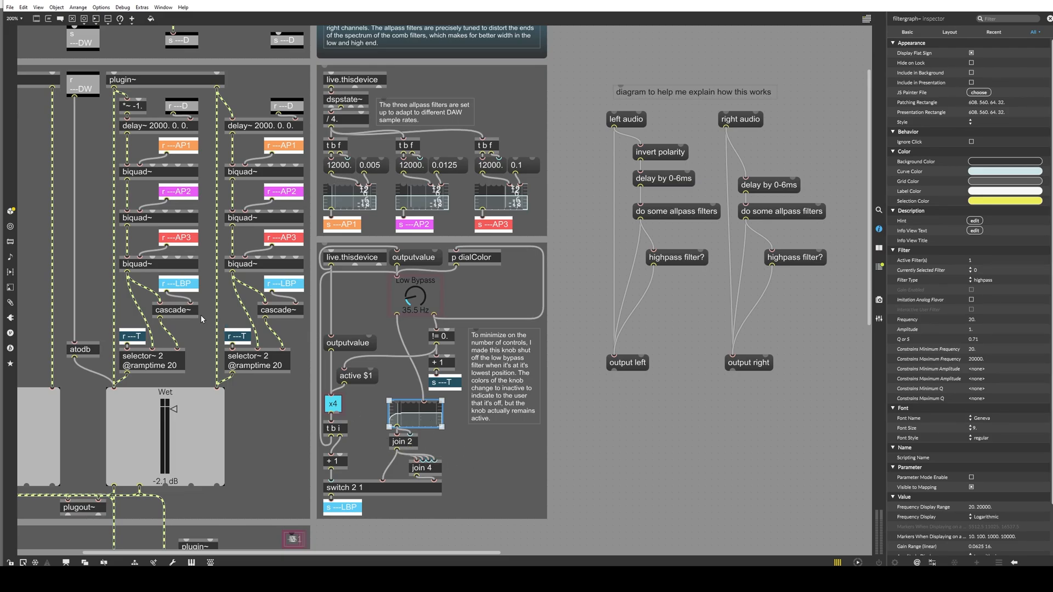
{"action": "mouse_move", "coordinate": [154, 352]}
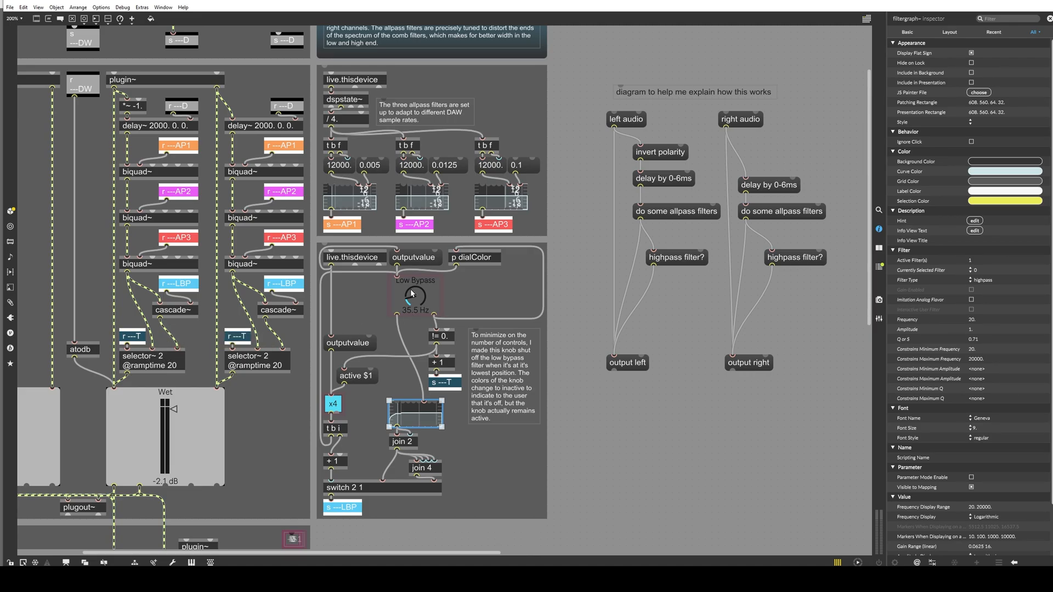
{"action": "mouse_move", "coordinate": [127, 274]}
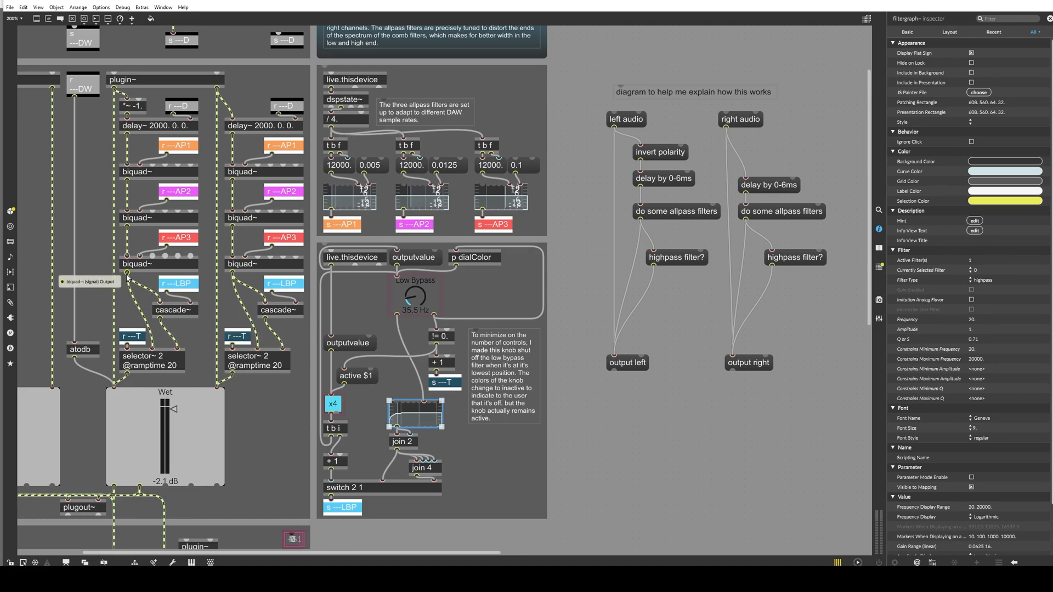
{"action": "mouse_move", "coordinate": [129, 373]}
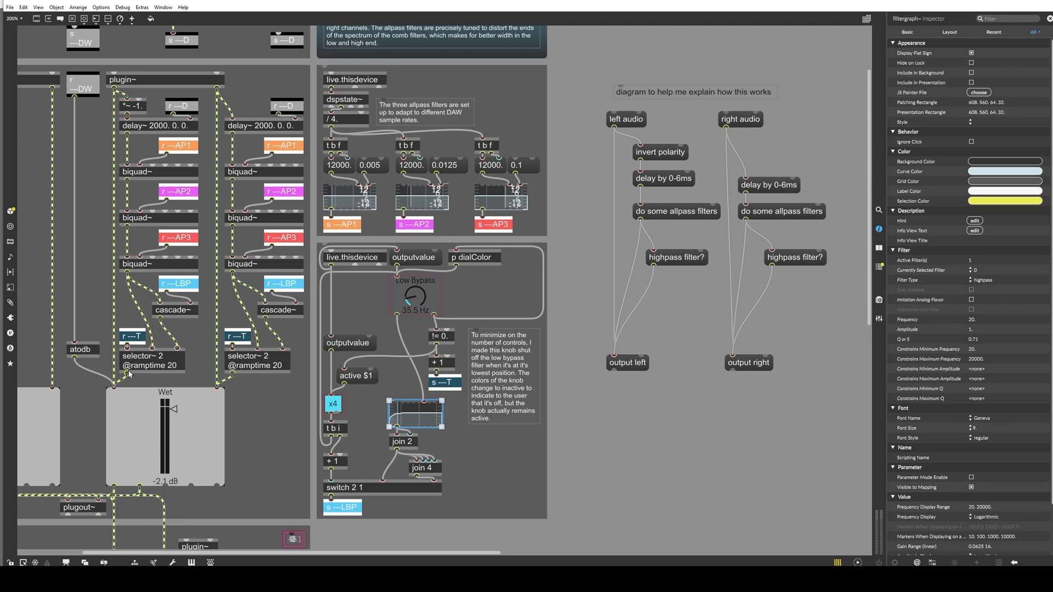
{"action": "mouse_move", "coordinate": [111, 389]}
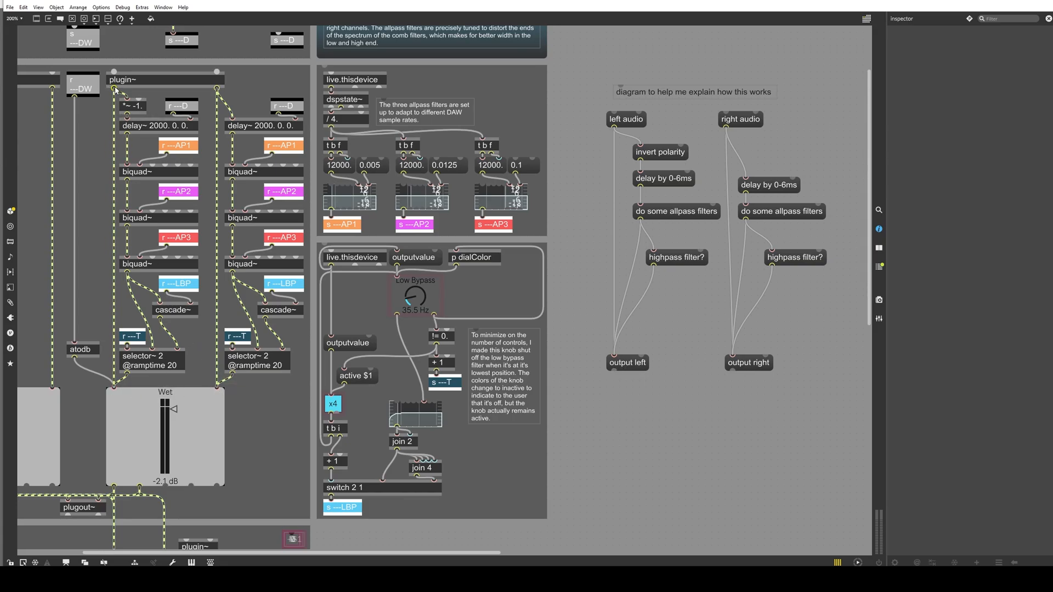
{"action": "mouse_move", "coordinate": [134, 296]}
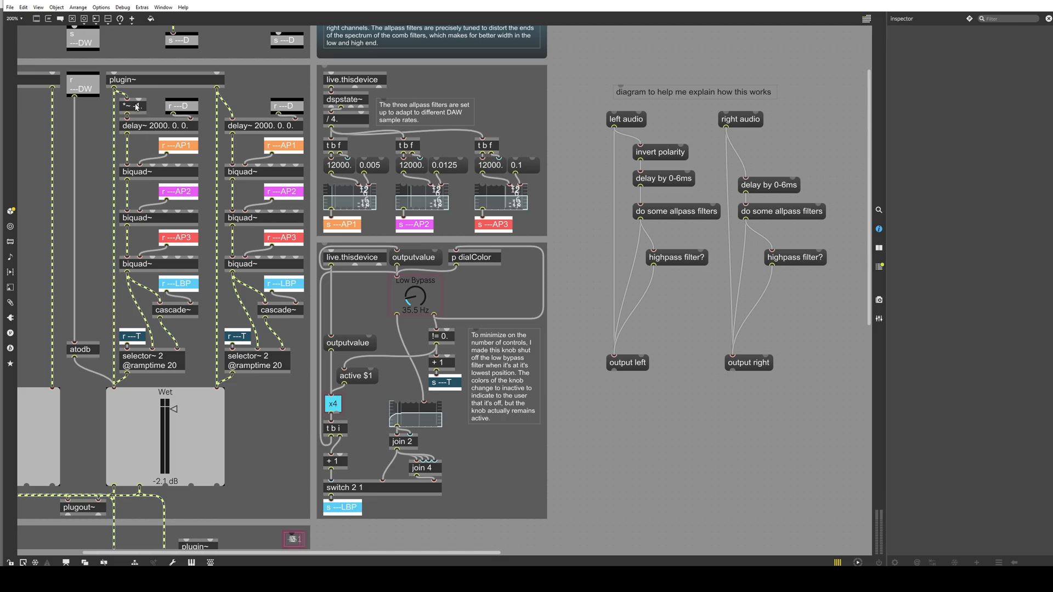
{"action": "mouse_move", "coordinate": [114, 388]}
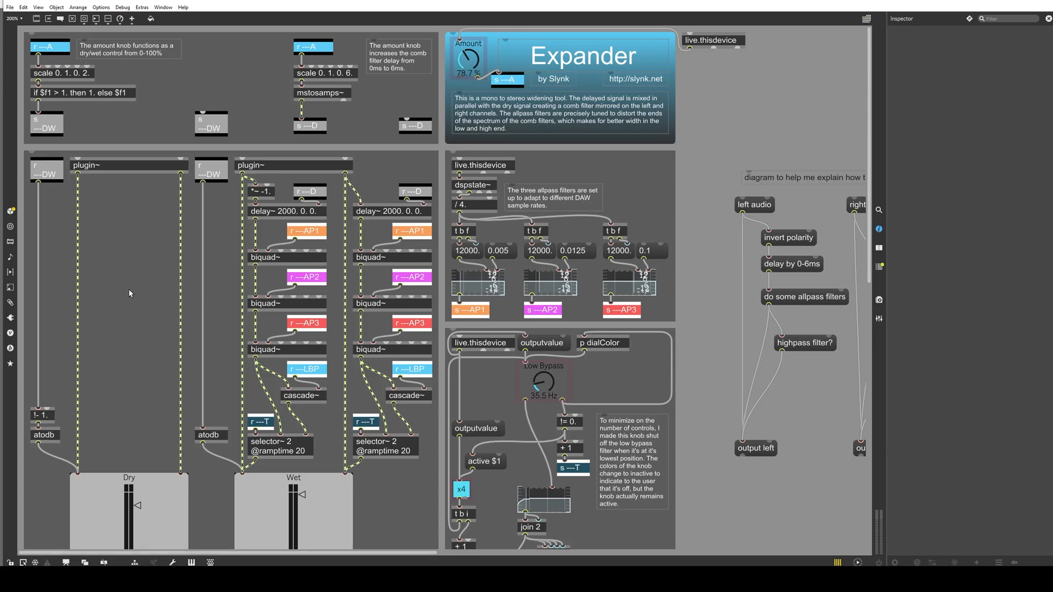
Sweep the Amount dial between about 102, 120 and 200%, ending back at 200%.
{"action": "scroll", "scroll_direction": "down", "scroll_amount": 3}
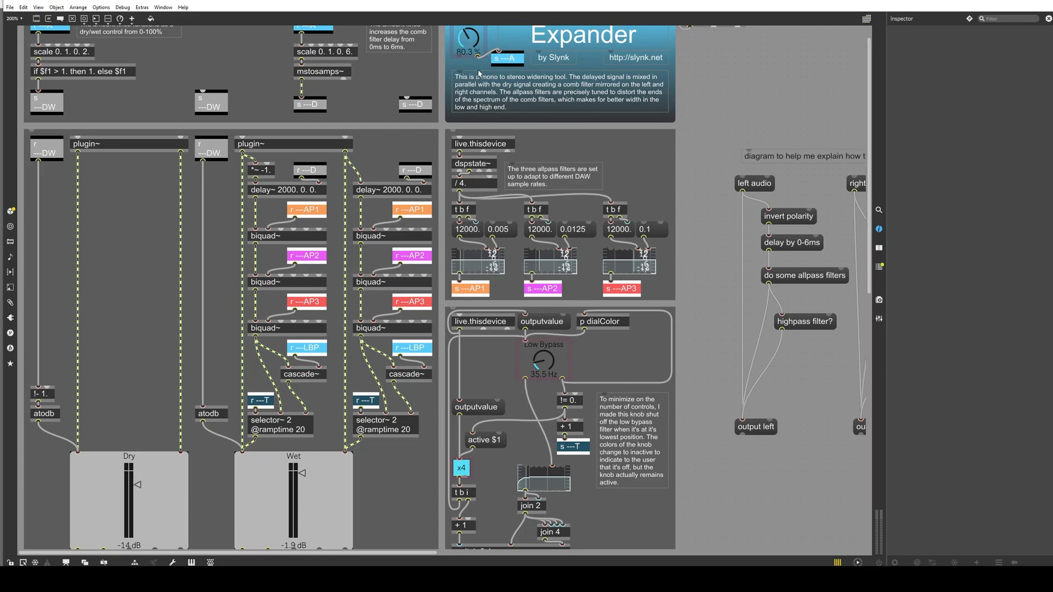
{"action": "left_click_drag", "start_coordinate": [469, 38], "coordinate": [469, 30]}
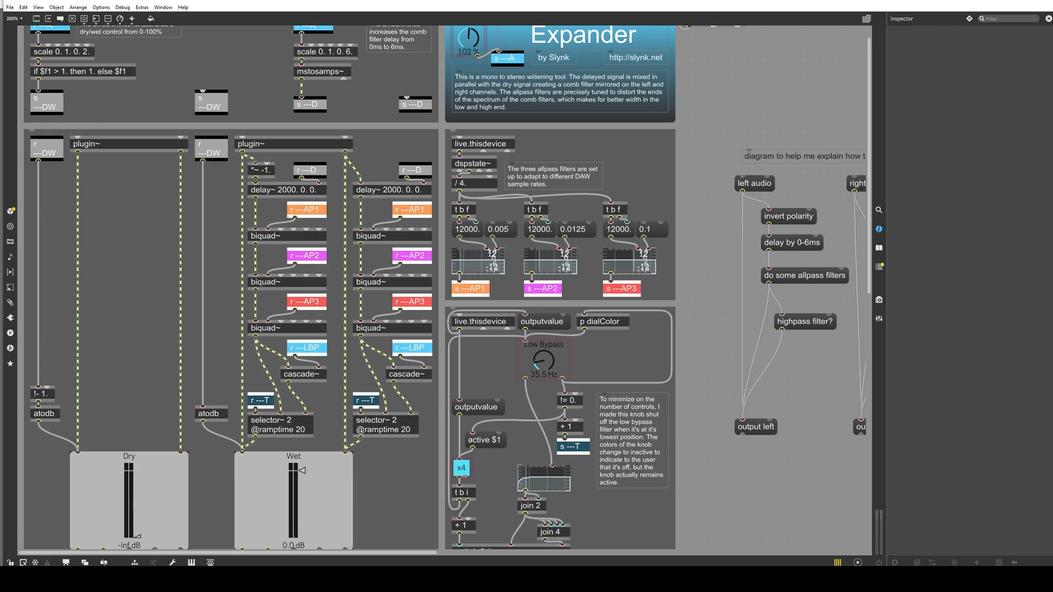
{"action": "left_click_drag", "start_coordinate": [469, 39], "coordinate": [473, 32]}
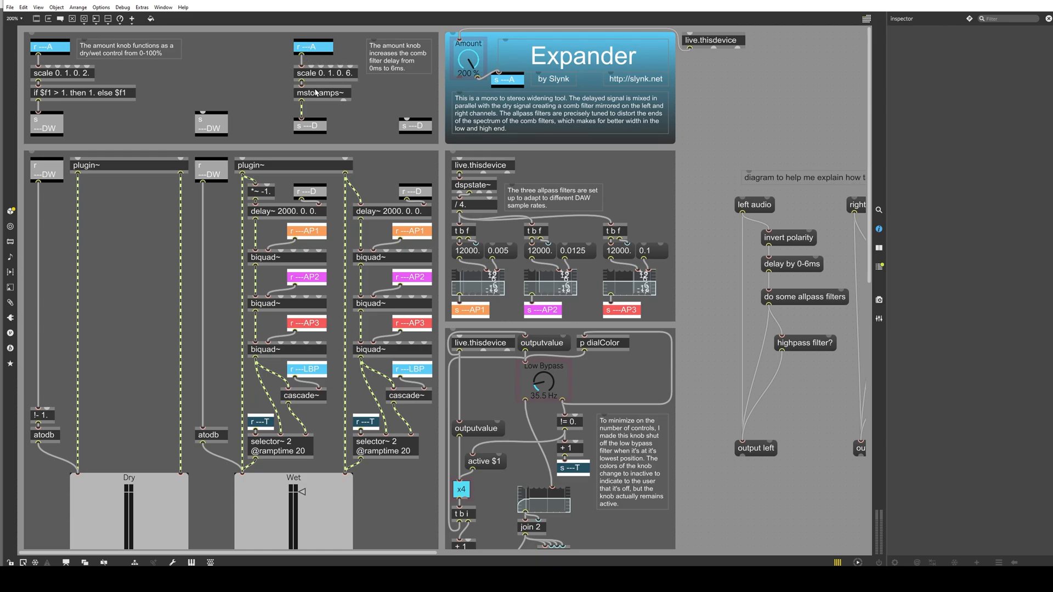
{"action": "mouse_move", "coordinate": [391, 120]}
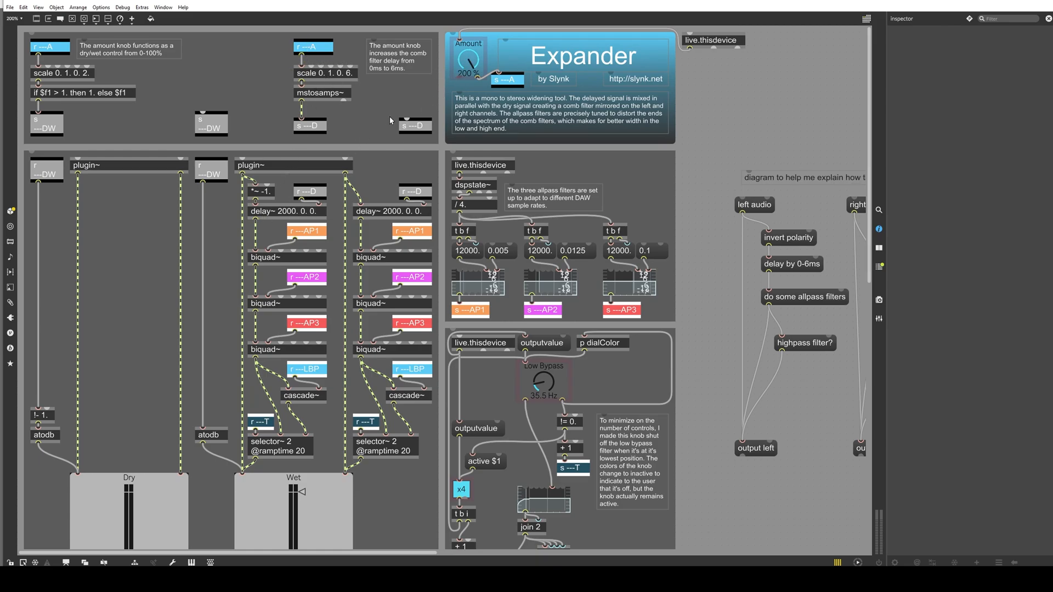
{"action": "left_click_drag", "start_coordinate": [469, 61], "coordinate": [464, 64]}
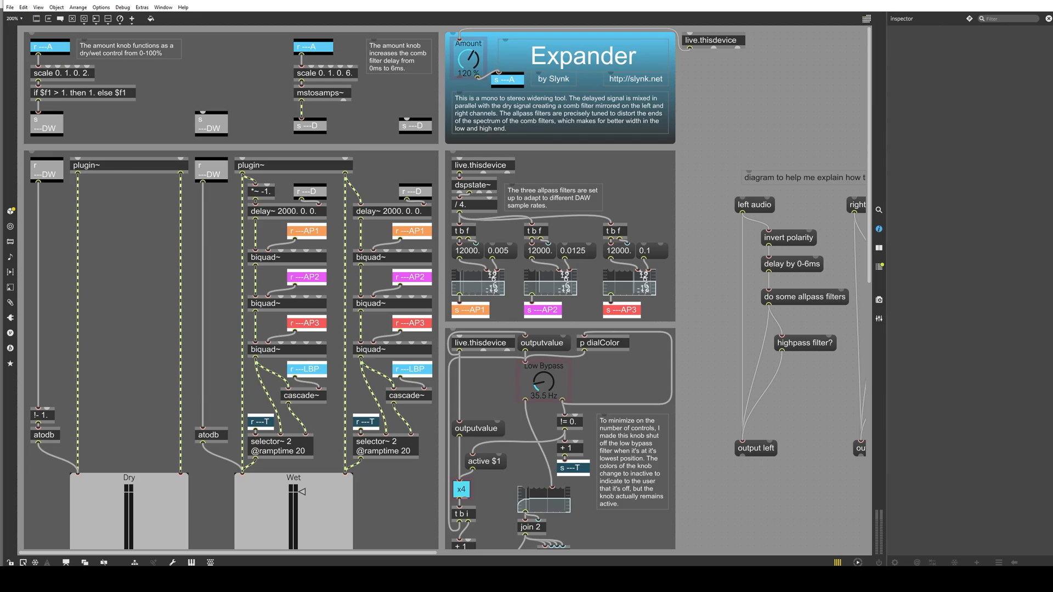
{"action": "left_click", "coordinate": [468, 60]}
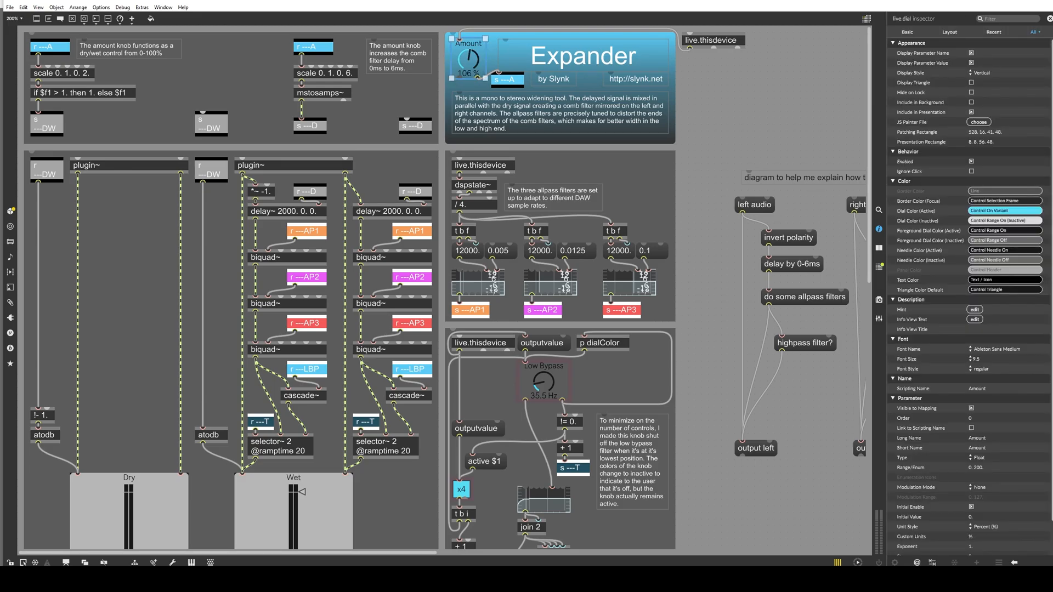
{"action": "left_click_drag", "start_coordinate": [468, 57], "coordinate": [467, 64]}
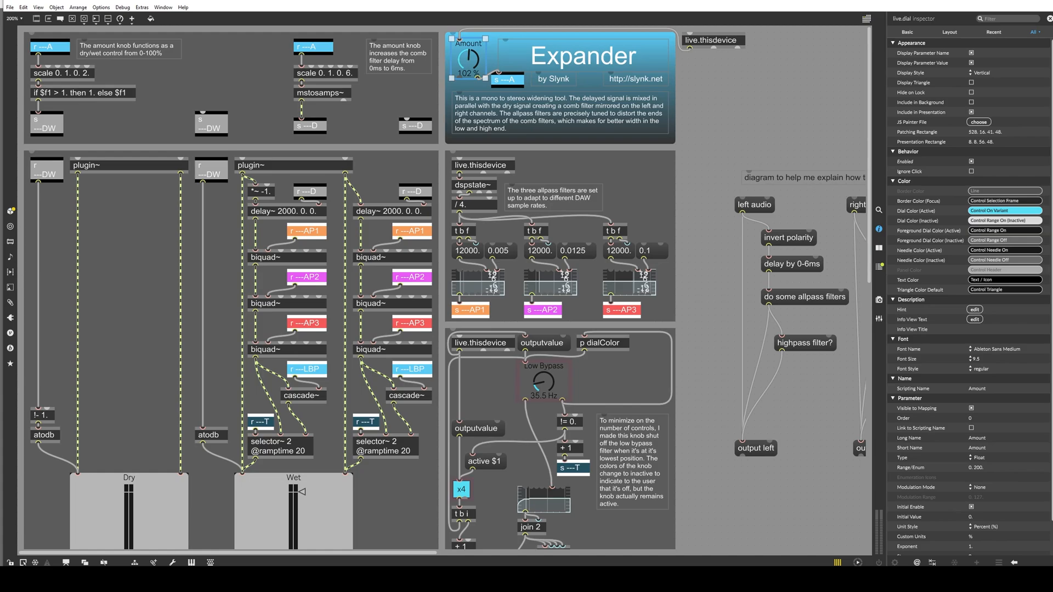
{"action": "left_click_drag", "start_coordinate": [468, 57], "coordinate": [467, 40]}
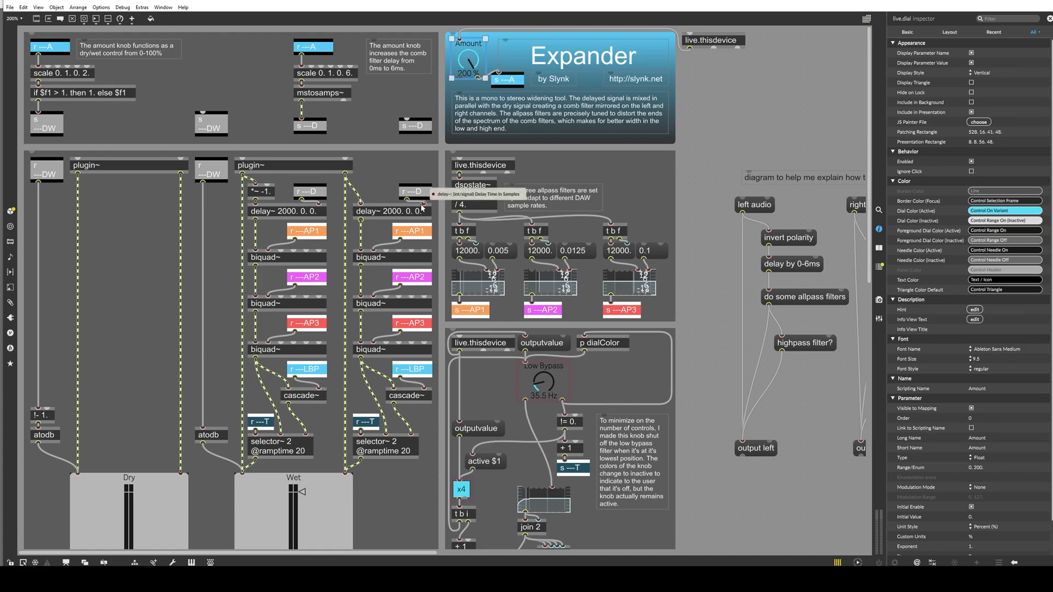
{"action": "mouse_move", "coordinate": [407, 140]}
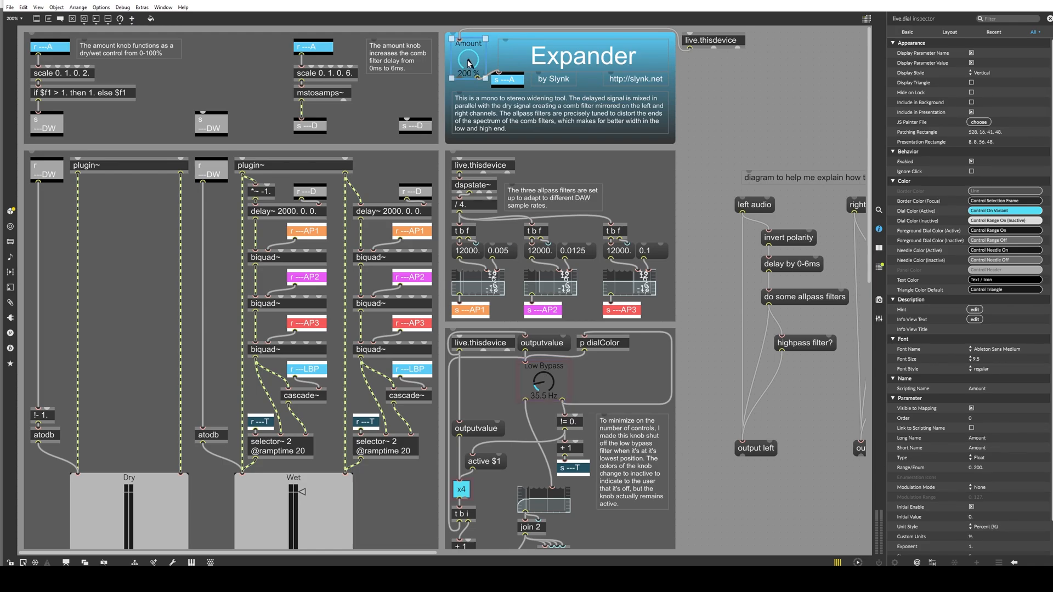
Inspect the Low Bypass dial's settings and drag it back down toward 20 Hz.
{"action": "left_click", "coordinate": [542, 382]}
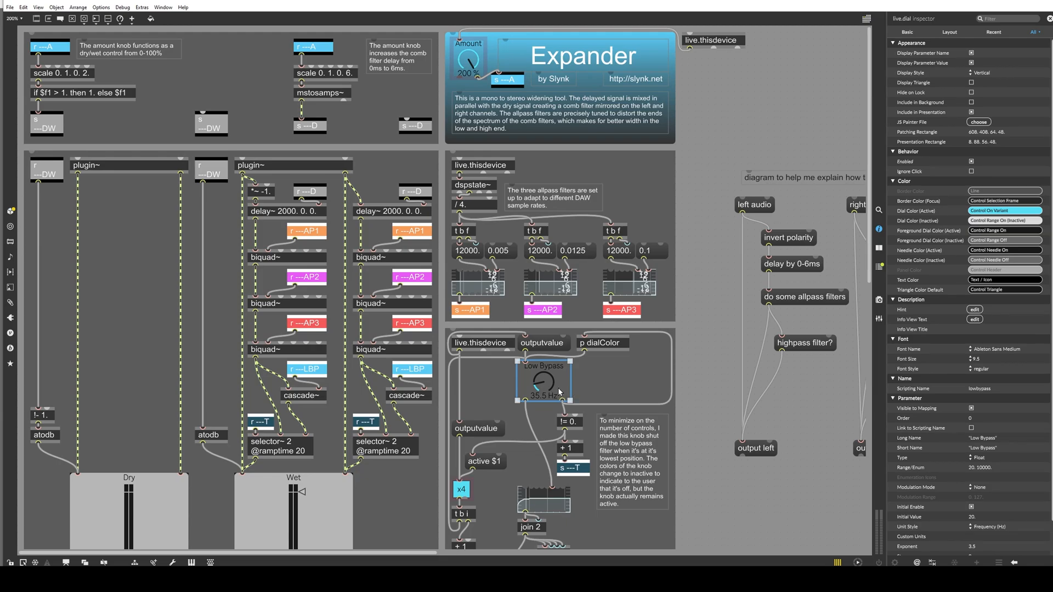
{"action": "mouse_move", "coordinate": [560, 389]}
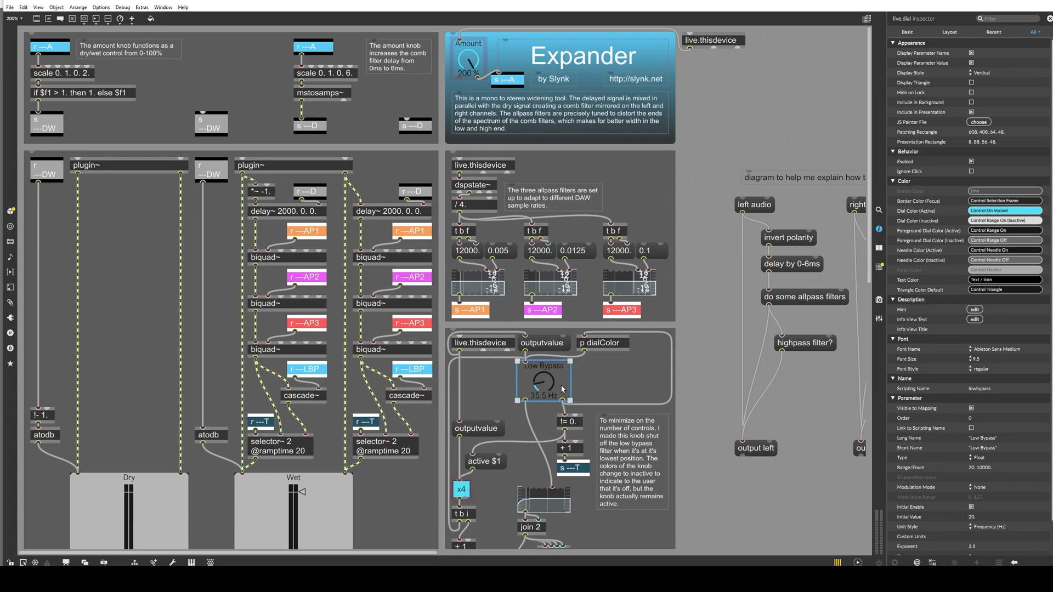
{"action": "left_click_drag", "start_coordinate": [545, 382], "coordinate": [540, 393]}
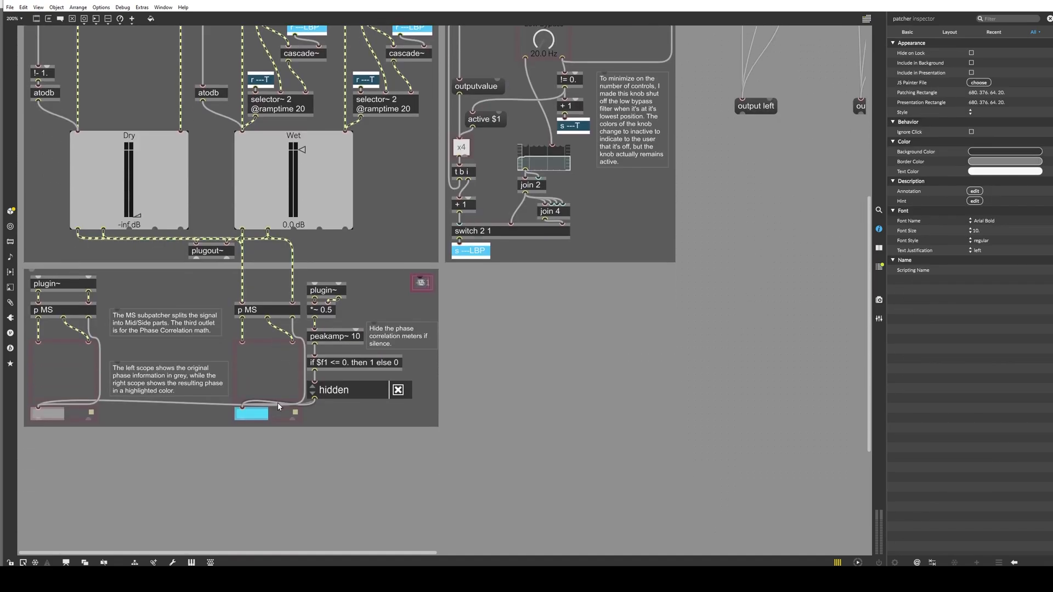
{"action": "double_click", "coordinate": [248, 310]}
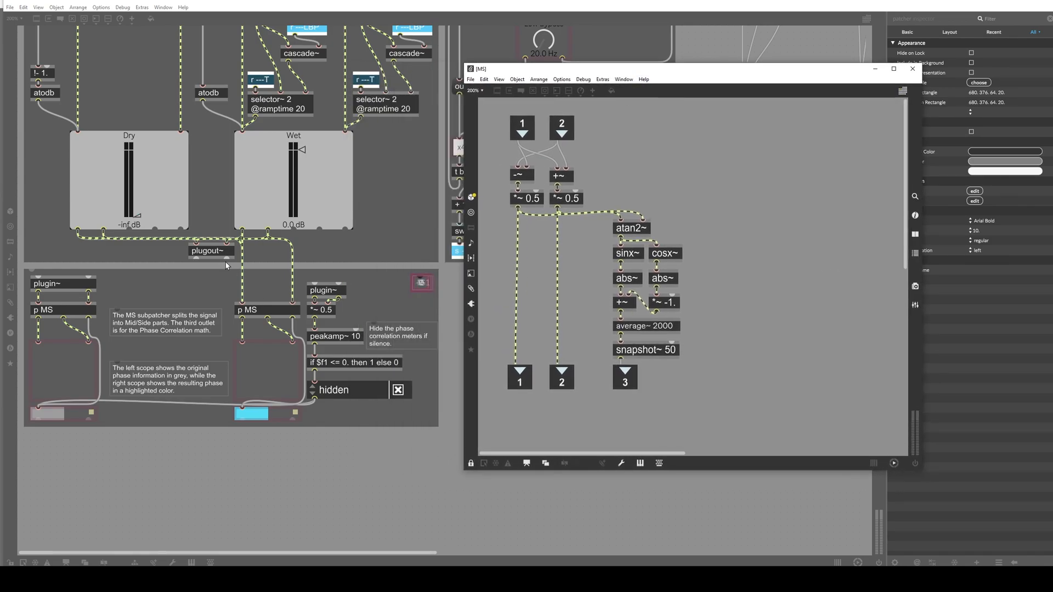
{"action": "mouse_move", "coordinate": [523, 207]}
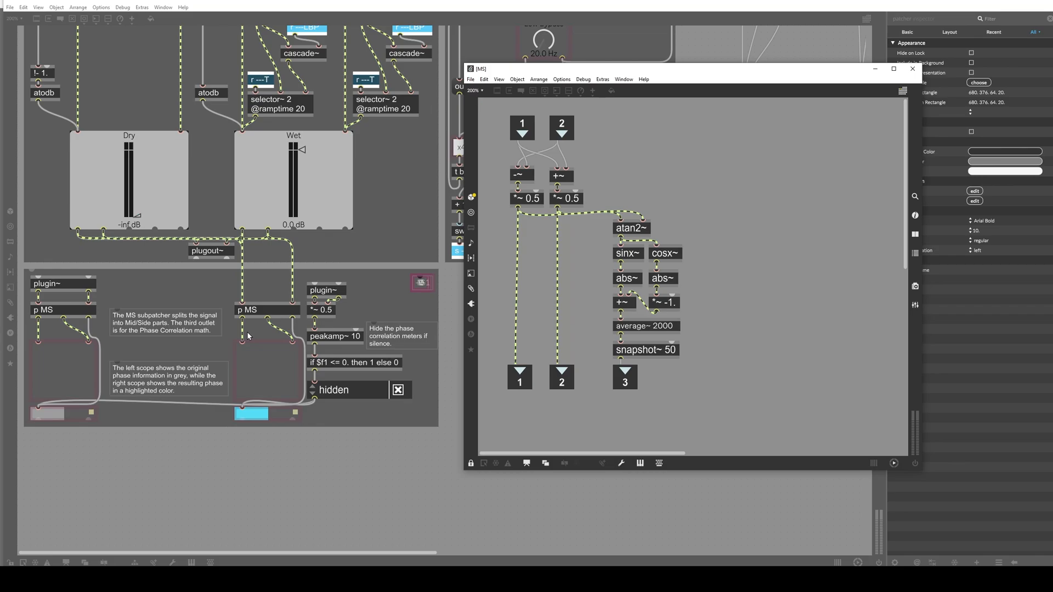
{"action": "mouse_move", "coordinate": [470, 244]}
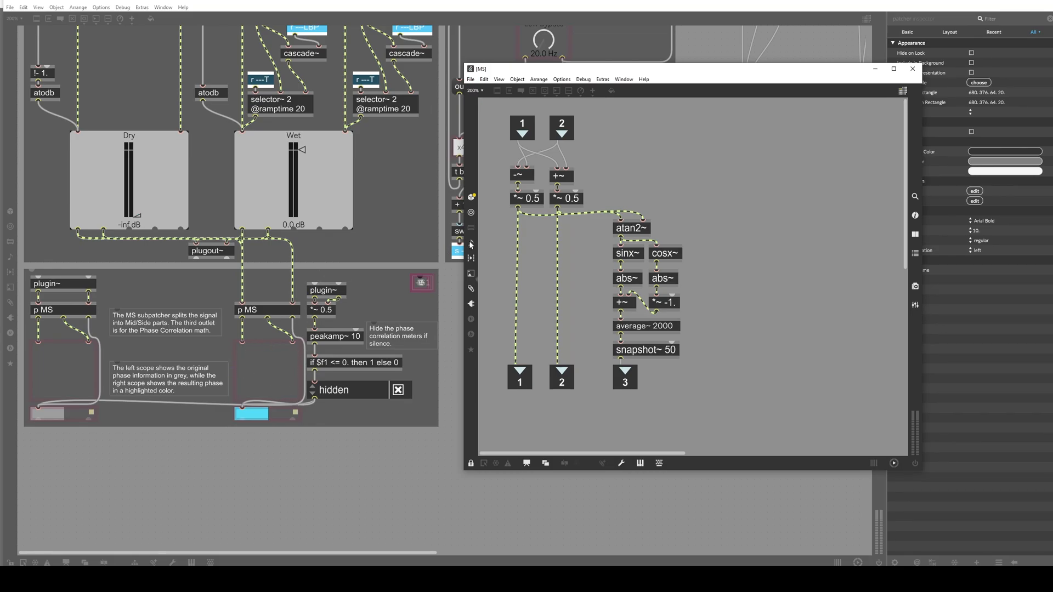
{"action": "mouse_move", "coordinate": [603, 231]}
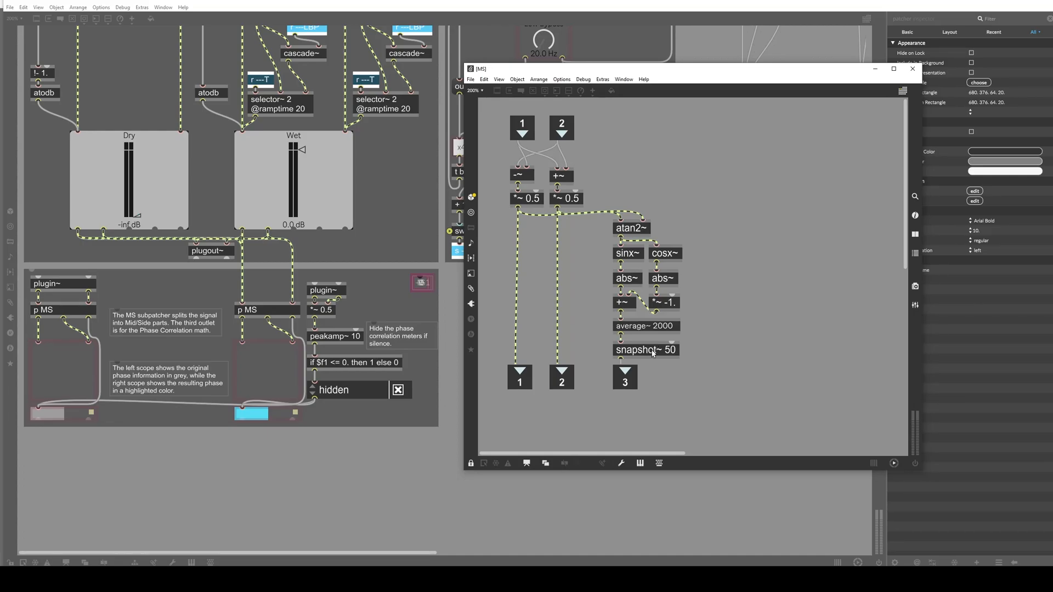
{"action": "mouse_move", "coordinate": [650, 335]}
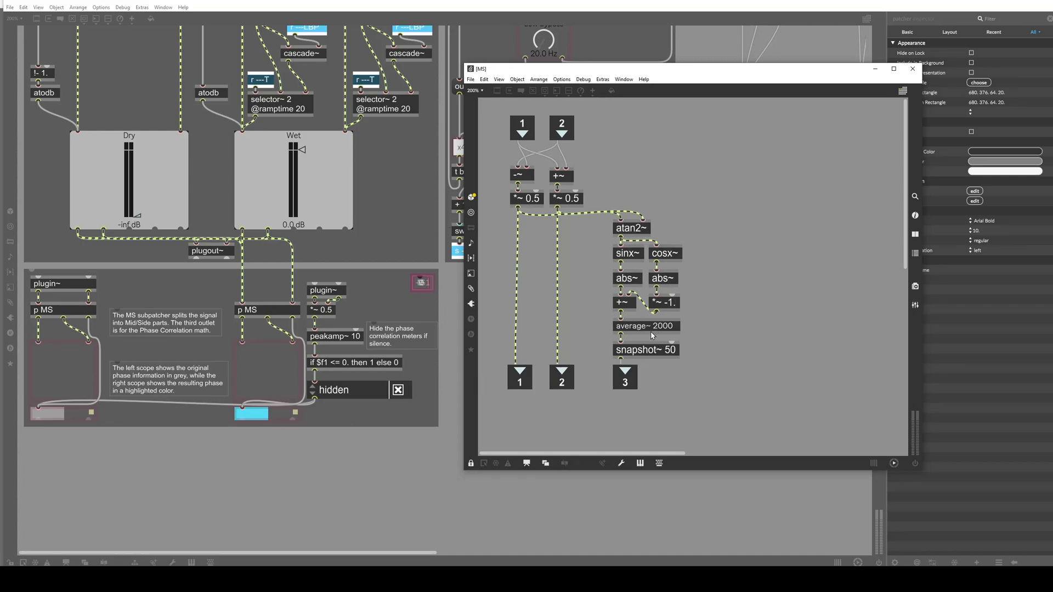
{"action": "mouse_move", "coordinate": [707, 289]}
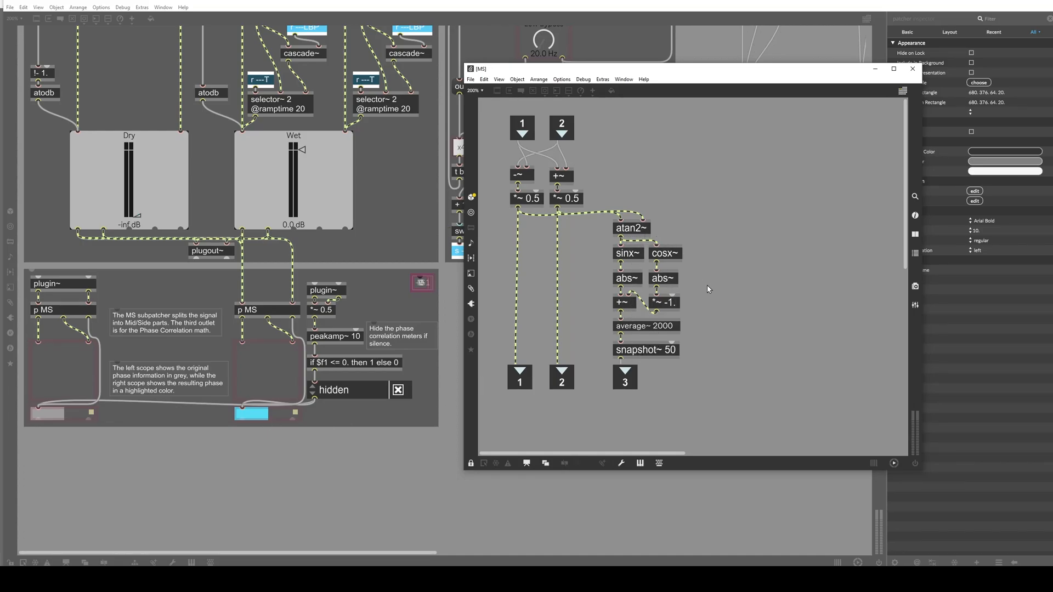
{"action": "mouse_move", "coordinate": [375, 416]}
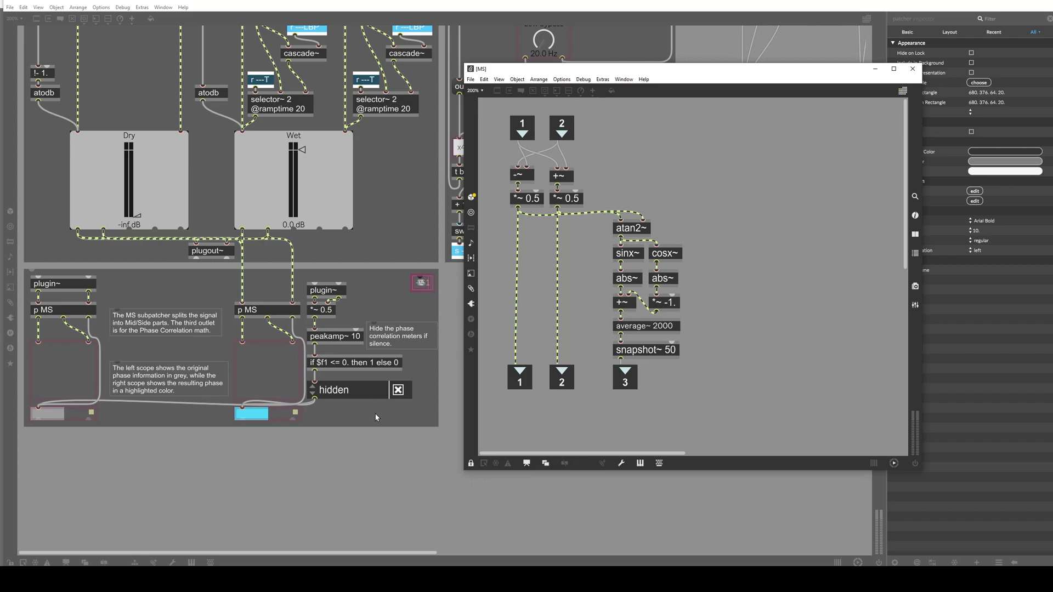
{"action": "mouse_move", "coordinate": [323, 418]}
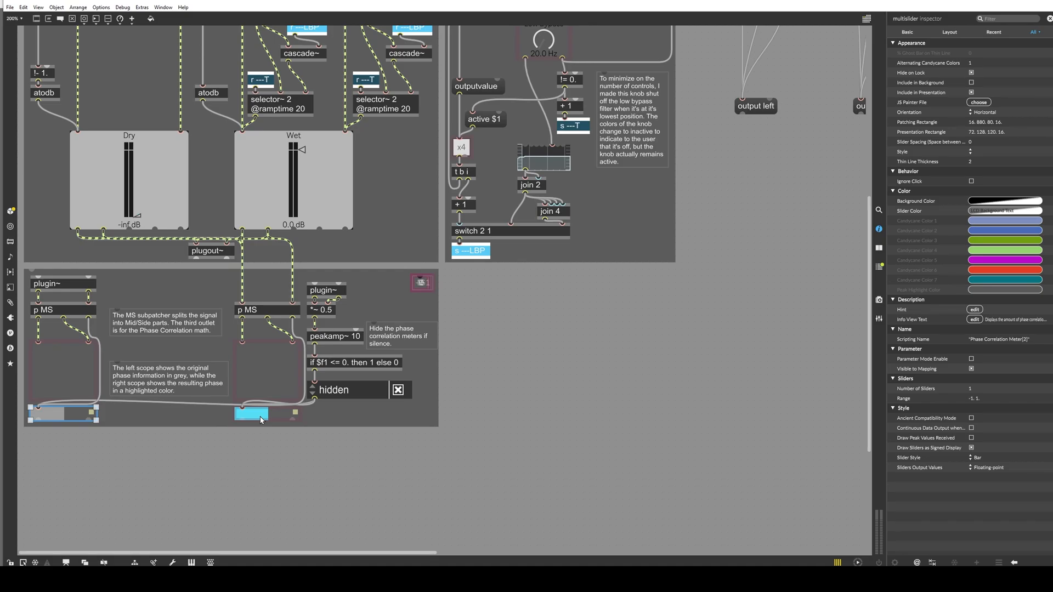
{"action": "mouse_move", "coordinate": [364, 367]}
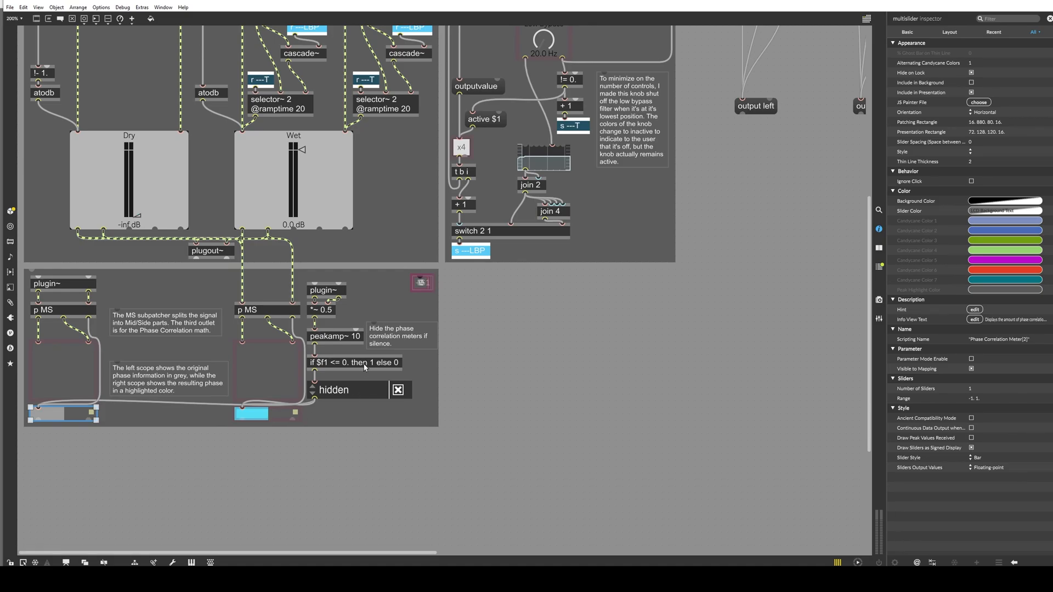
{"action": "left_click", "coordinate": [326, 282]}
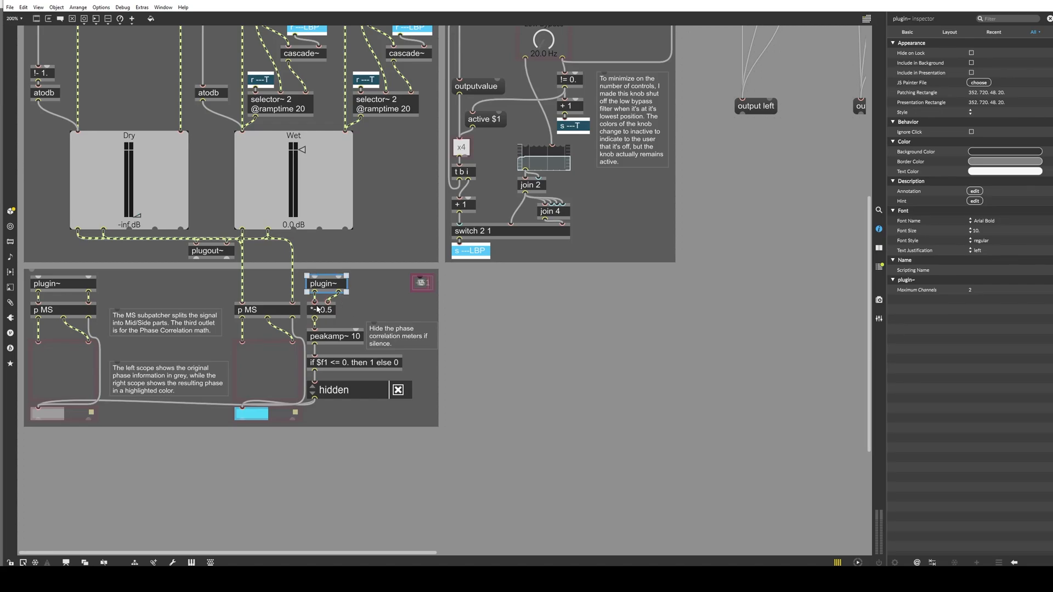
{"action": "left_click", "coordinate": [334, 336]}
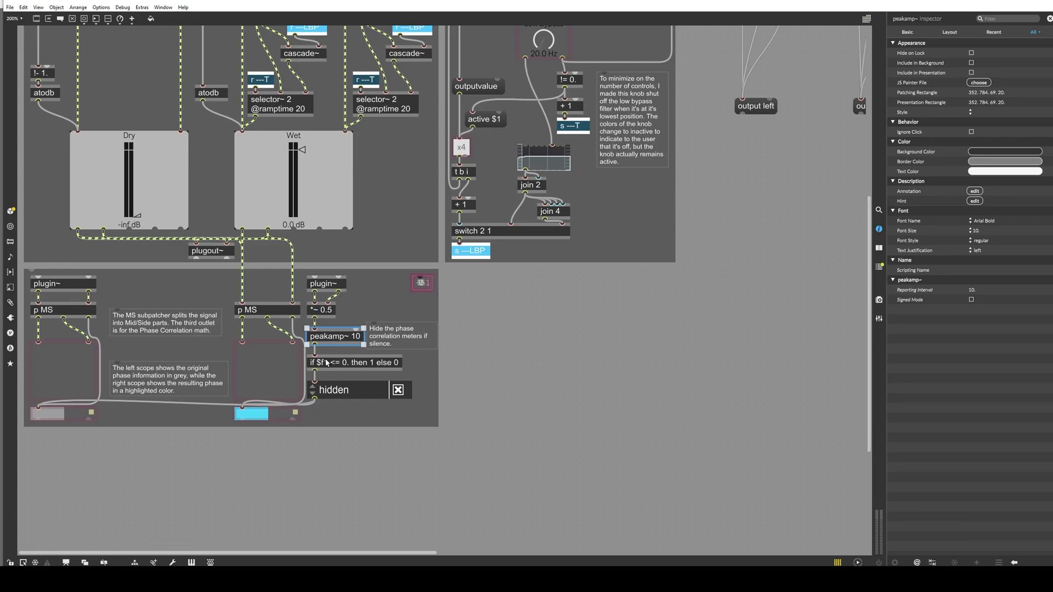
{"action": "left_click", "coordinate": [354, 362]}
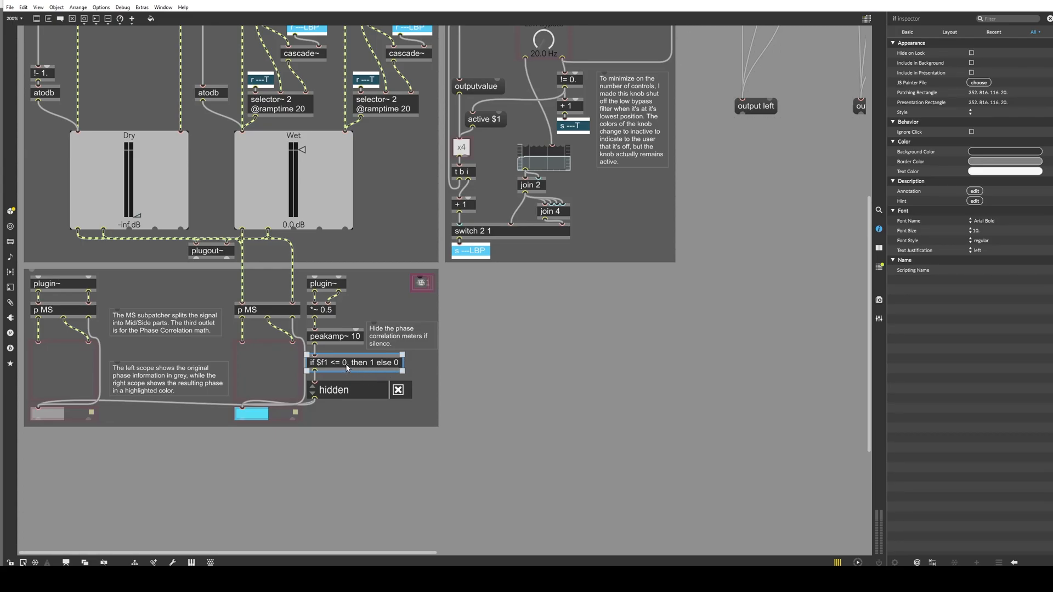
{"action": "mouse_move", "coordinate": [99, 425]}
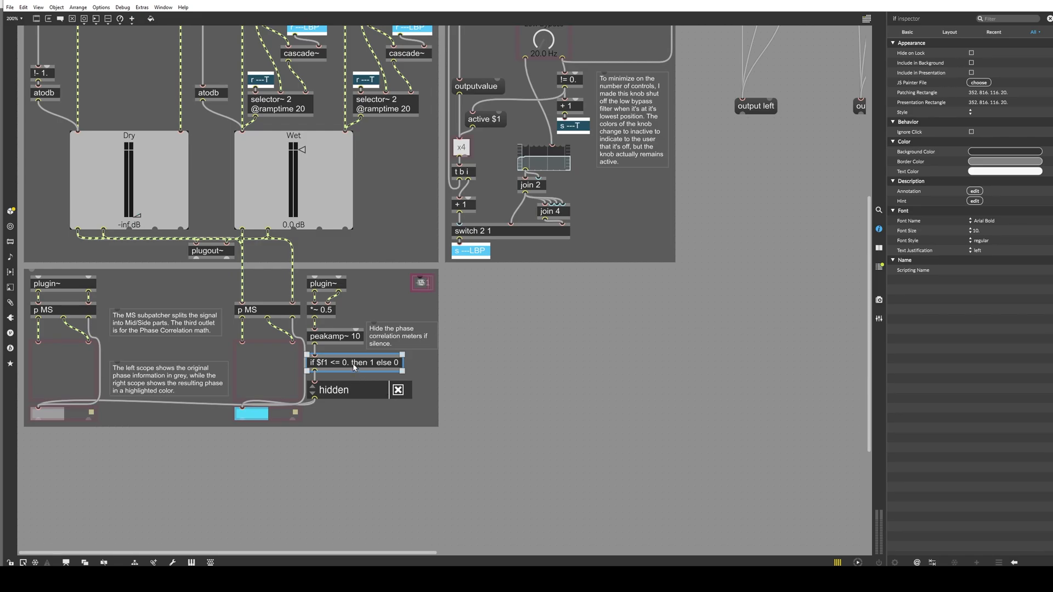
{"action": "mouse_move", "coordinate": [467, 407]}
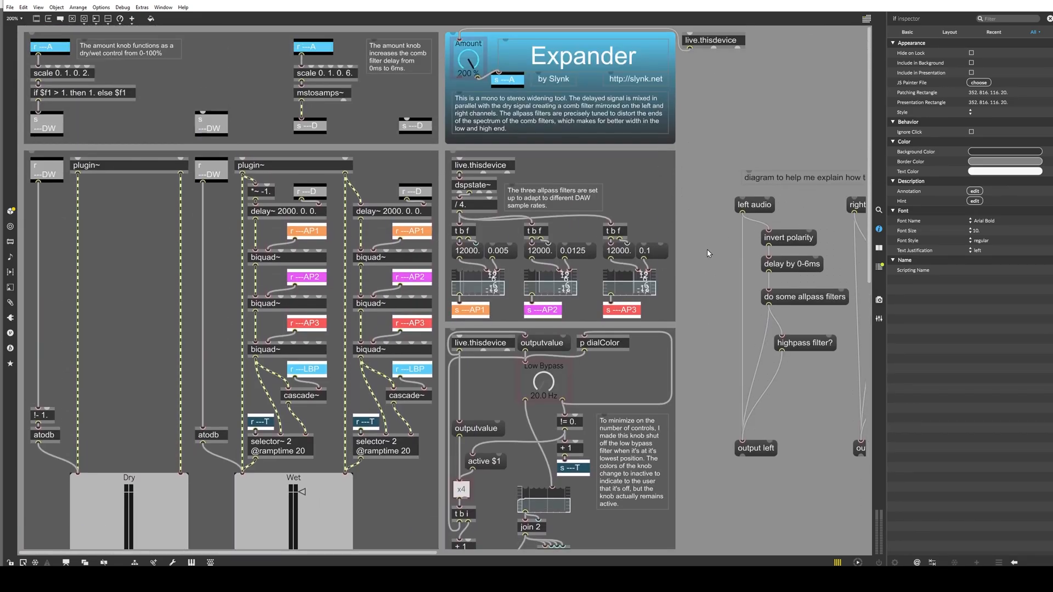
Scroll through the Expander patcher to review its description and signal diagram.
{"action": "scroll", "scroll_direction": "down", "scroll_amount": 3}
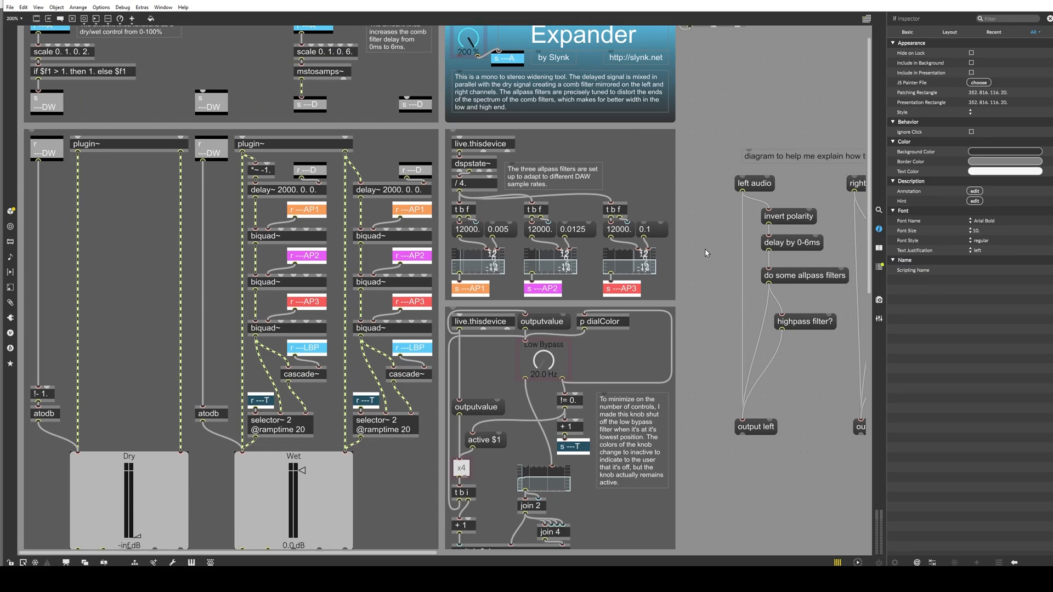
{"action": "mouse_move", "coordinate": [704, 253]}
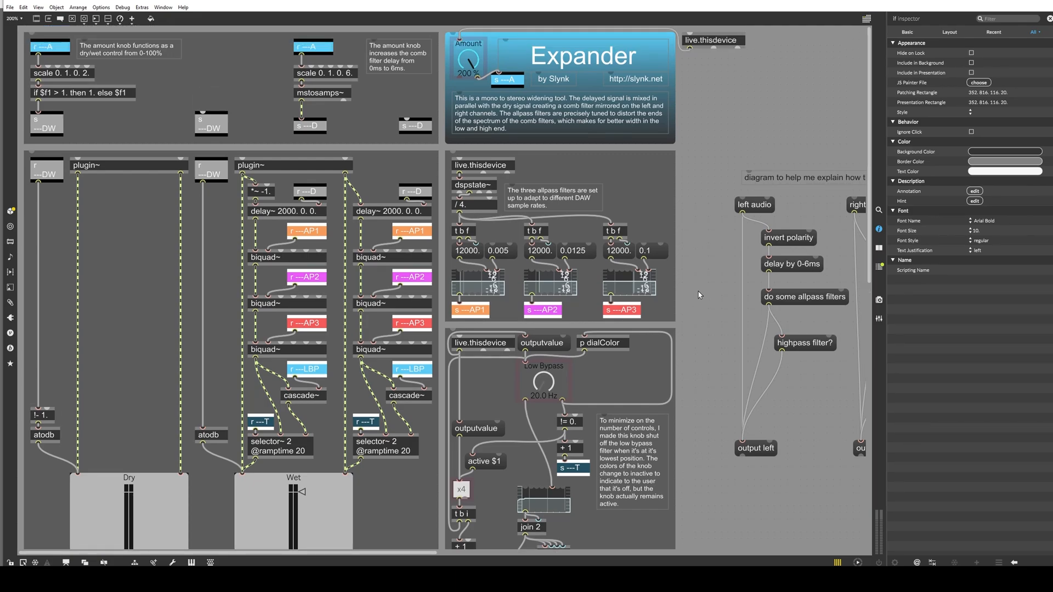
{"action": "mouse_move", "coordinate": [337, 306]}
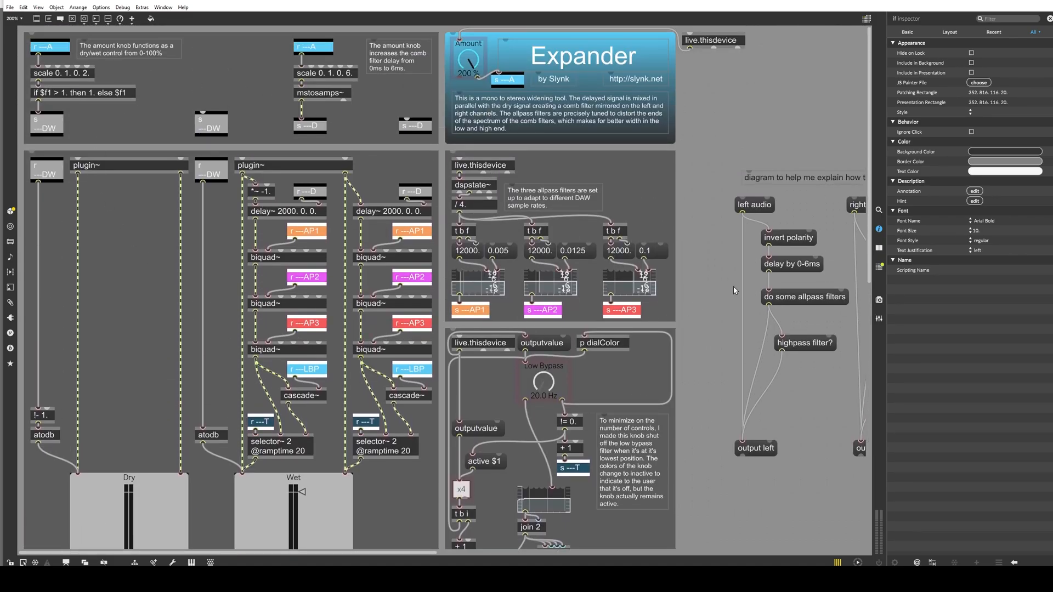
{"action": "scroll", "scroll_direction": "down", "scroll_amount": 3}
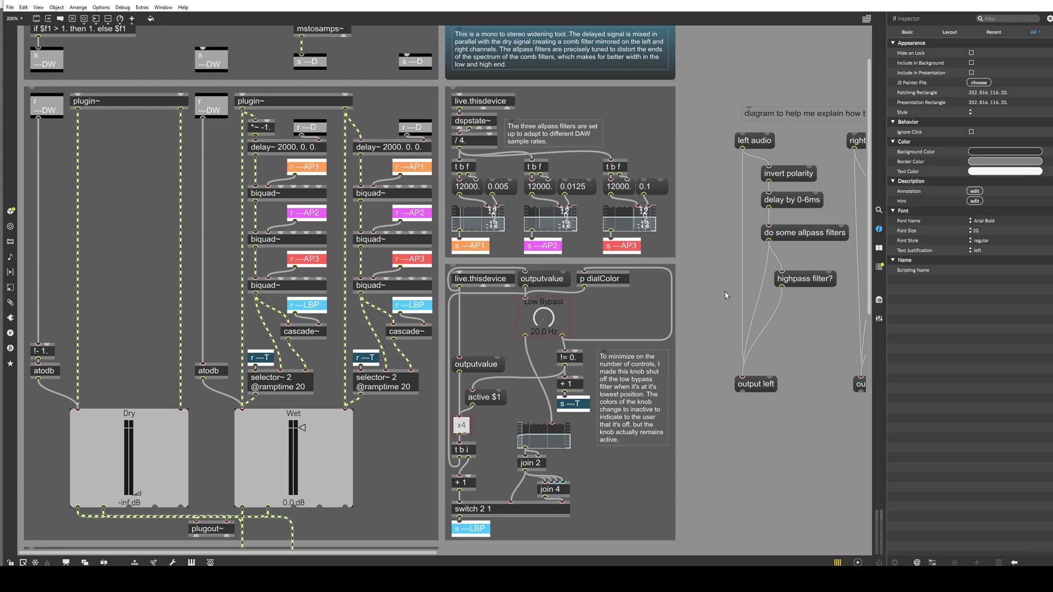
{"action": "mouse_move", "coordinate": [713, 274]}
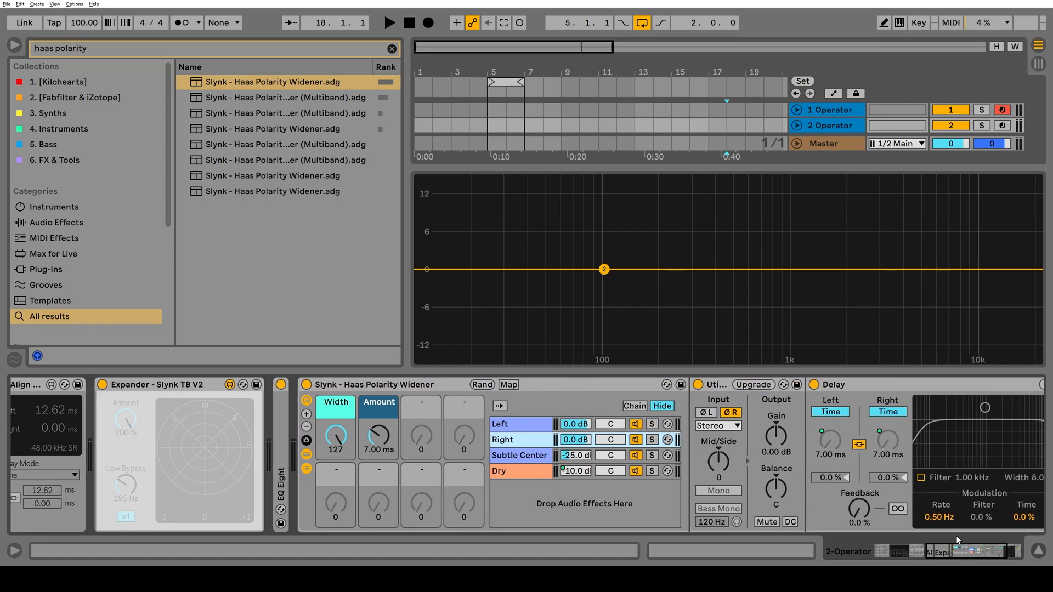
Close the leftover MS subpatcher window and show the first Operator track's Operator and Spray devices.
{"action": "left_click", "coordinate": [520, 423]}
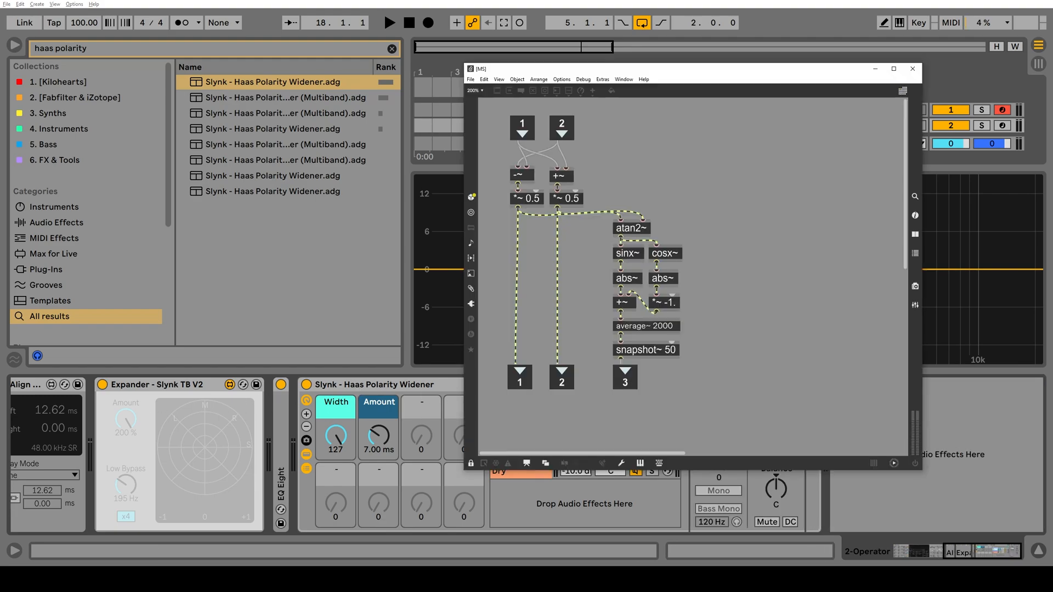
{"action": "left_click", "coordinate": [893, 68]}
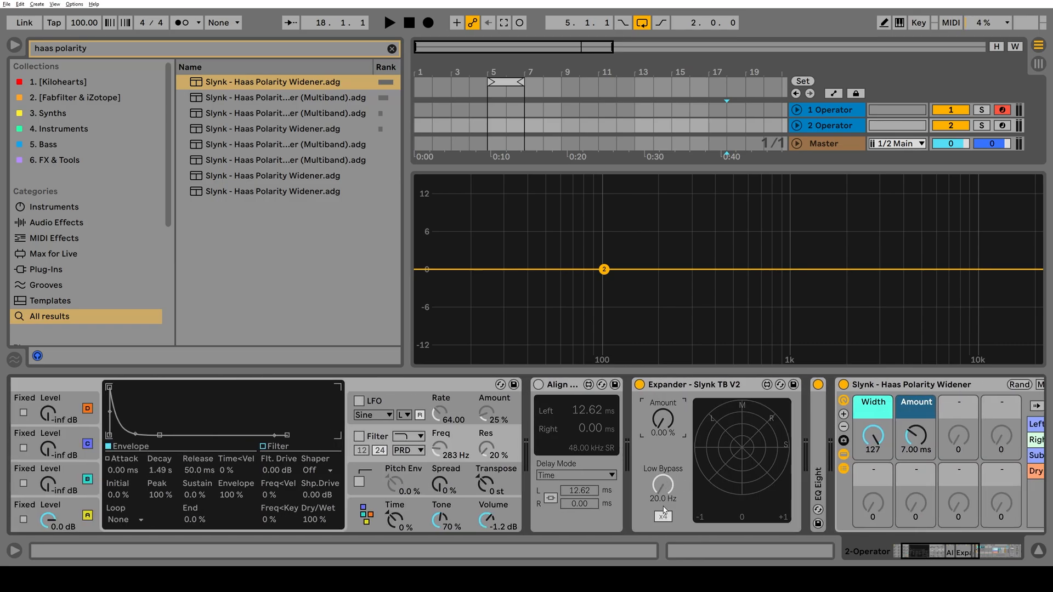
{"action": "mouse_move", "coordinate": [760, 451]}
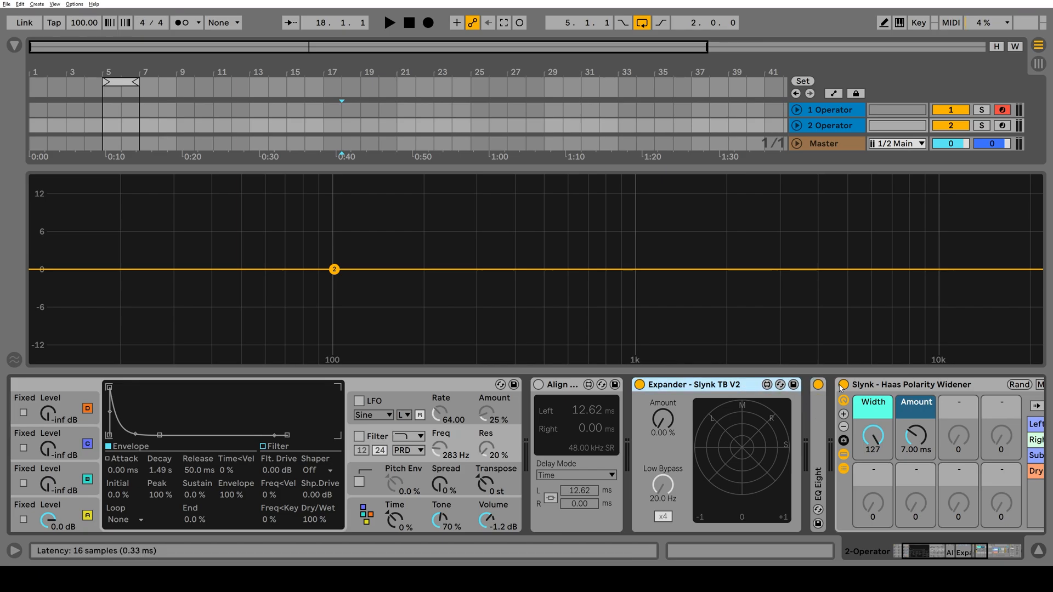
{"action": "left_click", "coordinate": [828, 110]}
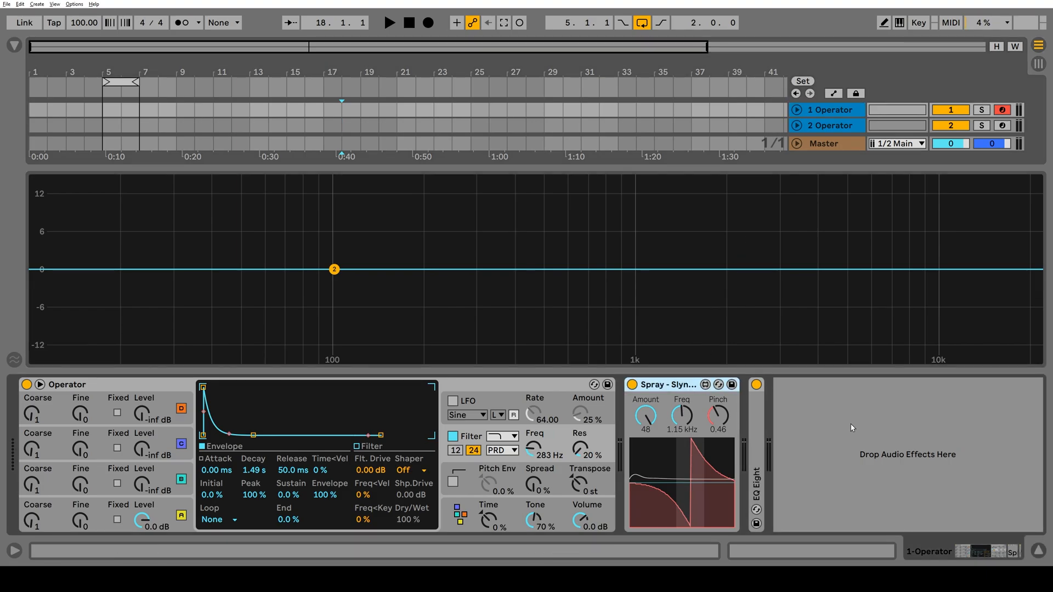
{"action": "mouse_move", "coordinate": [853, 435]}
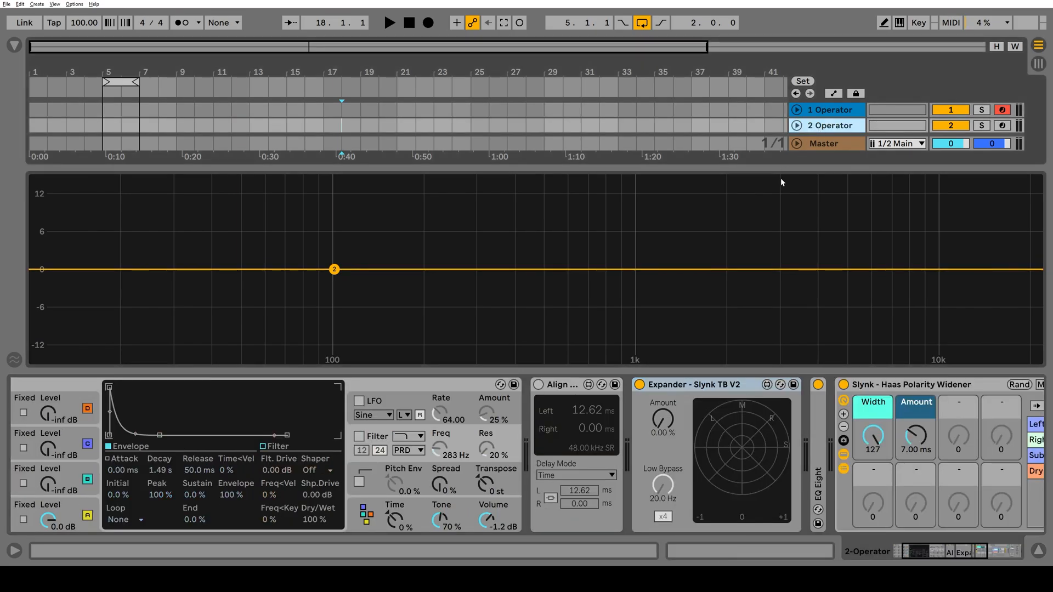
{"action": "mouse_move", "coordinate": [723, 291]}
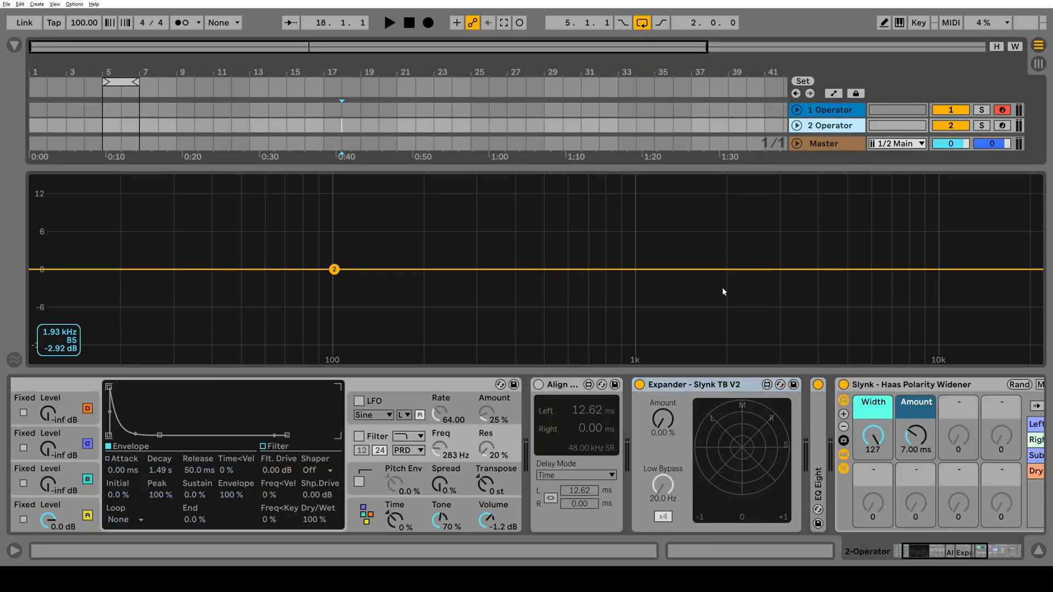